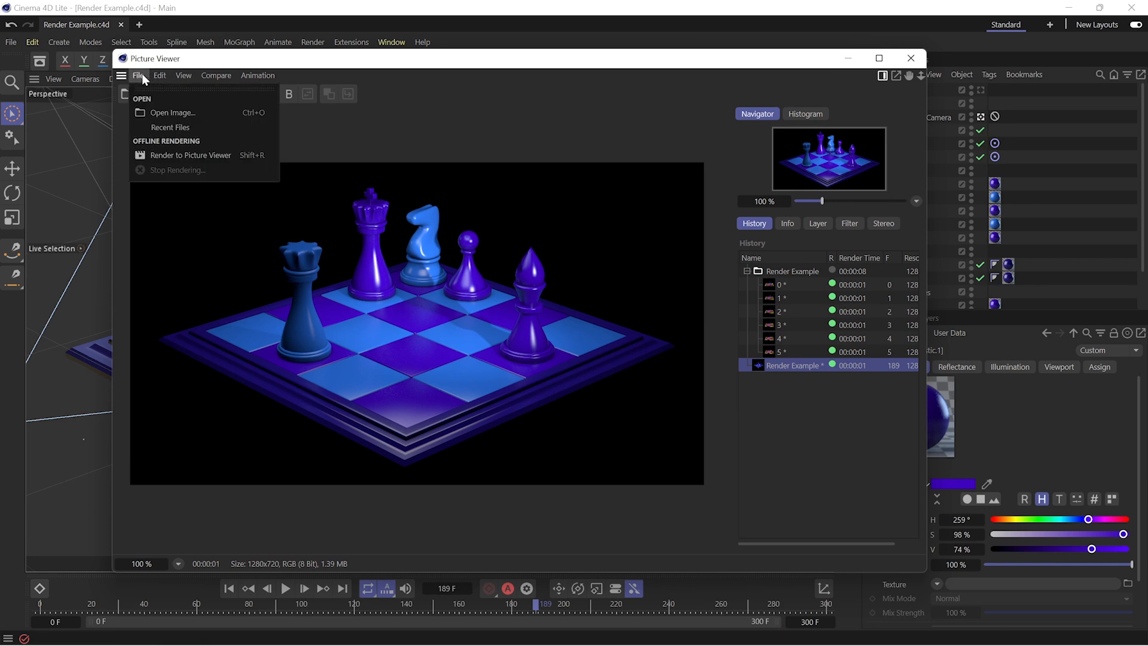
# Step: Handle the latest render in the Picture Viewer history and close the viewer
pyautogui.rightClick(790, 366)
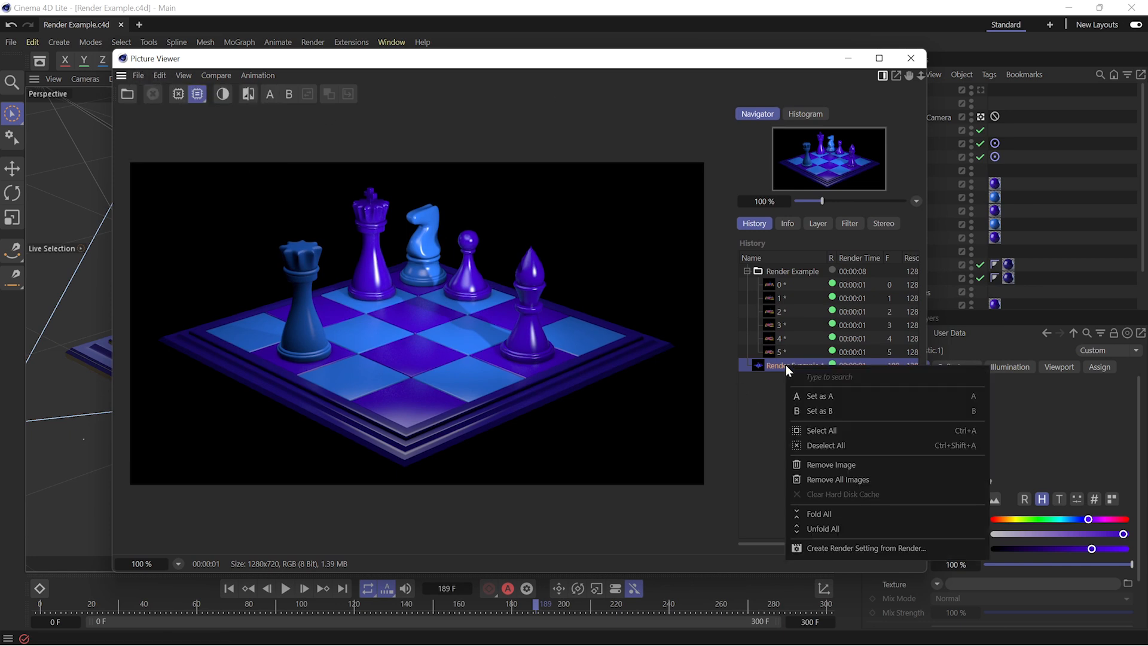
pyautogui.moveTo(817, 494)
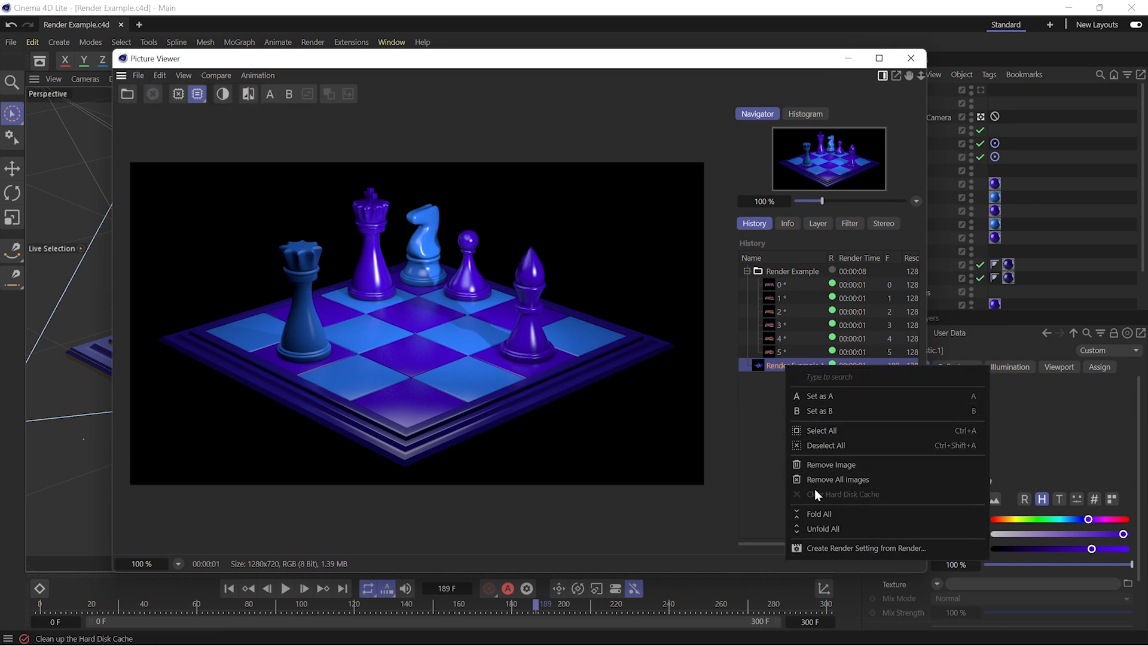
pyautogui.click(787, 223)
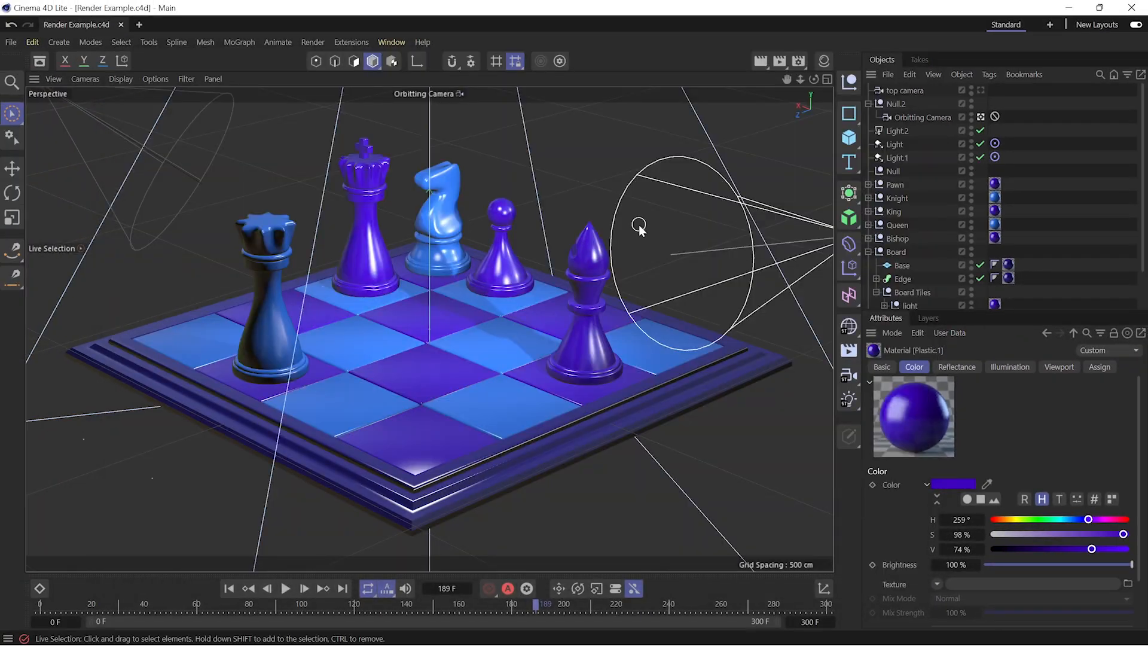
# Step: Import Render Example.c4d from the Work Files folder as a second footage item
pyautogui.press('alt+tab')
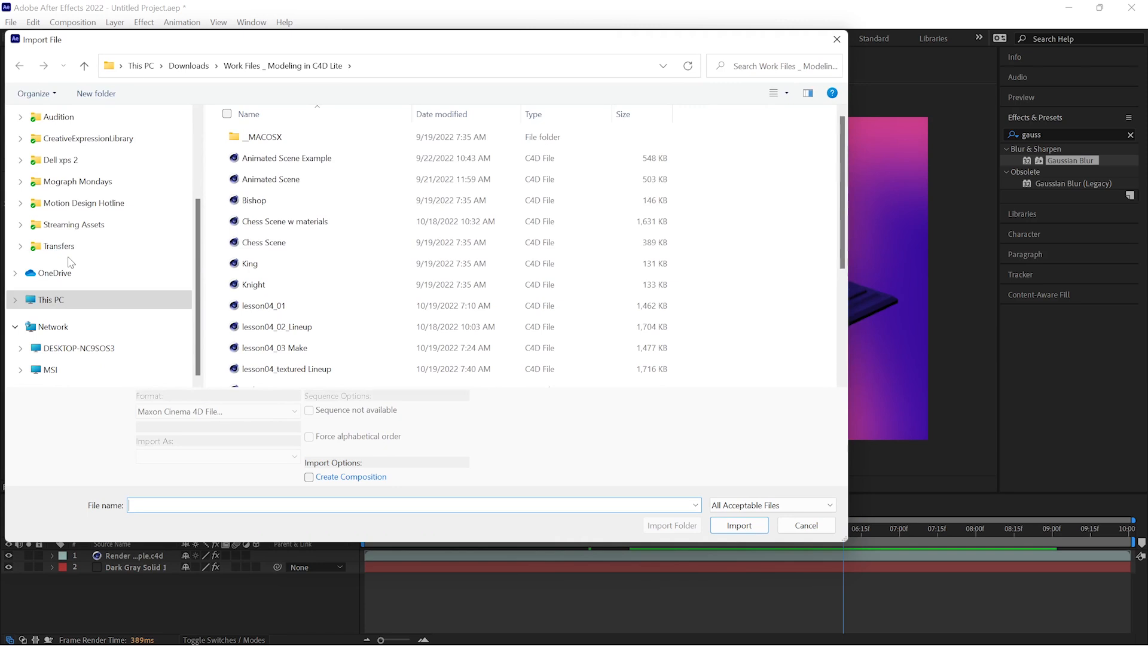
pyautogui.moveTo(292, 321)
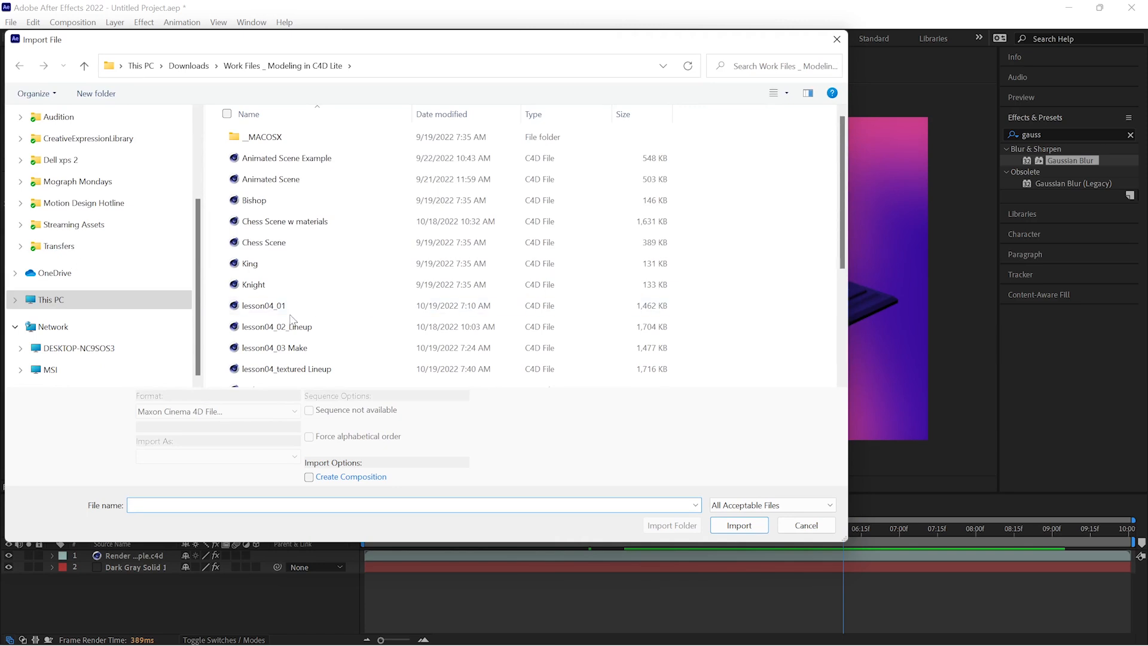
pyautogui.click(269, 358)
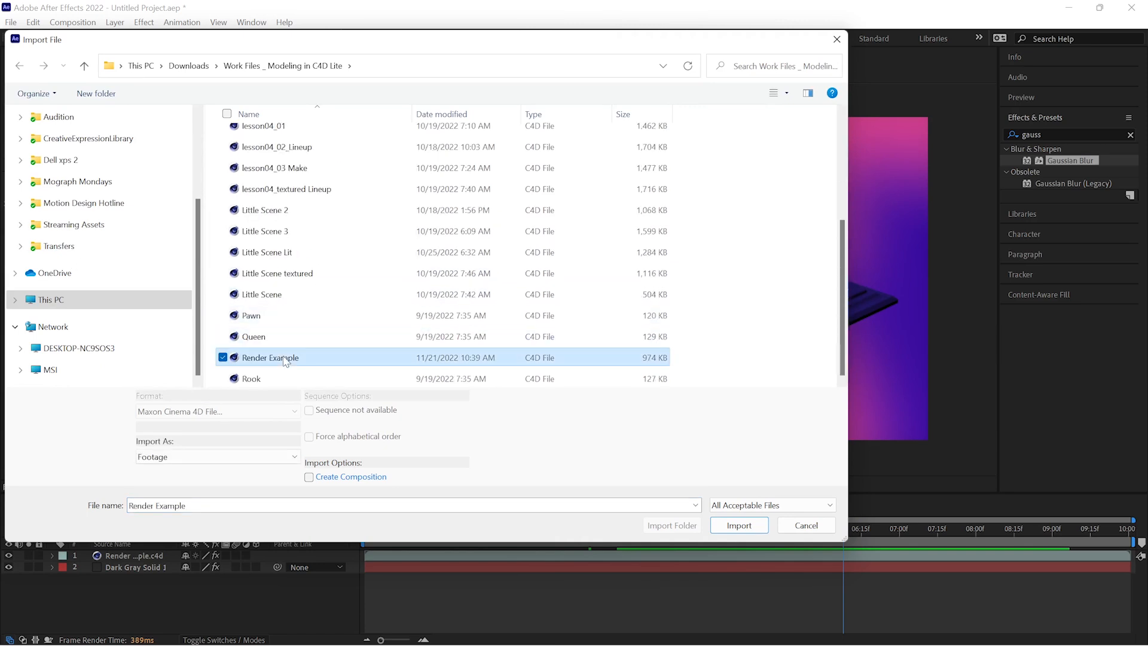
pyautogui.click(739, 525)
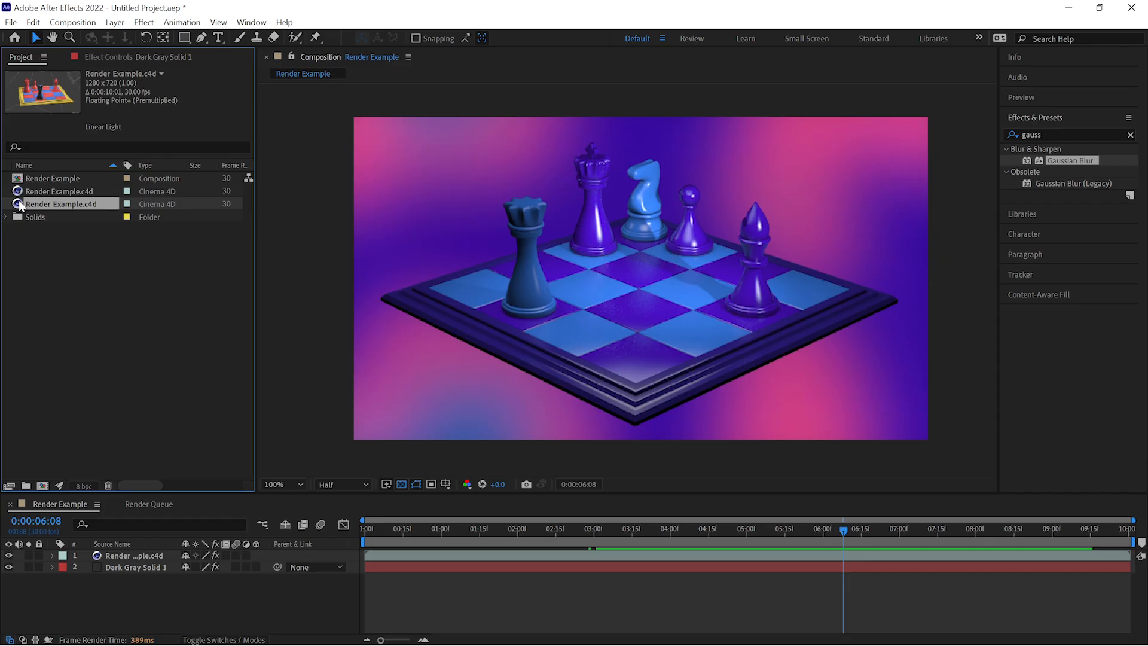
# Step: Check the Render Example.c4d layer's Cineware preview at a later frame and edit its source in Cinema 4D Lite
pyautogui.doubleClick(57, 203)
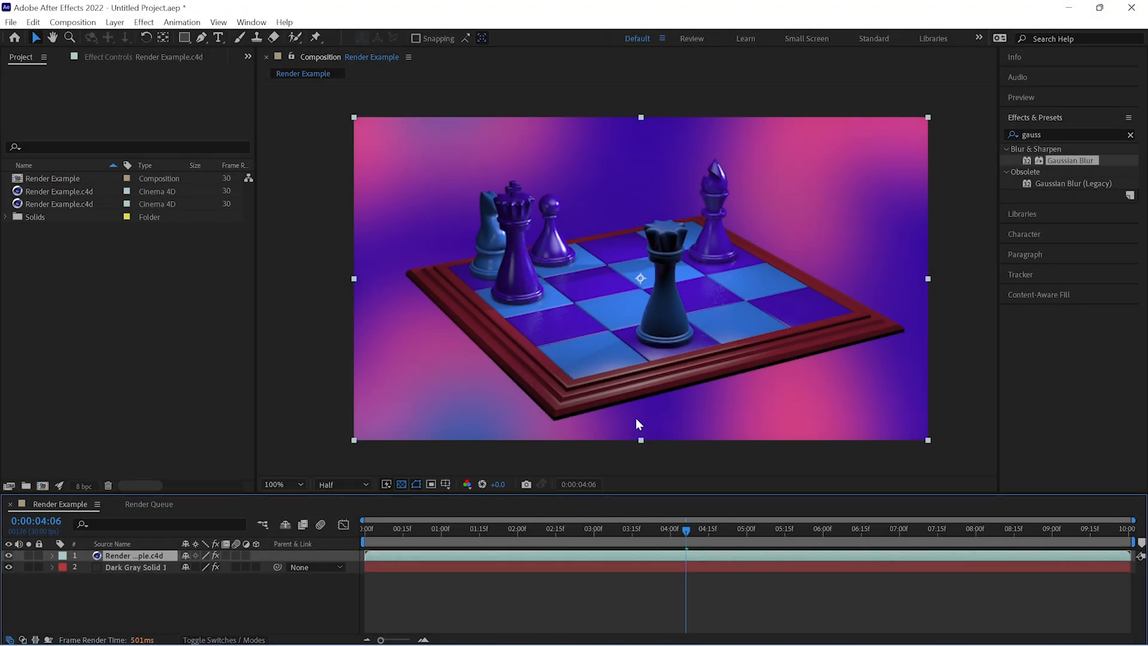
pyautogui.moveTo(360, 541)
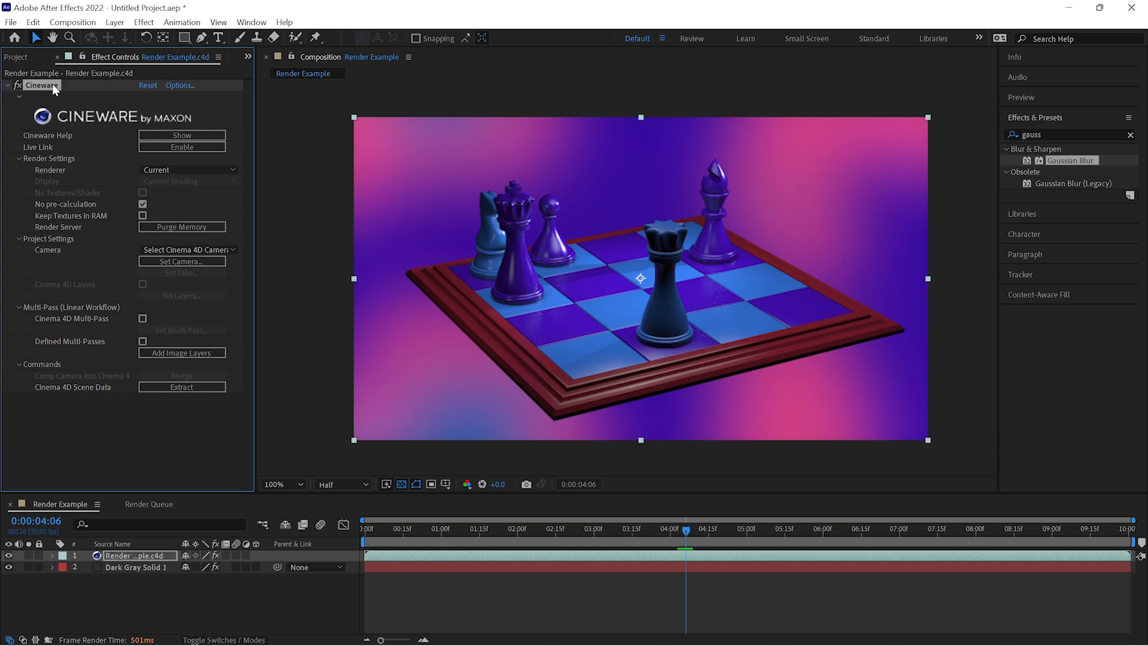
pyautogui.moveTo(231, 134)
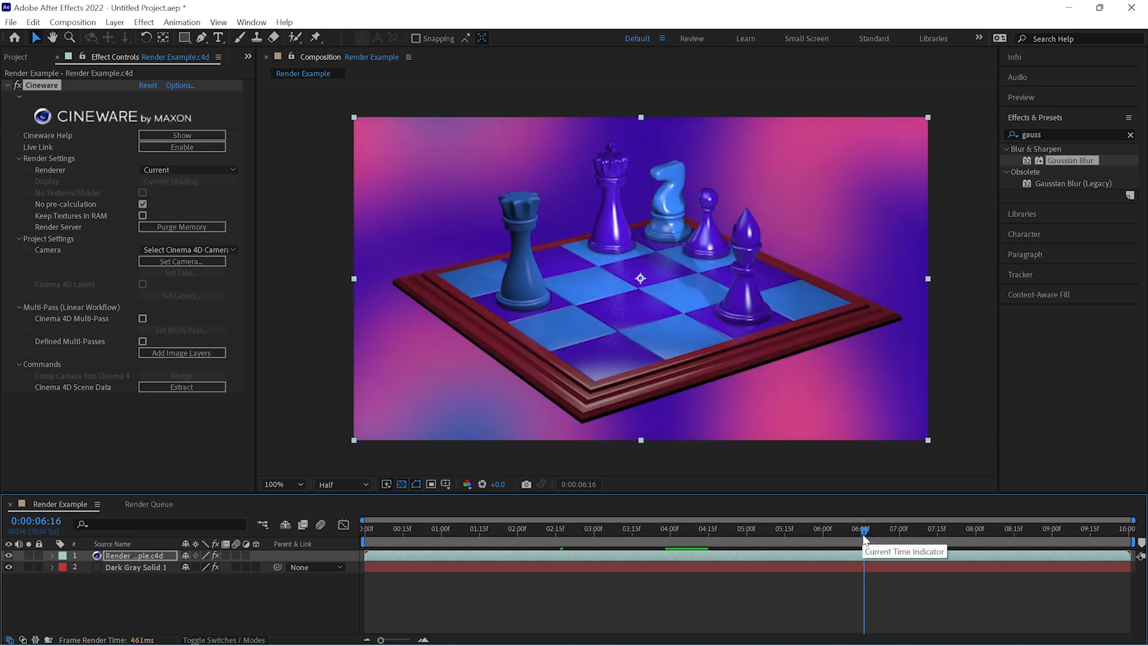
pyautogui.click(69, 57)
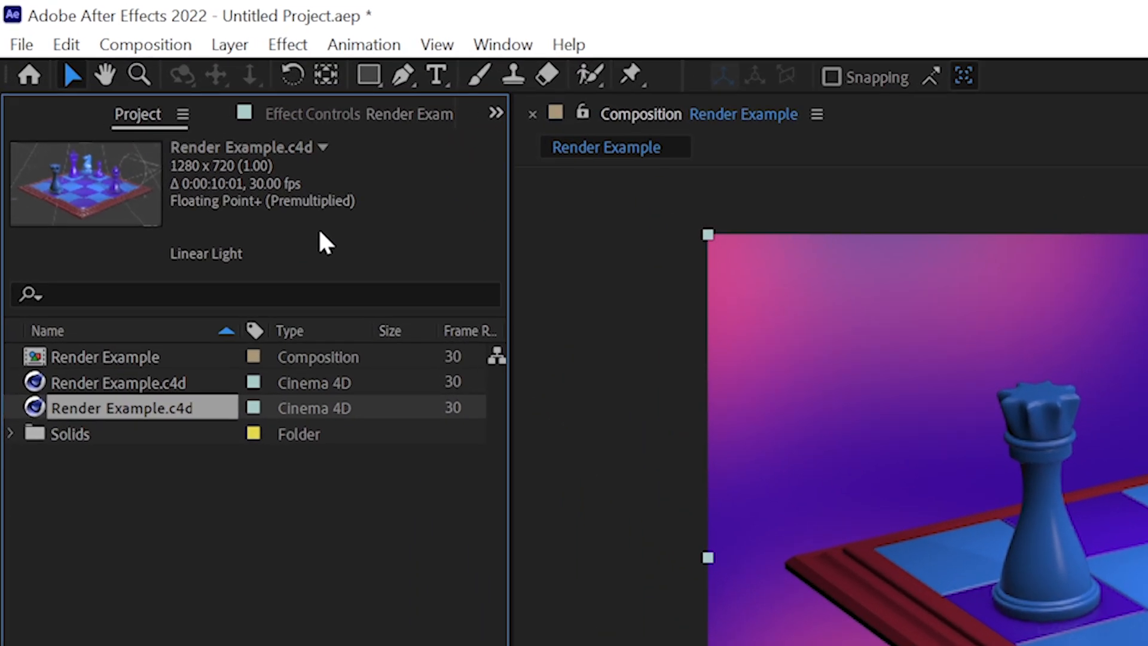
pyautogui.doubleClick(115, 407)
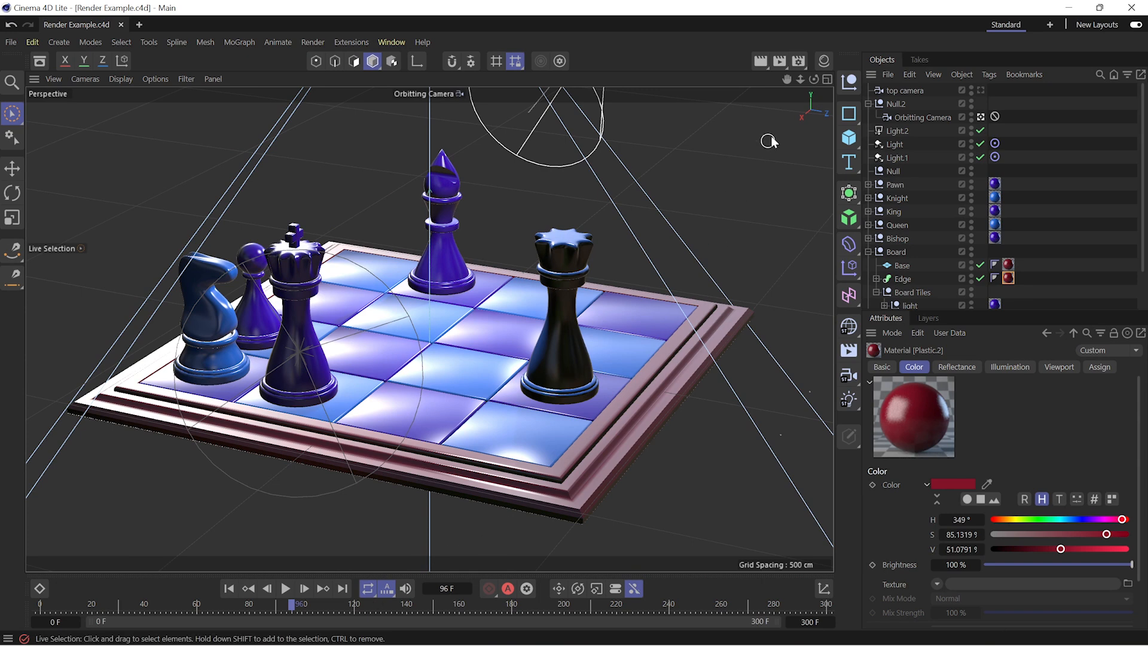
# Step: Reach Edit Render Settings from the Render menu for the chess scene
pyautogui.click(312, 42)
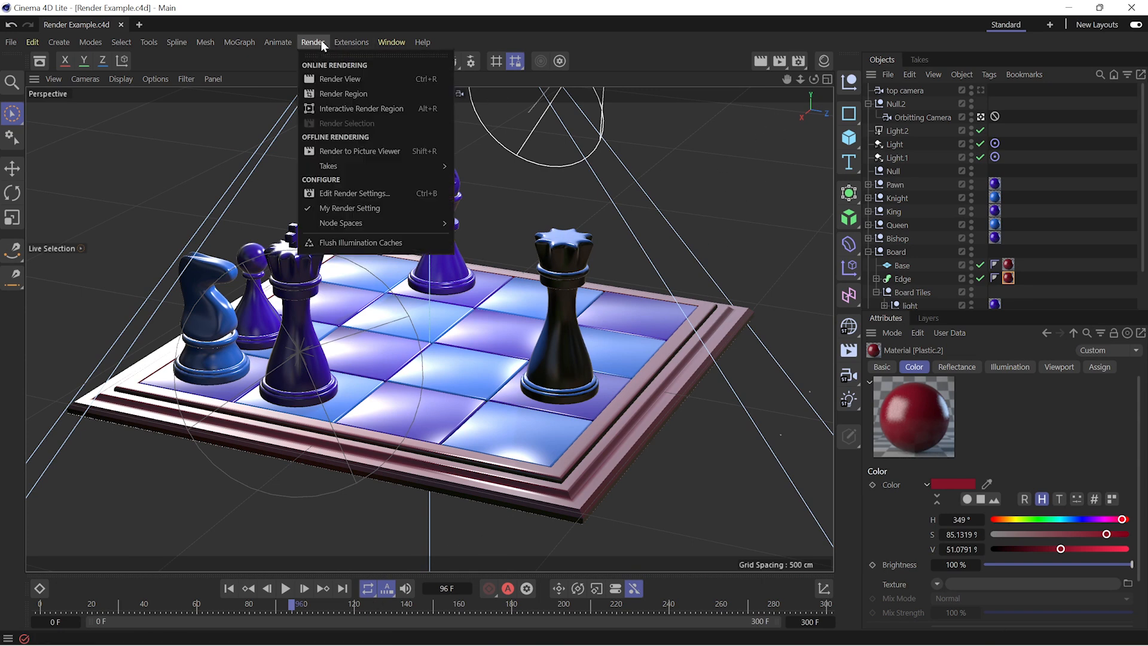
pyautogui.moveTo(354, 193)
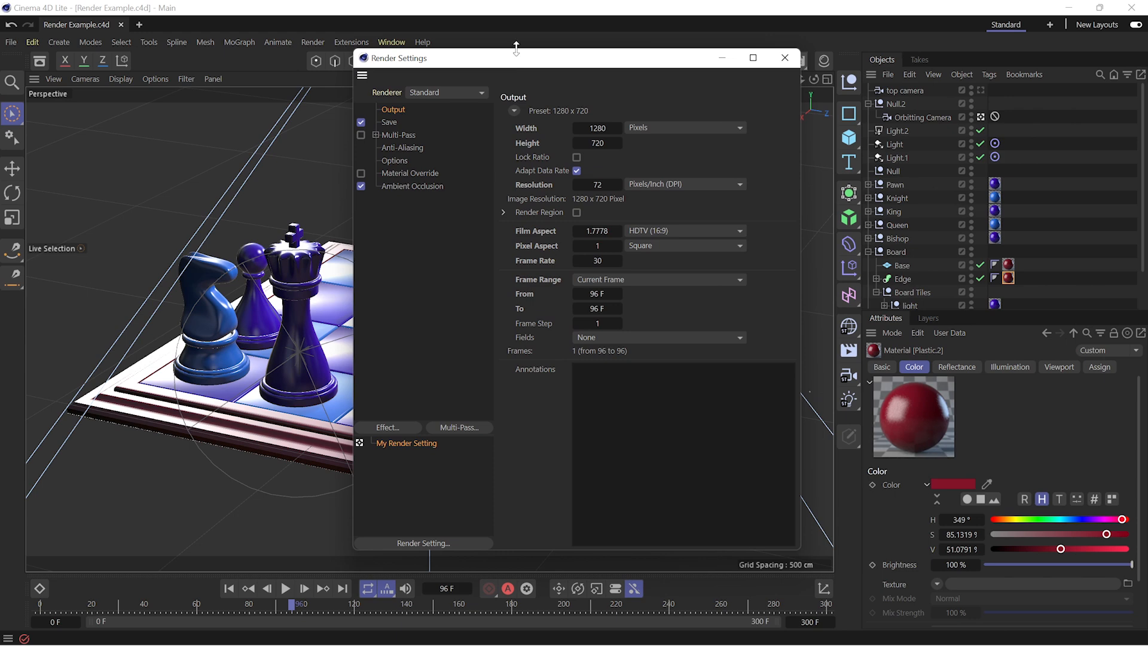
# Step: Set render output to HDTV 1080 (1920×1080) with Frame Range All Frames, 0 to 300
pyautogui.click(410, 172)
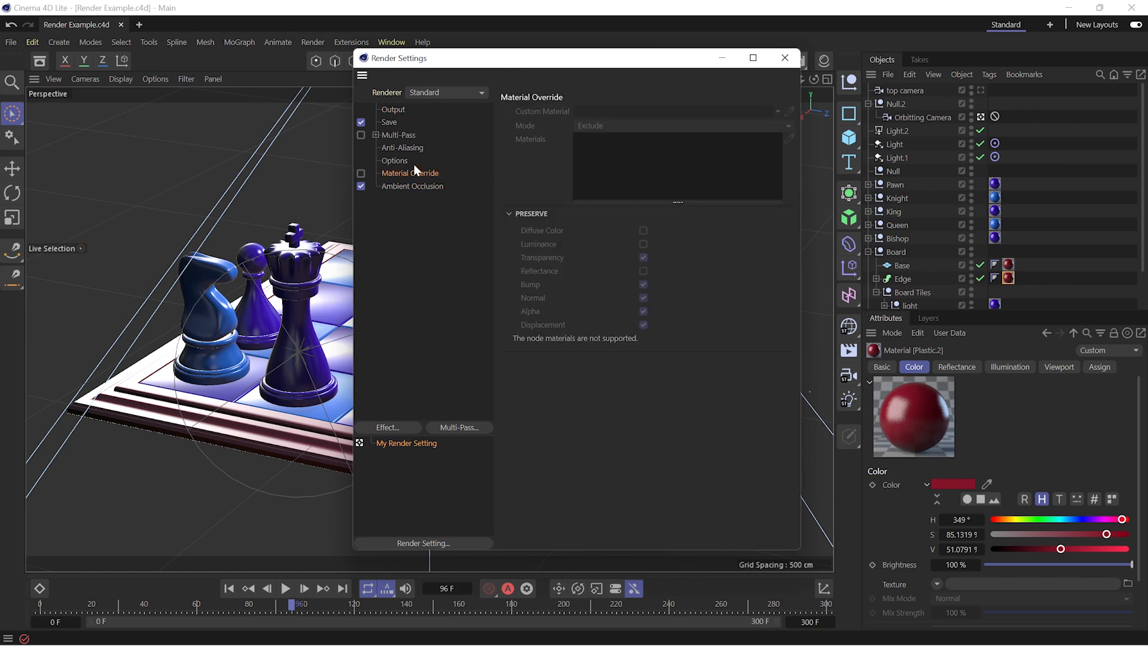
pyautogui.click(393, 109)
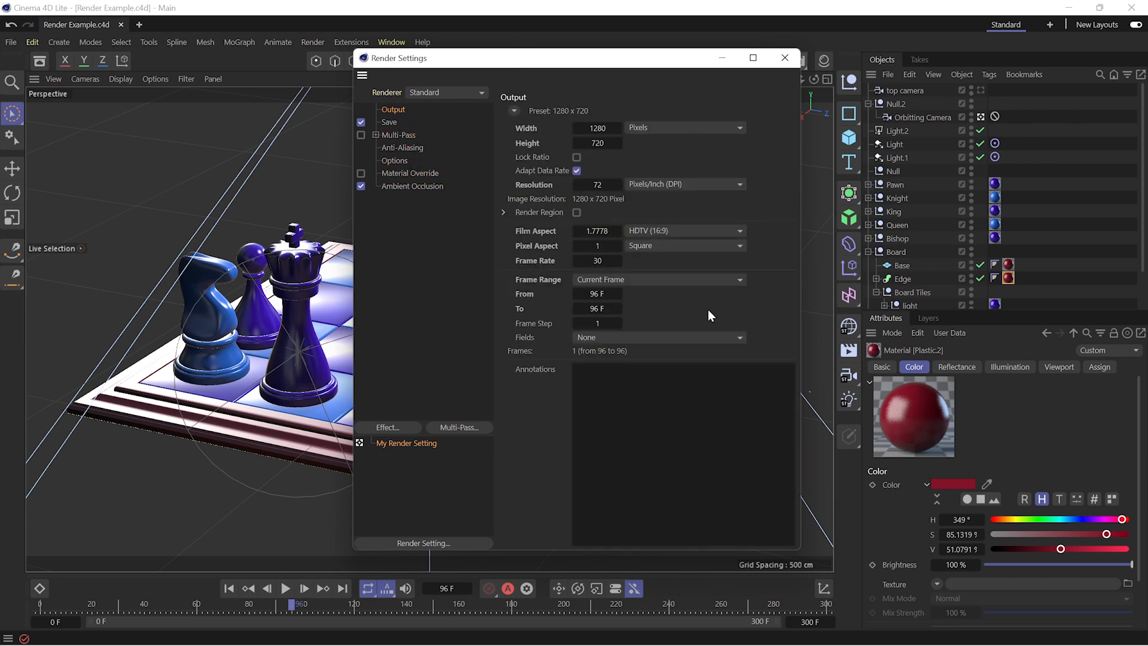
pyautogui.moveTo(756, 184)
pyautogui.write('1920')
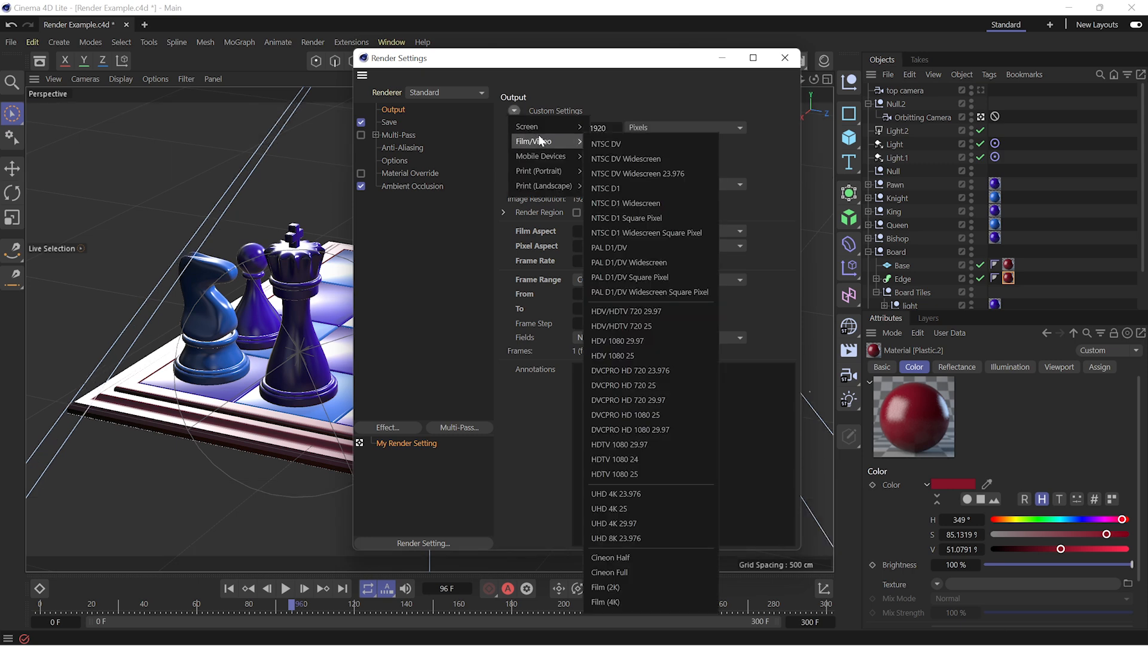
pyautogui.moveTo(652, 557)
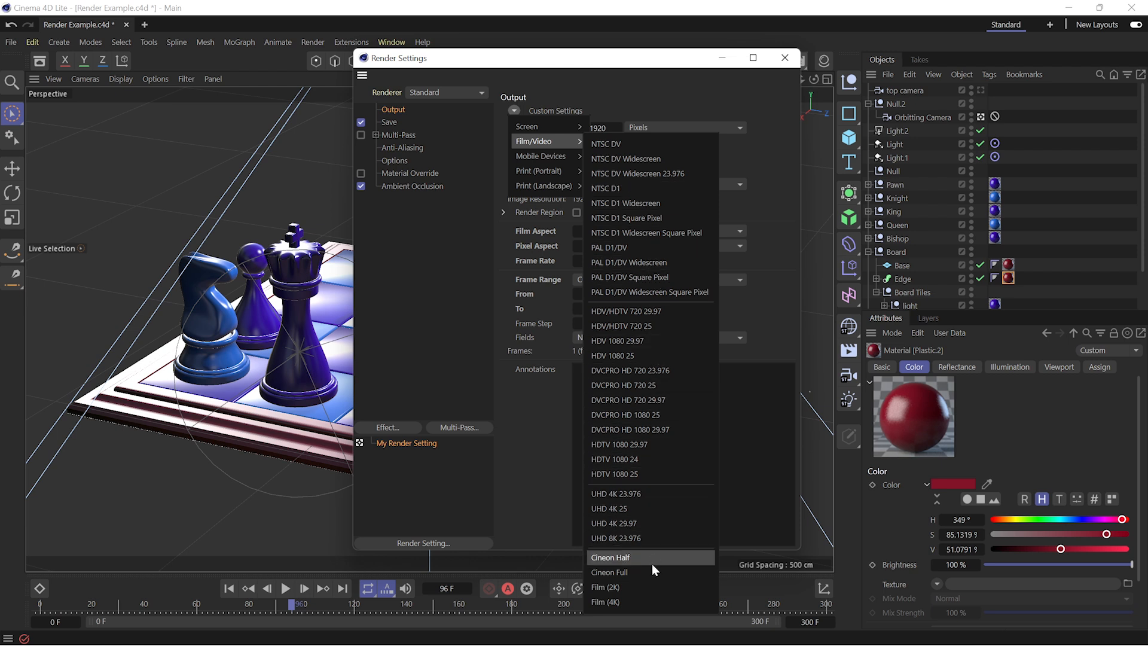
pyautogui.moveTo(666, 341)
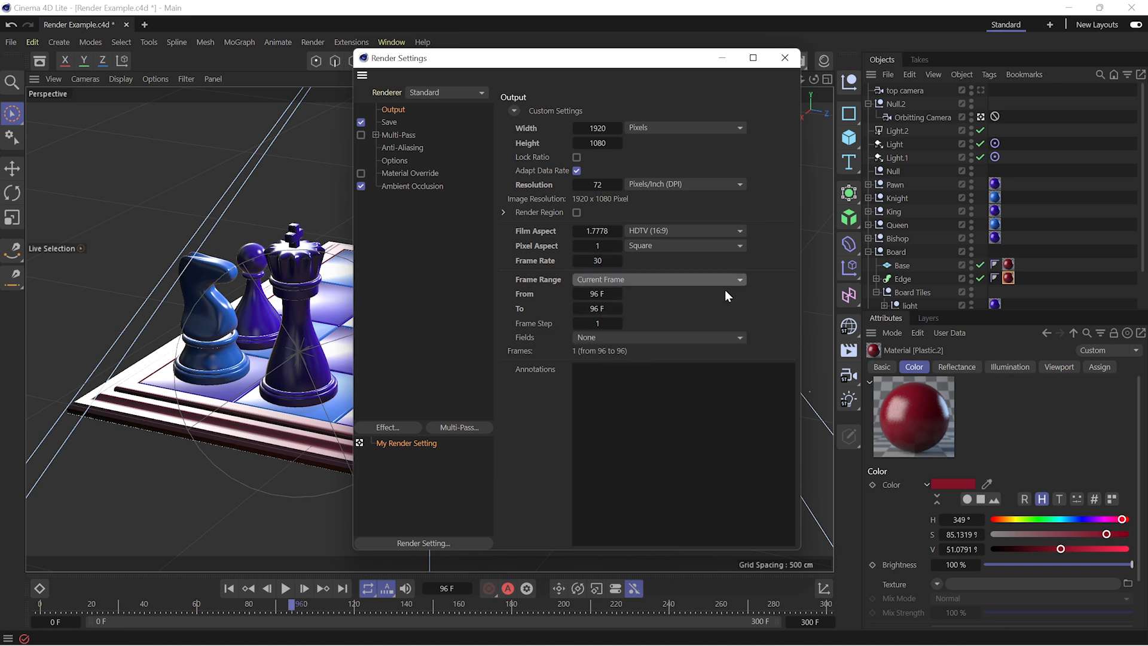
pyautogui.moveTo(658, 304)
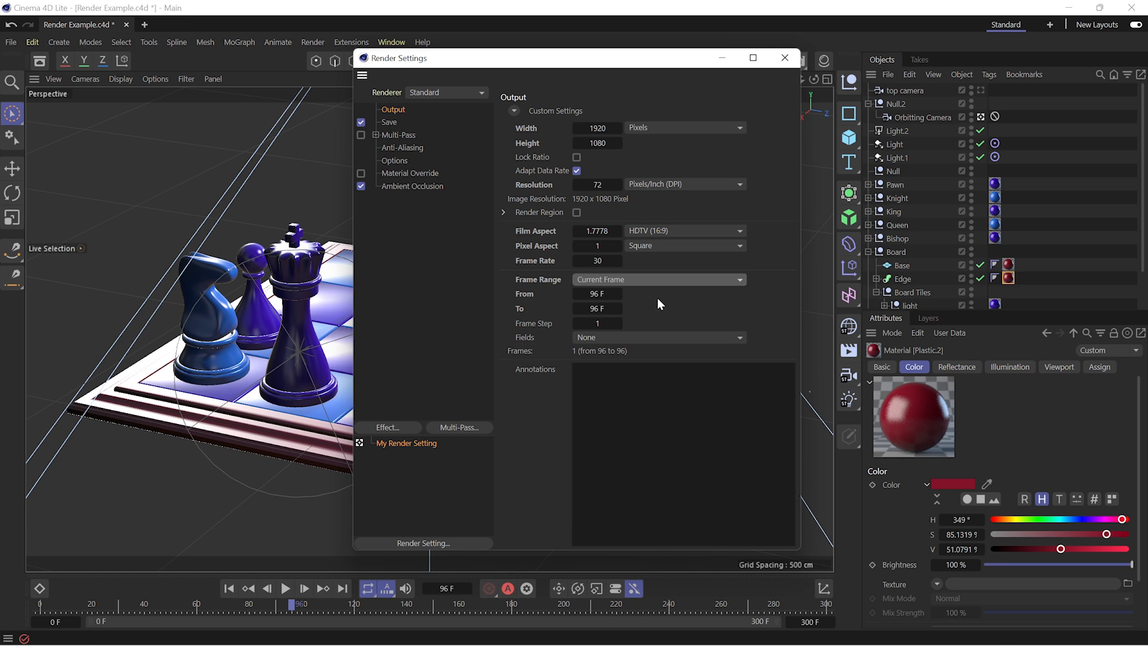
pyautogui.click(658, 279)
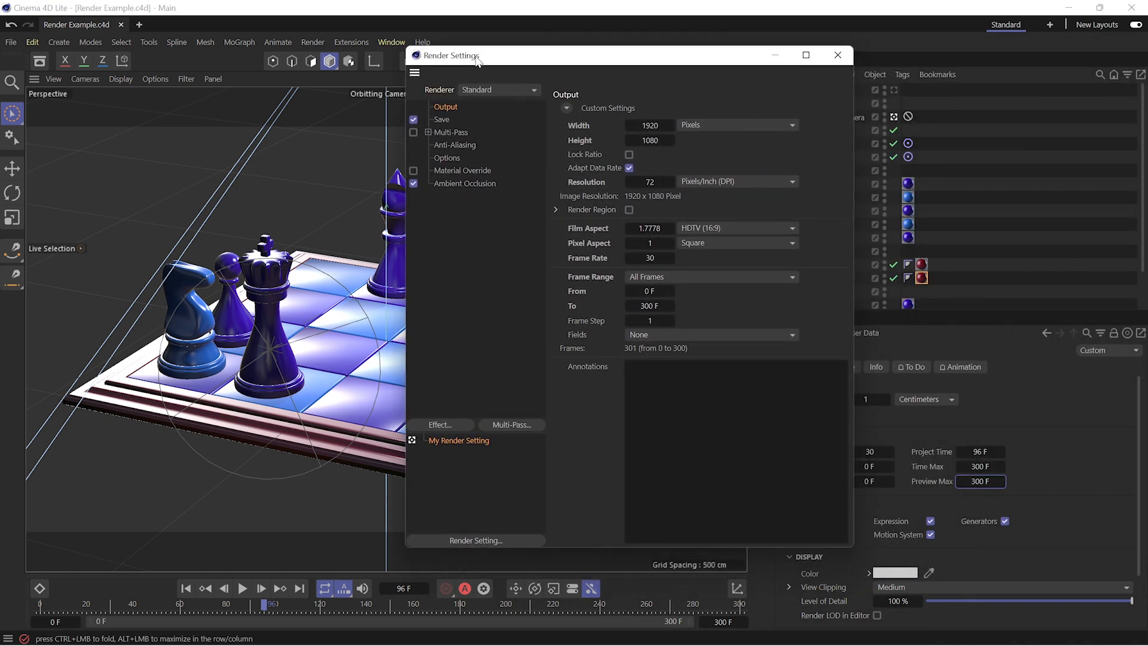
pyautogui.moveTo(468, 55); pyautogui.dragTo(454, 66)
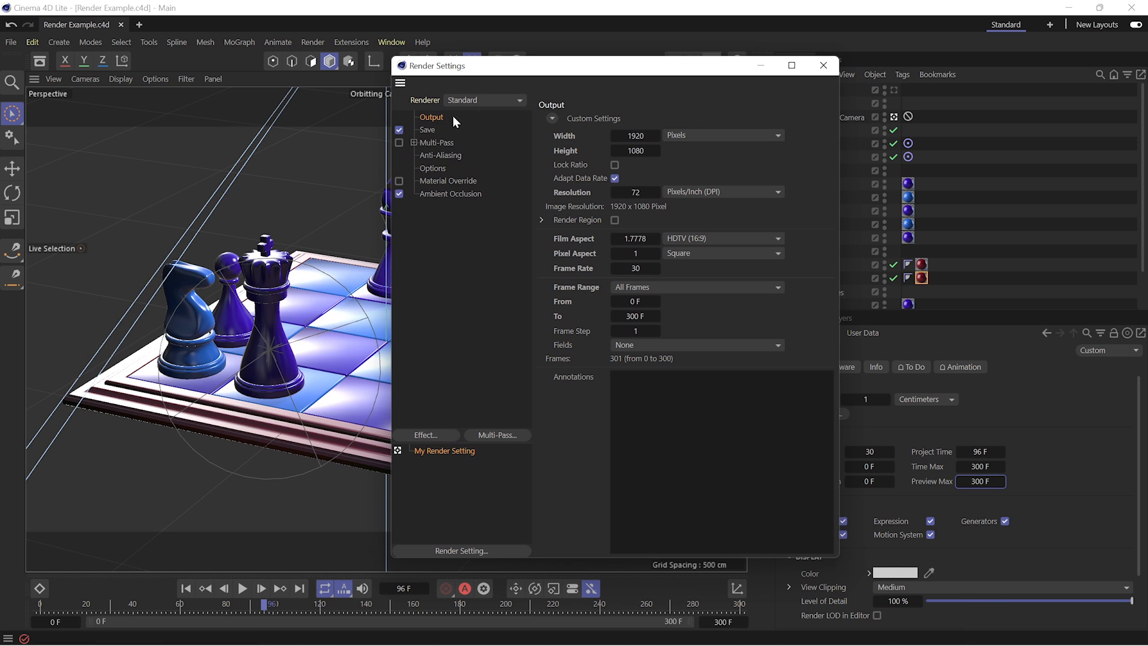
pyautogui.moveTo(655, 294)
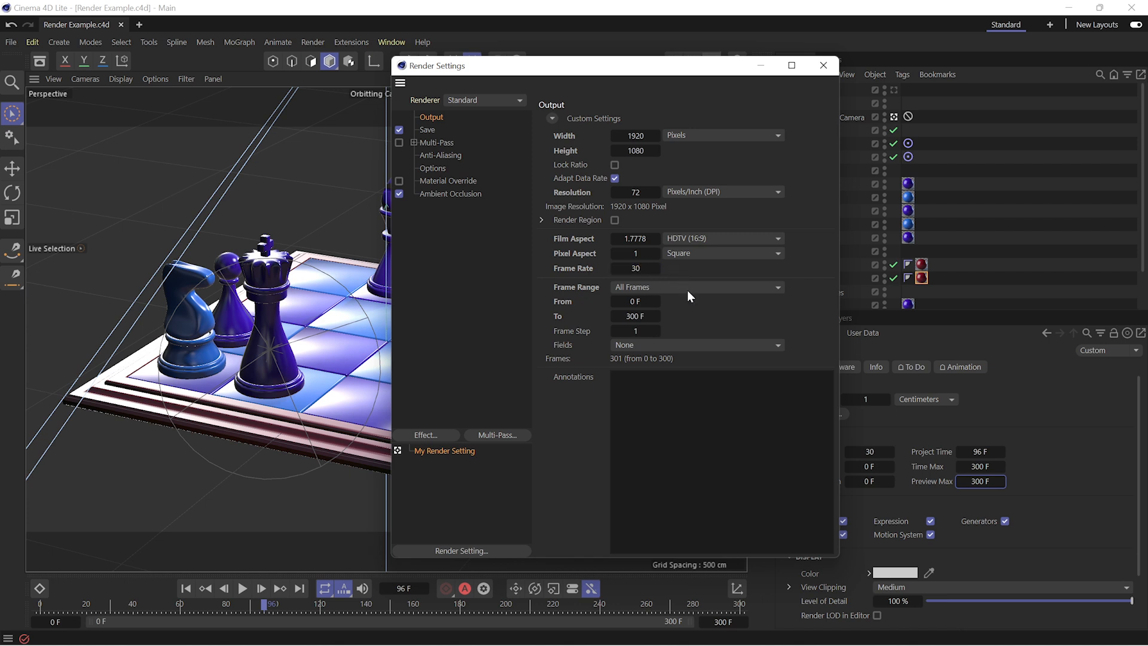
pyautogui.moveTo(689, 324)
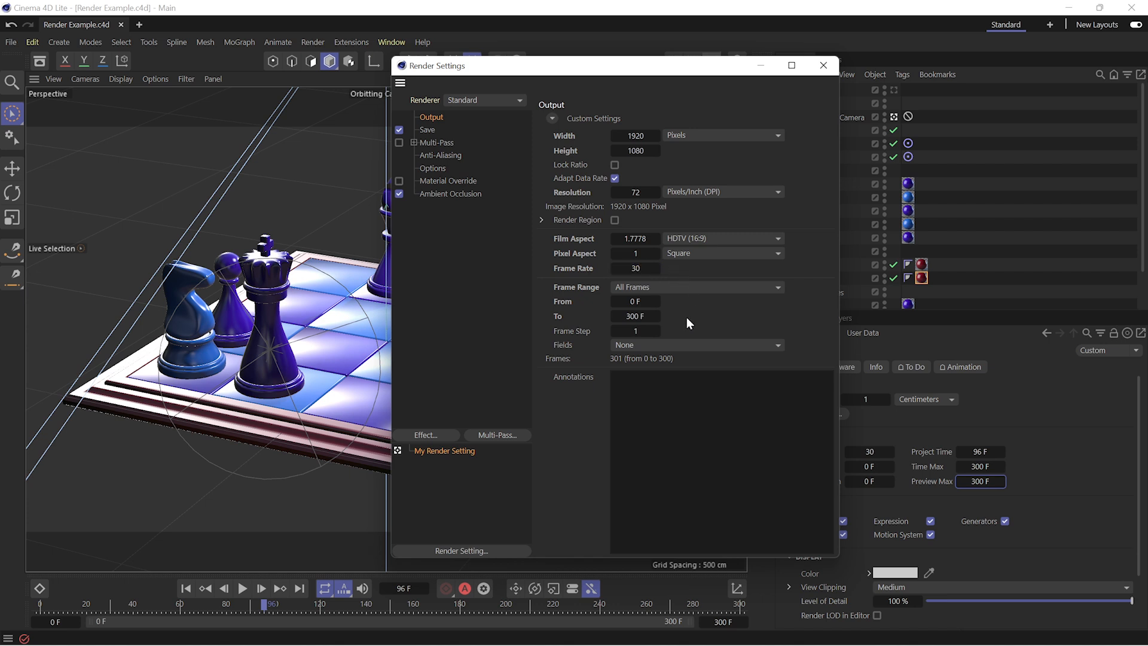
pyautogui.click(696, 286)
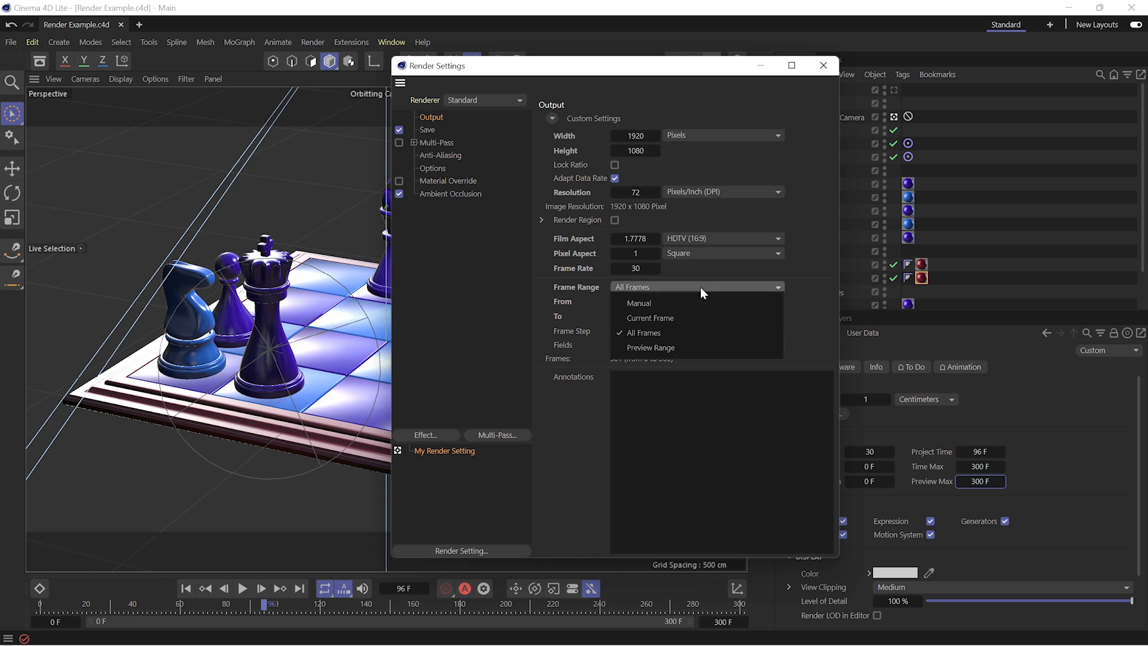
pyautogui.moveTo(693, 332)
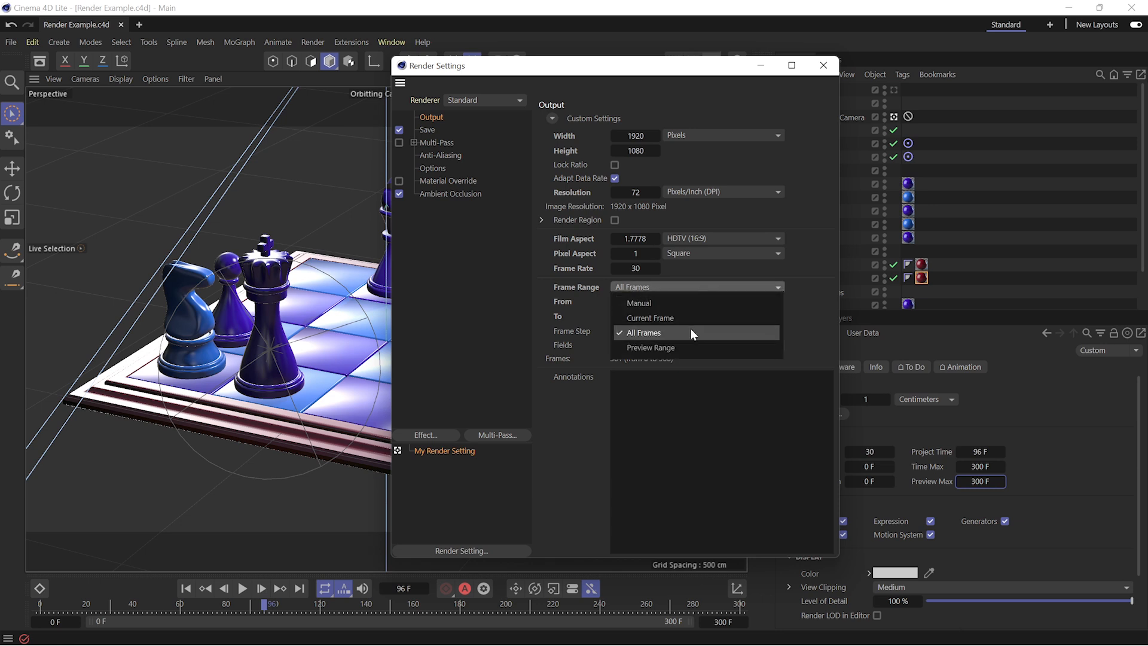
pyautogui.click(645, 334)
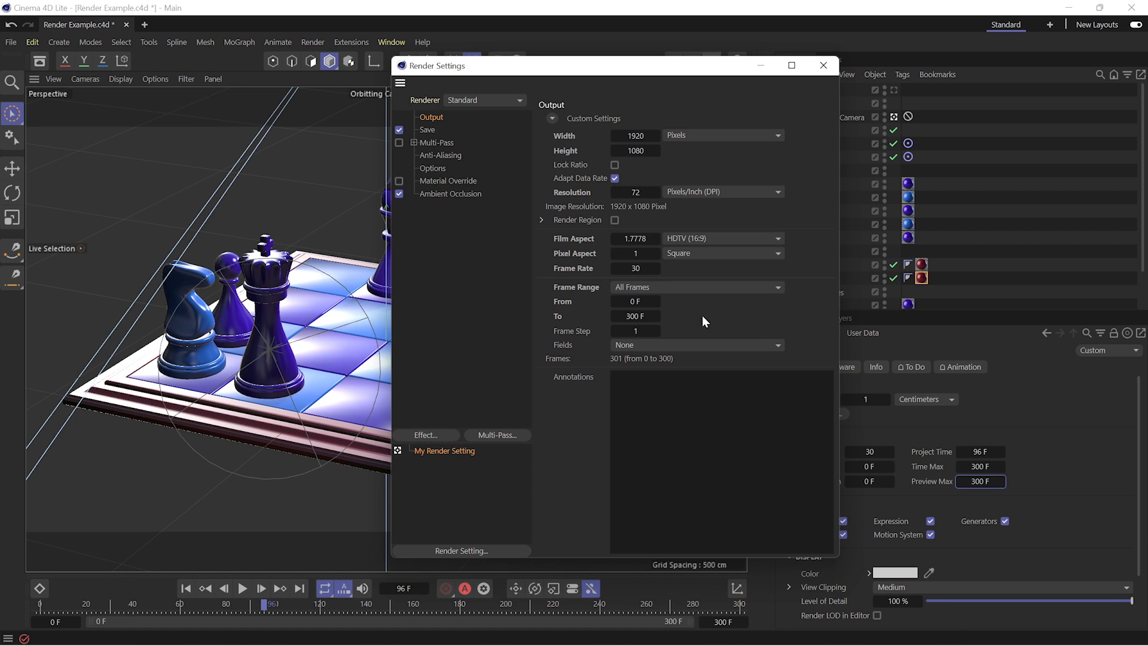
pyautogui.moveTo(700, 321)
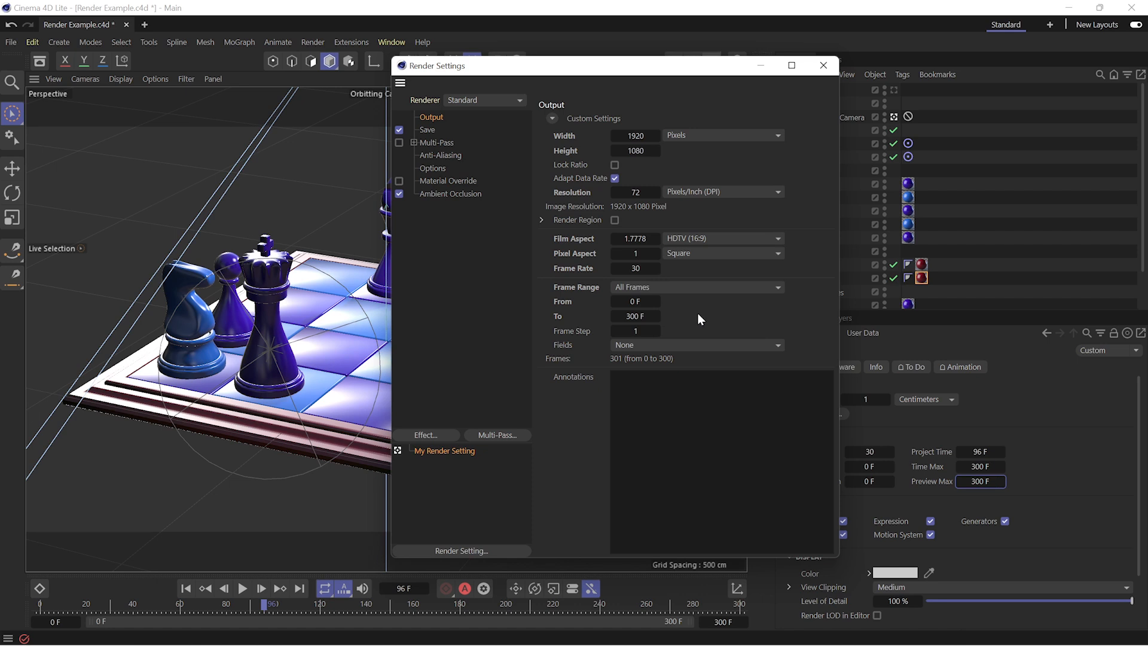
pyautogui.moveTo(513, 130)
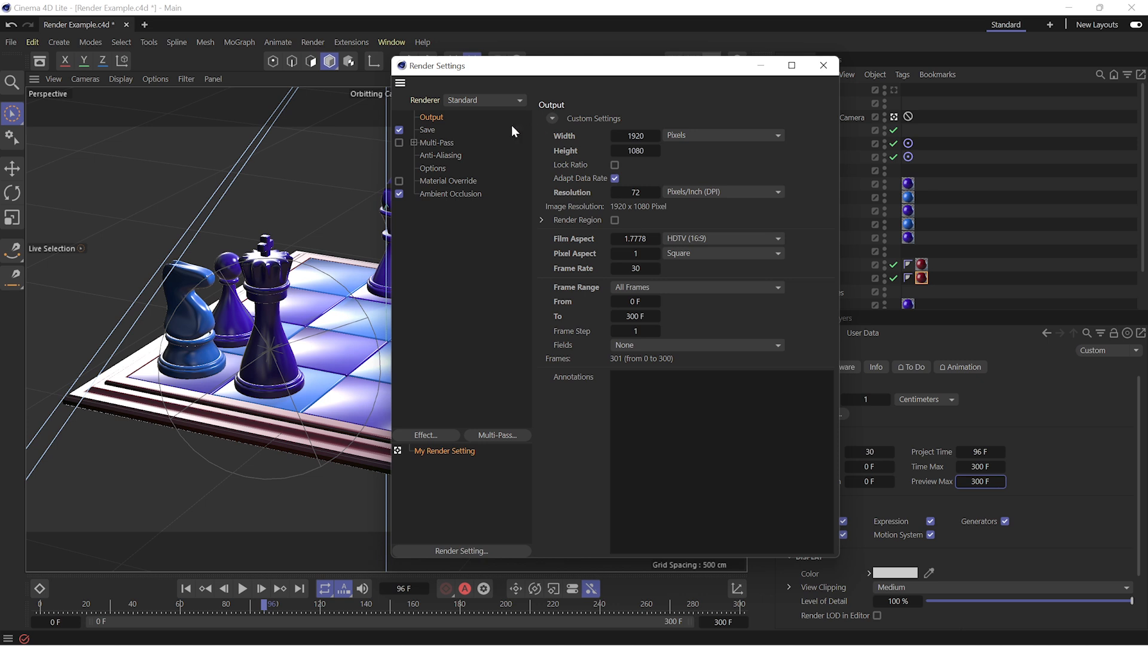
# Step: Try anti-aliasing at None and Best, leaving it set to Geometry
pyautogui.click(437, 143)
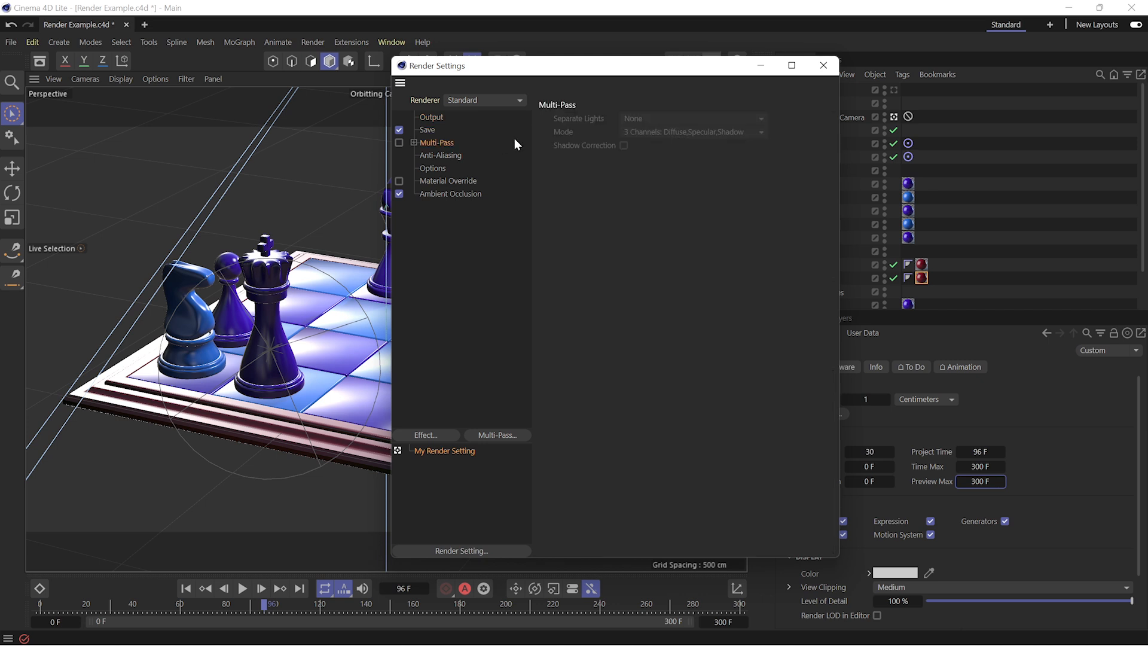
pyautogui.click(442, 154)
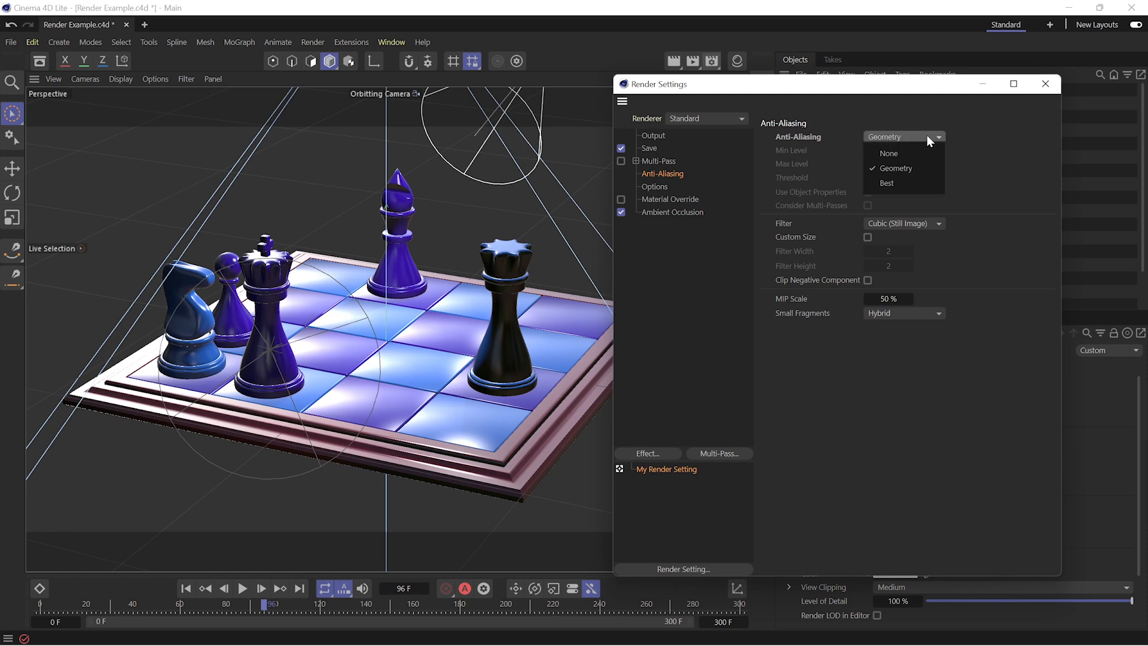
pyautogui.click(889, 153)
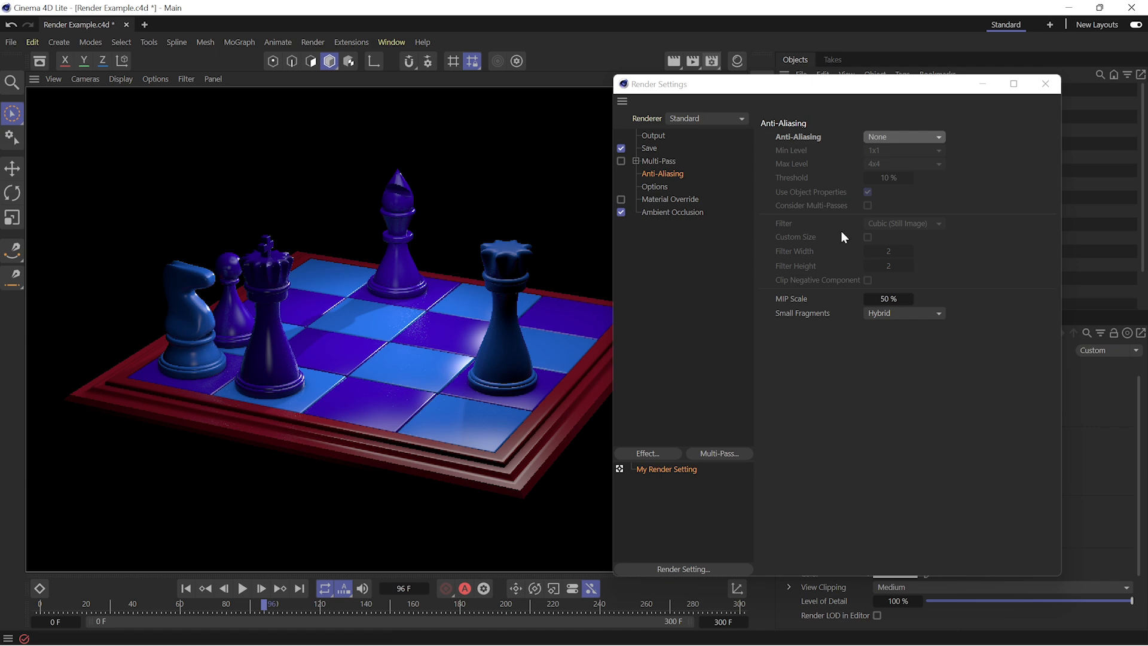
pyautogui.click(904, 136)
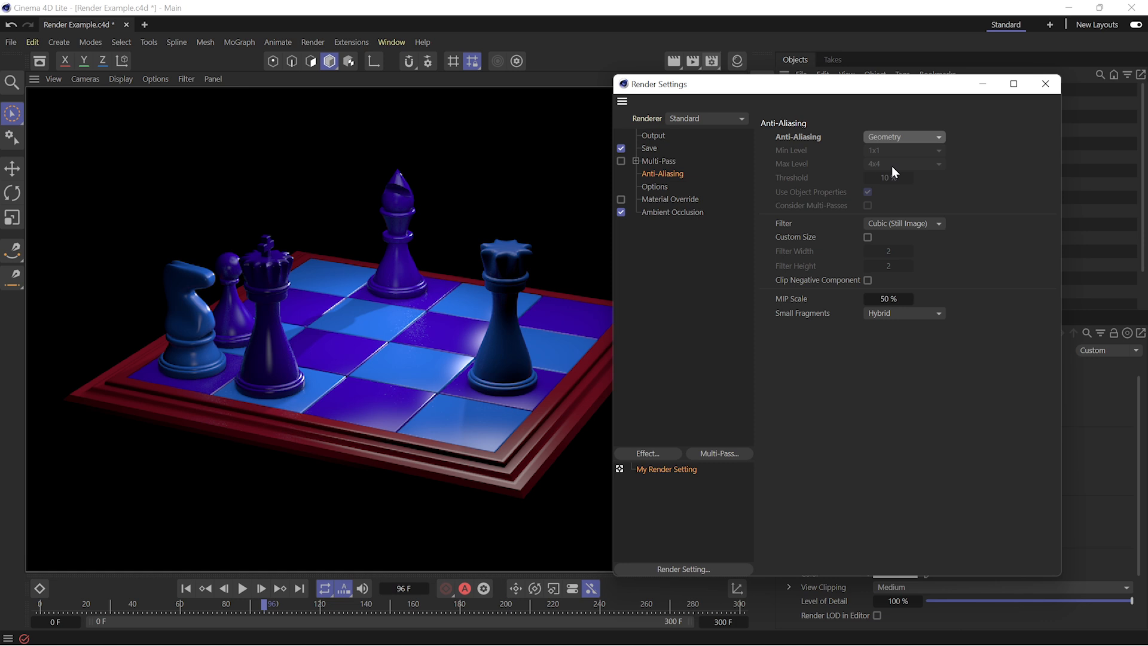
pyautogui.click(903, 137)
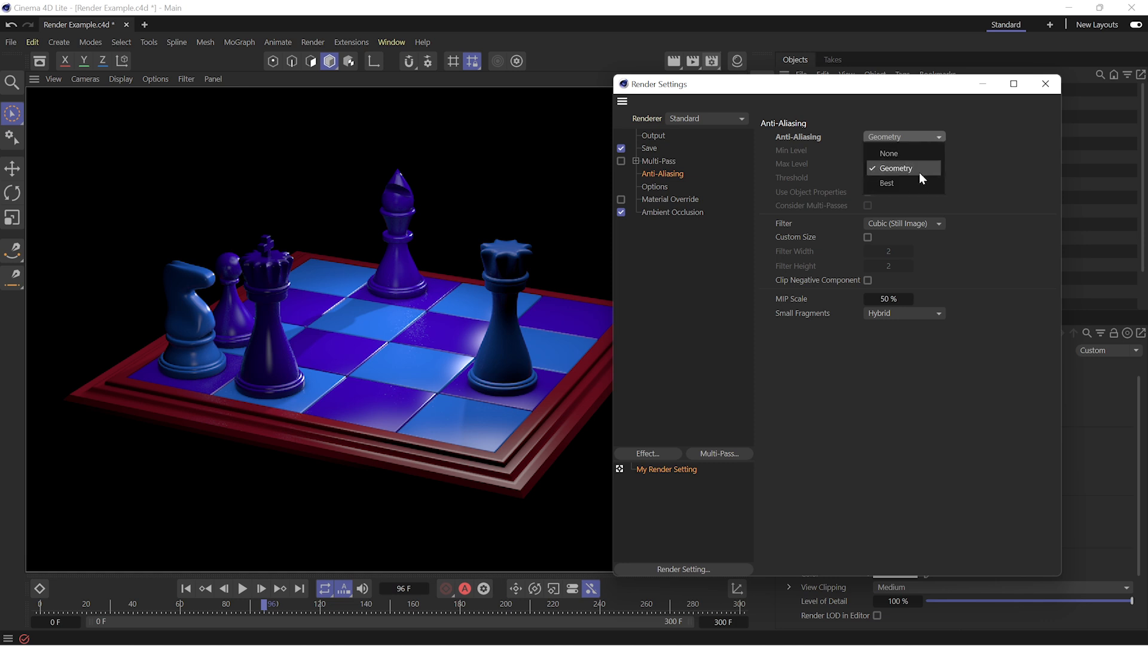
pyautogui.click(886, 183)
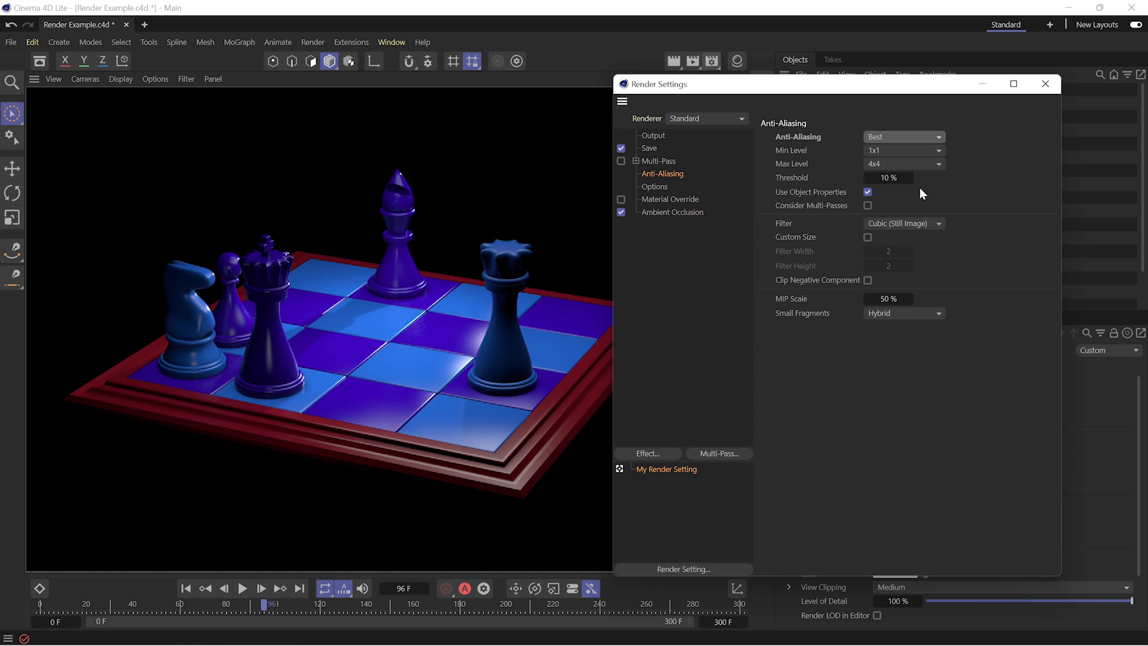
pyautogui.moveTo(910, 197)
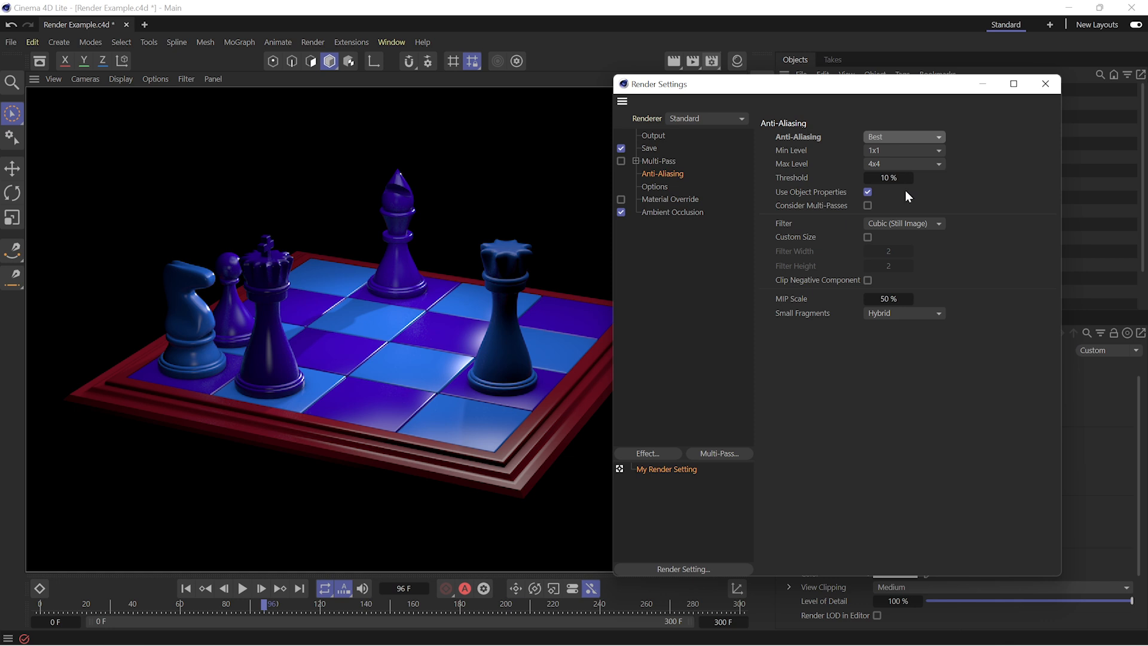
pyautogui.moveTo(917, 194)
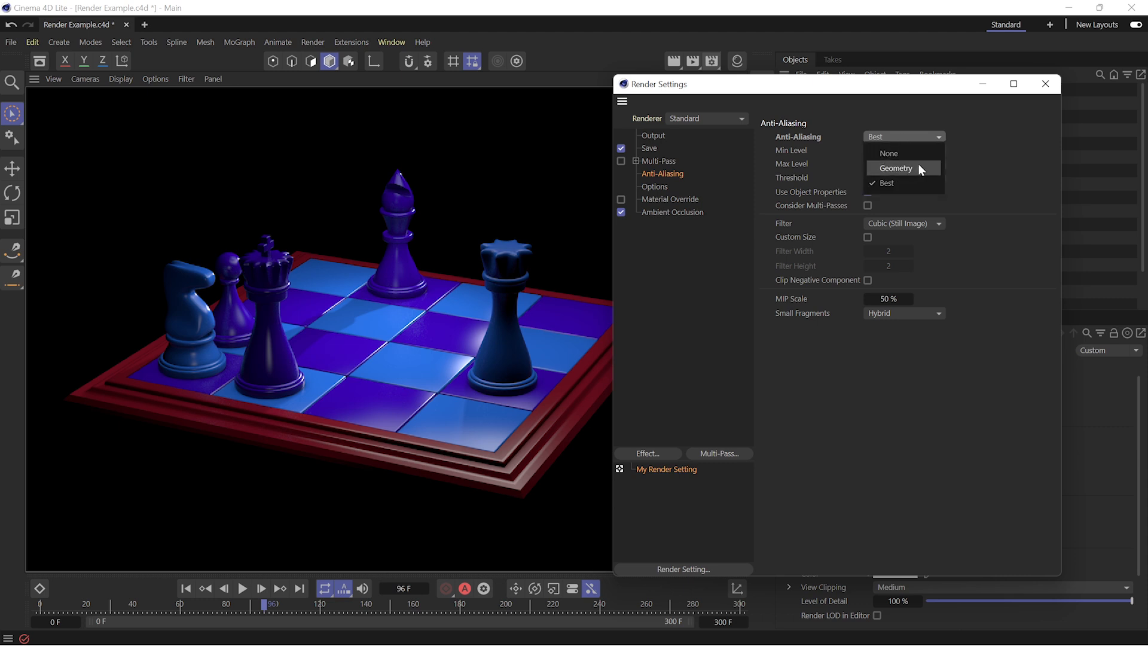
pyautogui.click(896, 169)
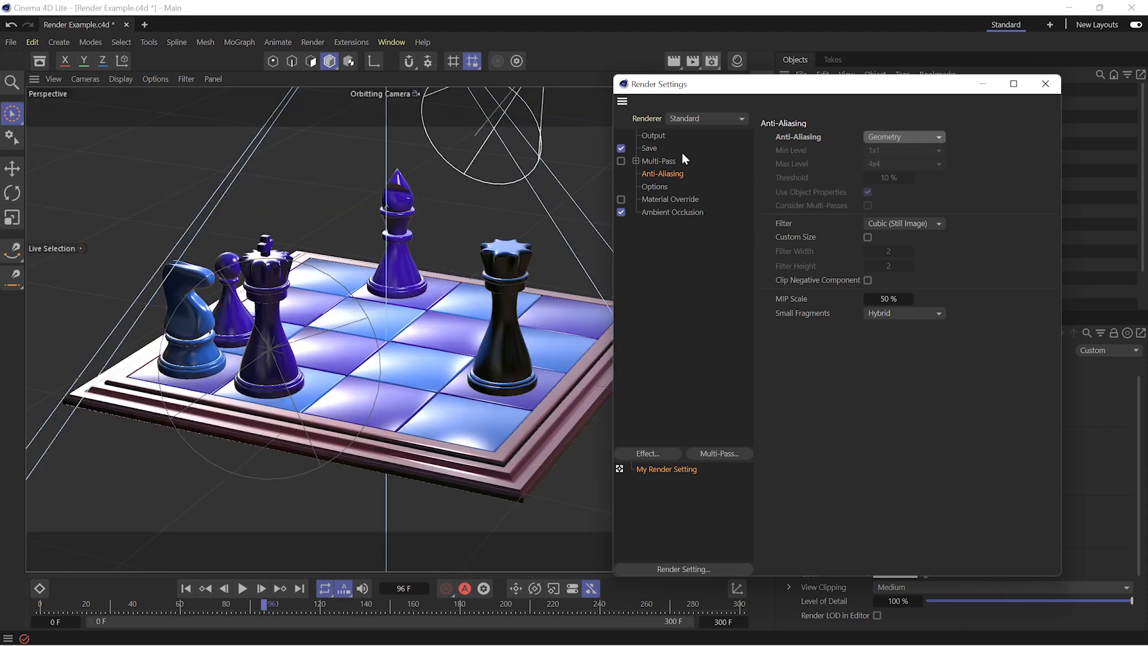
# Step: Show the Save page with 8 Bit/Channel depth and sRGB colour profile
pyautogui.click(648, 149)
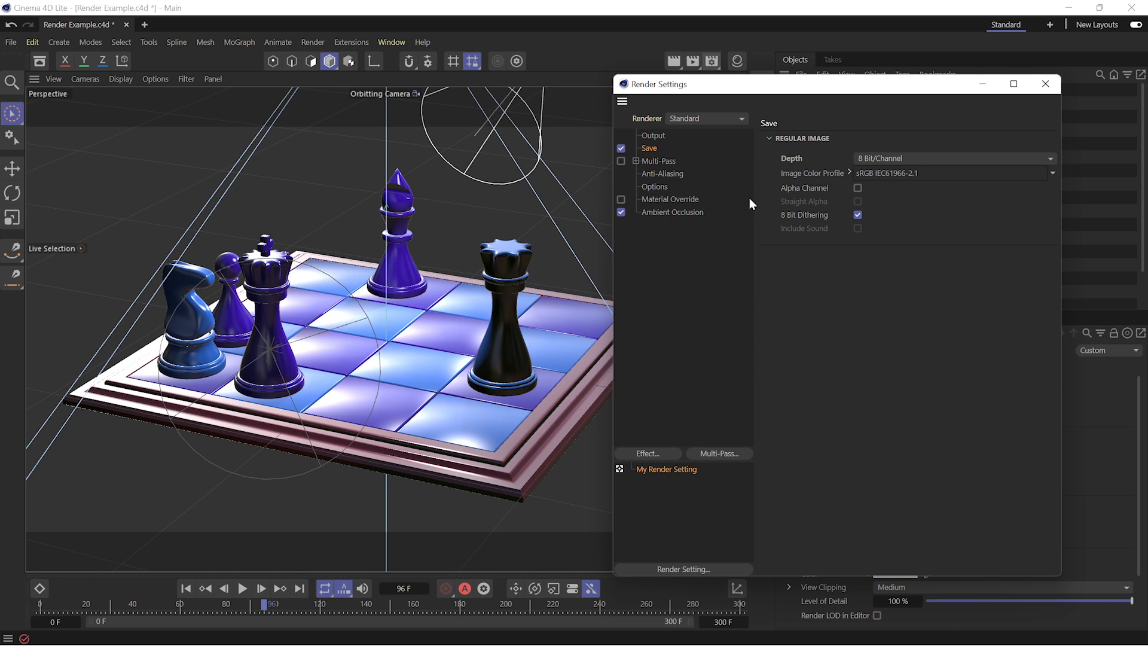
pyautogui.moveTo(1030, 168)
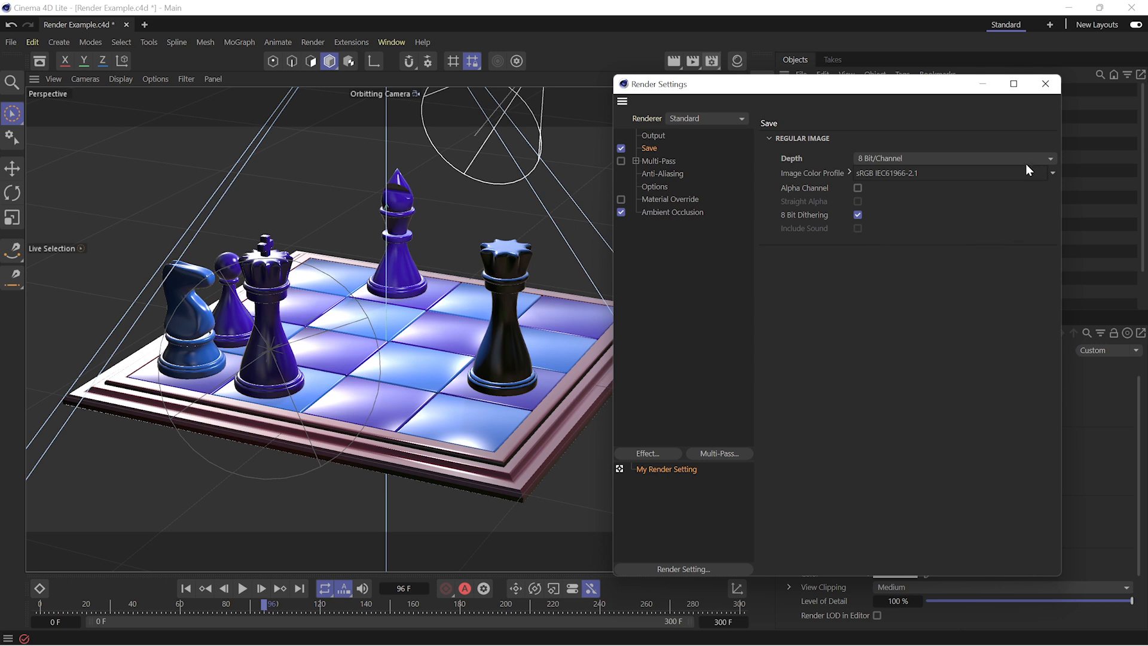
pyautogui.moveTo(921, 234)
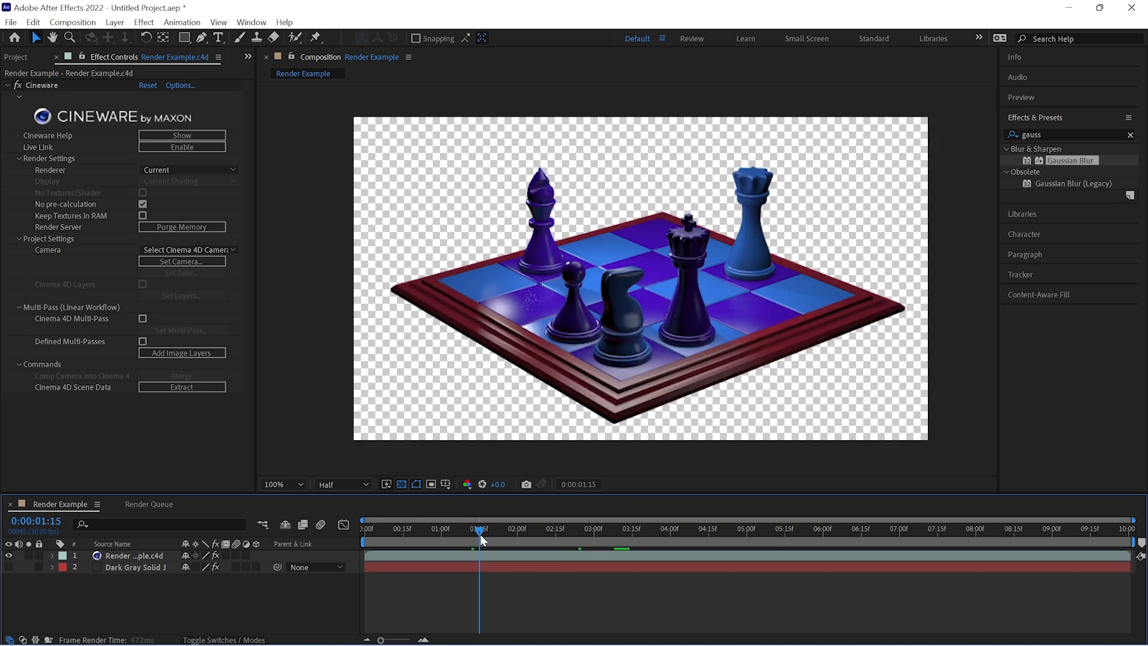
# Step: Move the current time forward to preview later frames of the chess animation
pyautogui.click(725, 528)
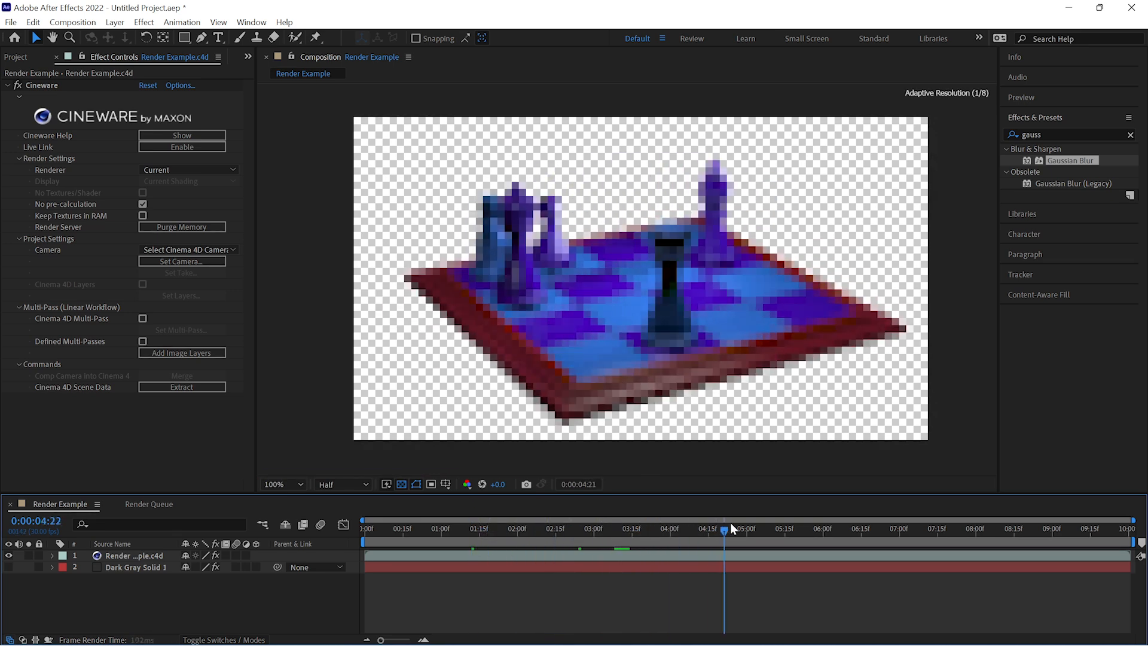
pyautogui.click(826, 528)
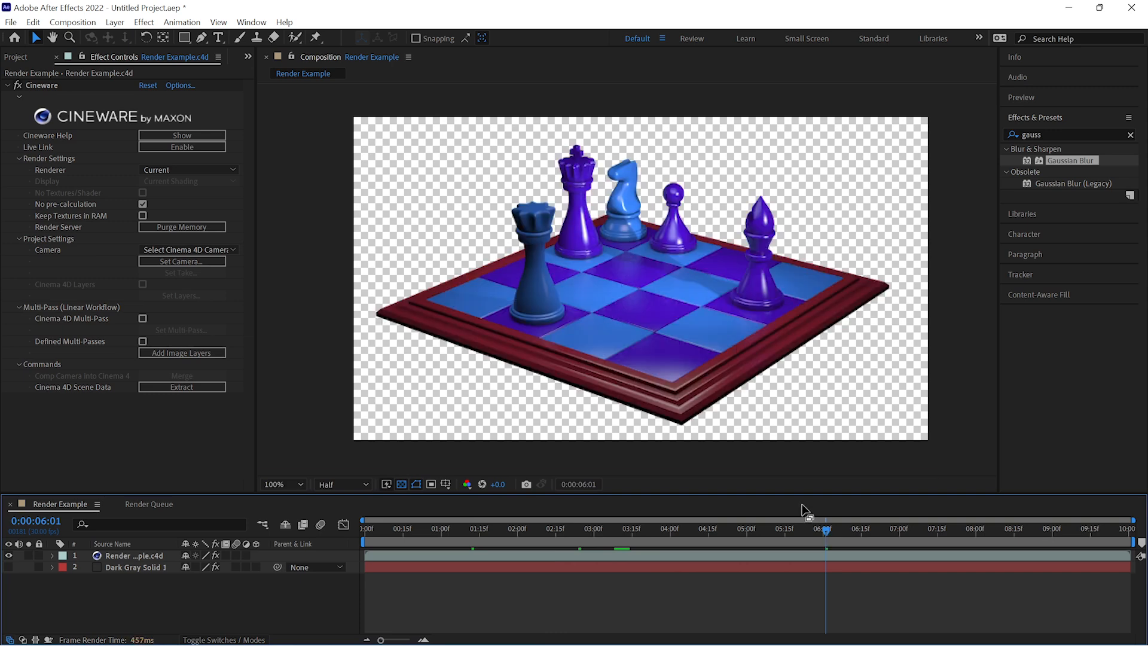
pyautogui.moveTo(611, 349)
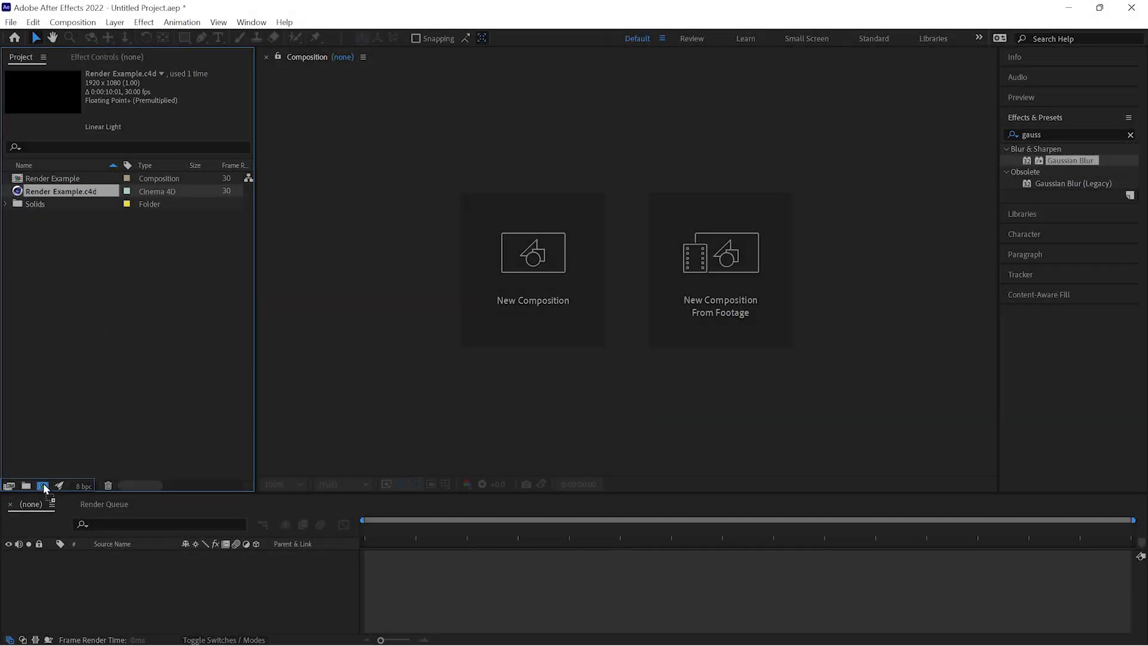
# Step: Make composition Render Example 2 from Render Example.c4d, fit at 50% zoom, at a later frame
pyautogui.doubleClick(64, 191)
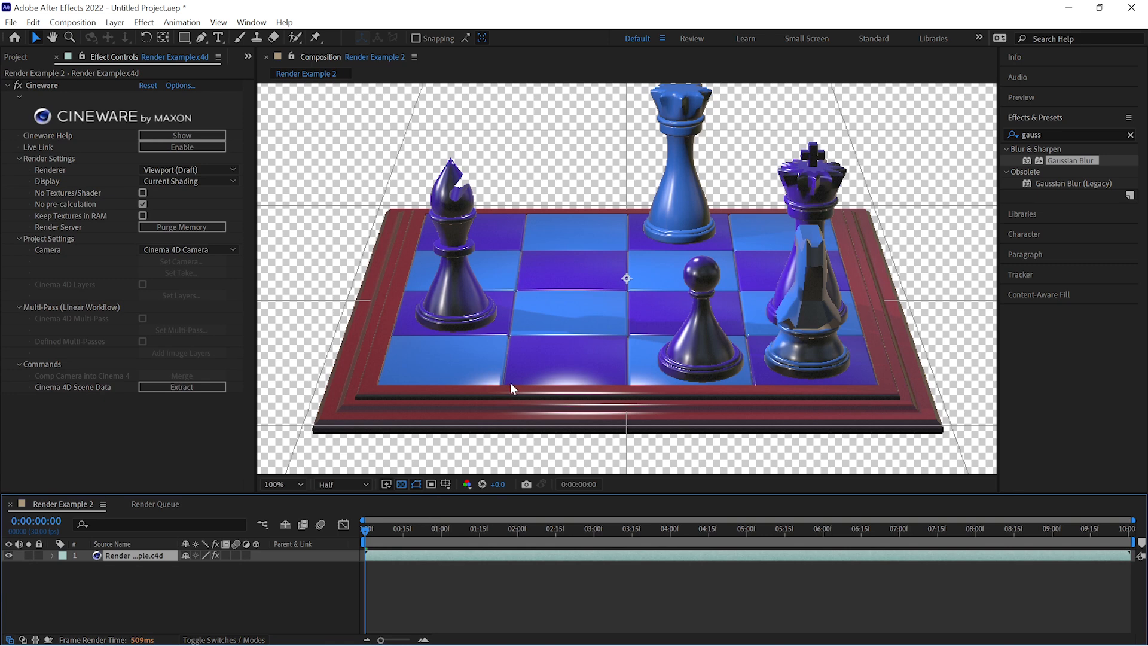
pyautogui.click(278, 484)
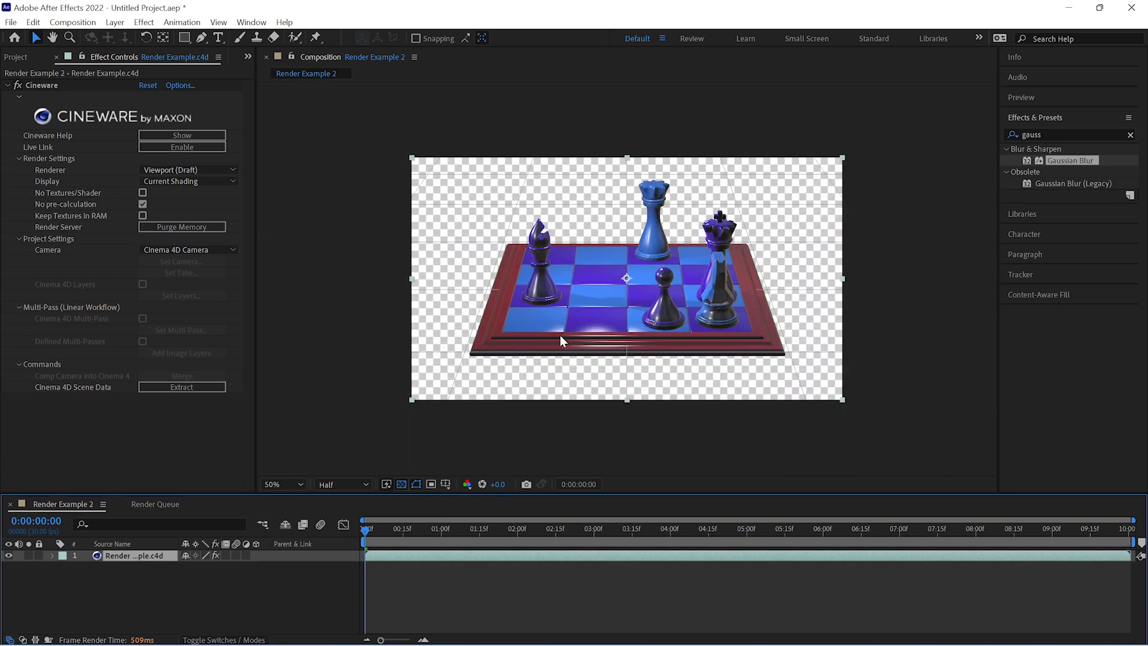
pyautogui.click(631, 528)
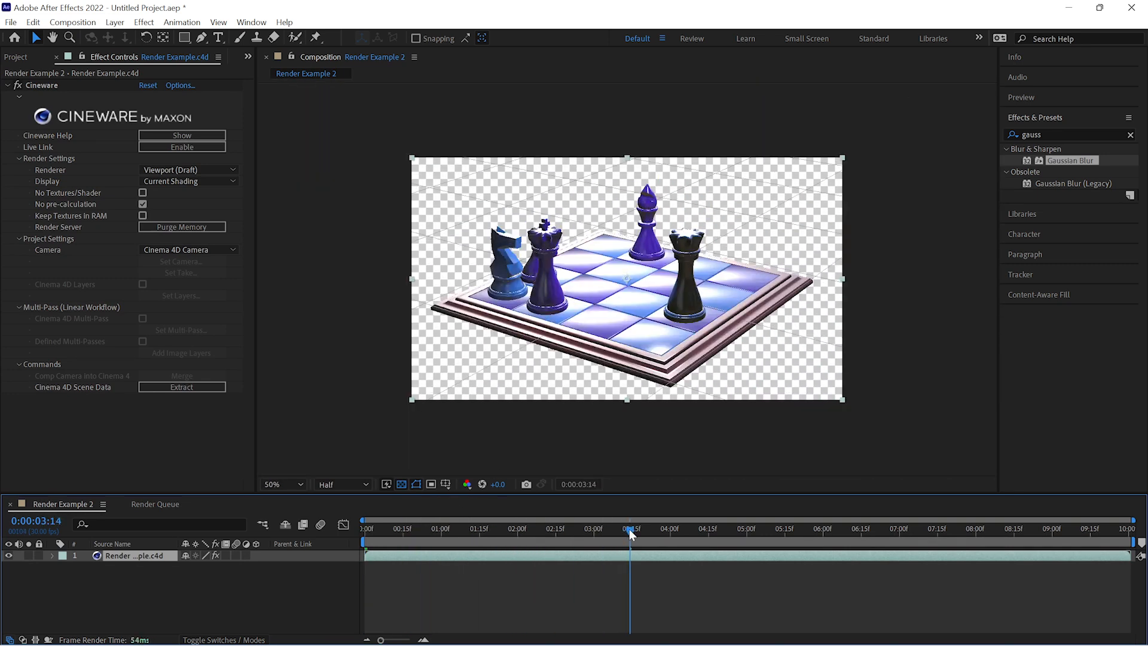
pyautogui.moveTo(632, 428)
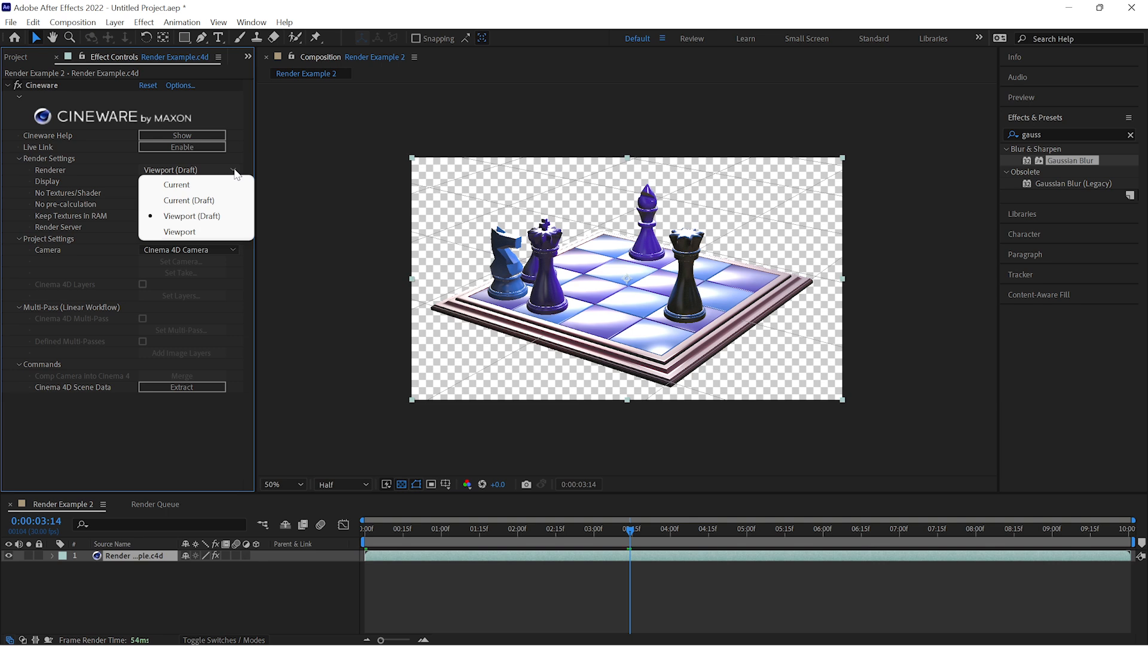
# Step: Compare Cineware renderer modes Viewport, Current and Current (Draft), ending on Current
pyautogui.click(179, 231)
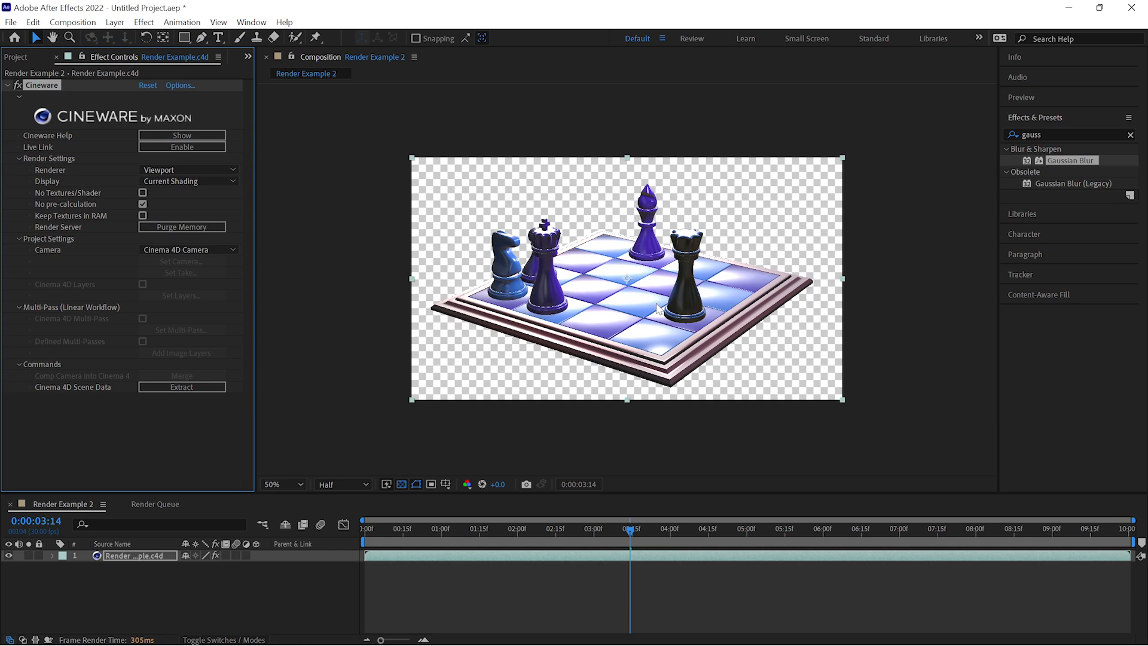
pyautogui.click(827, 527)
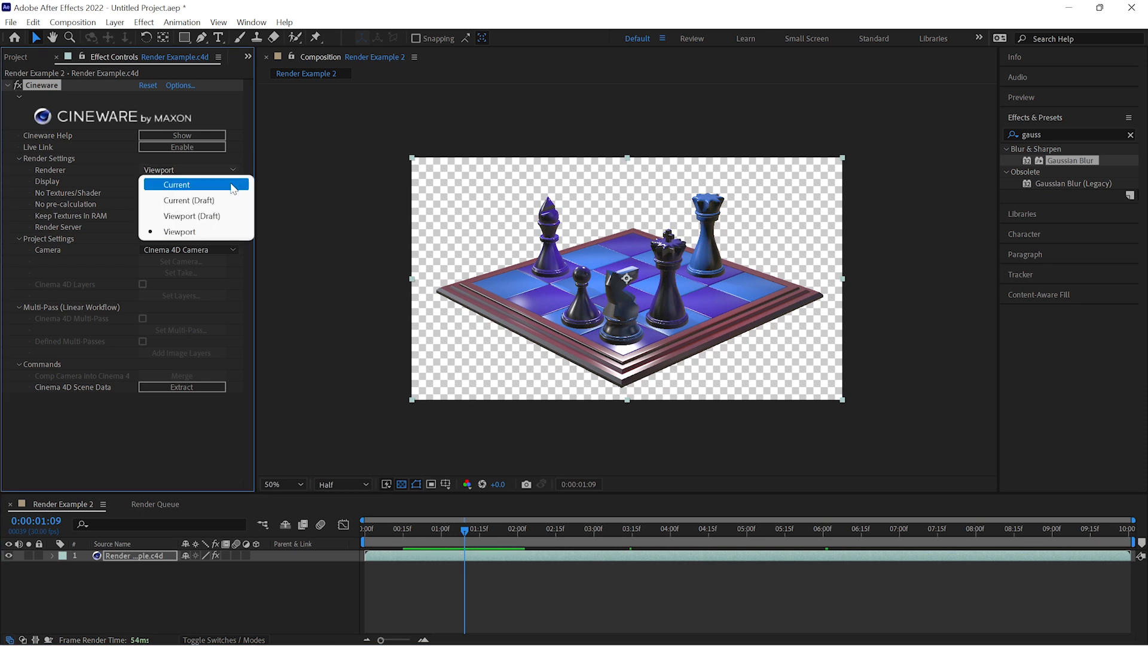
pyautogui.click(176, 184)
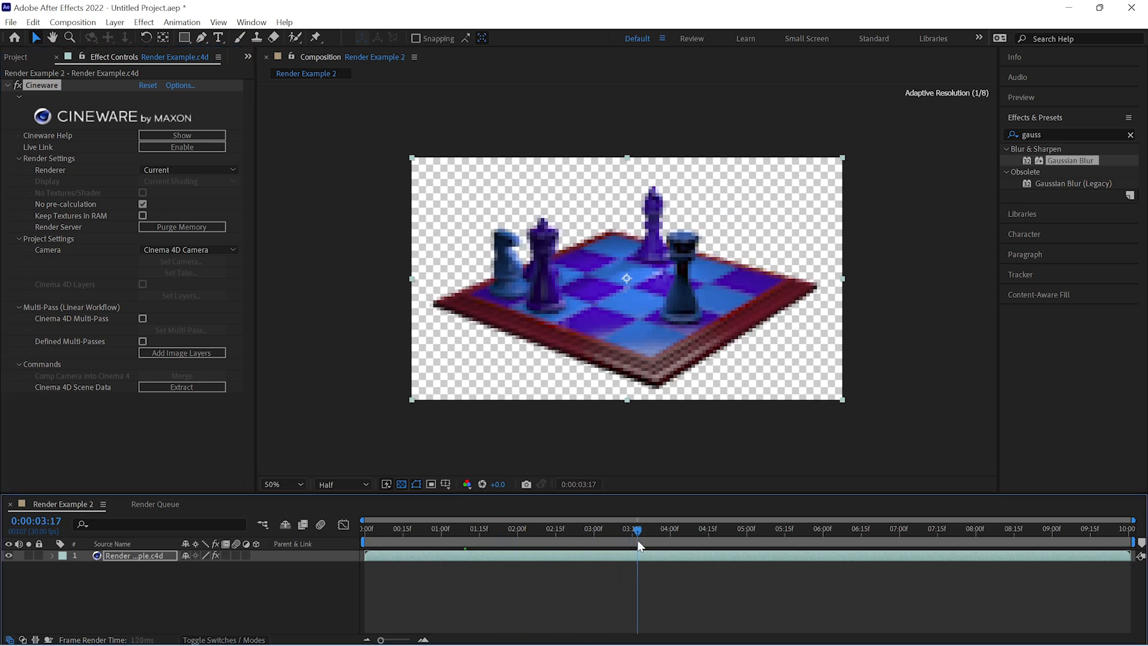
pyautogui.click(276, 484)
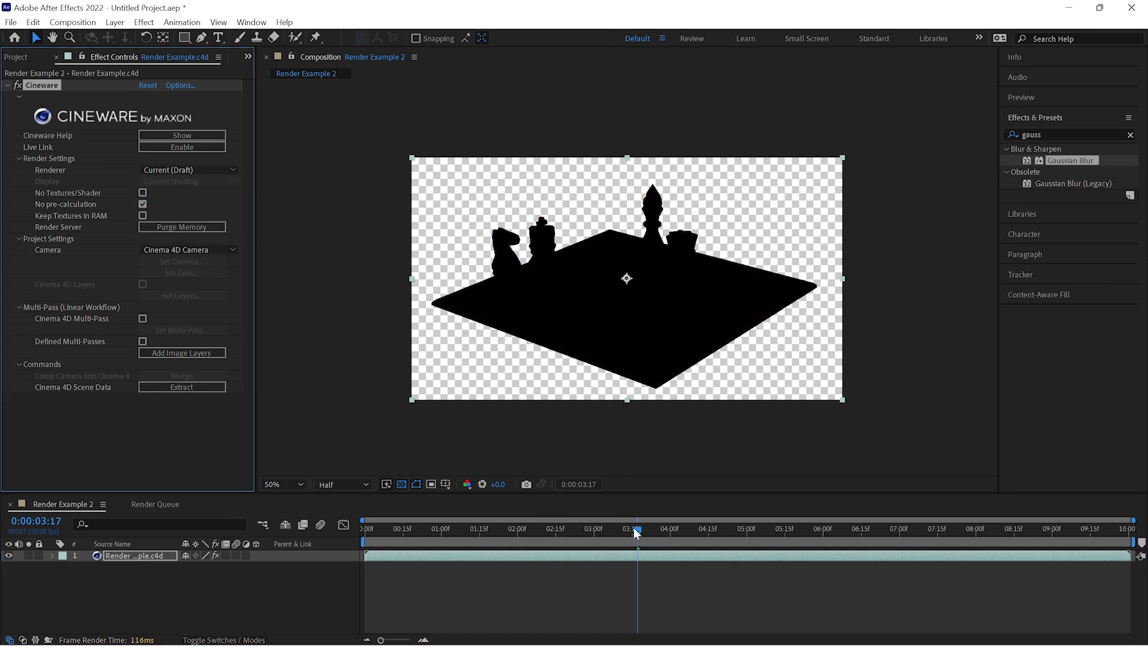
pyautogui.click(502, 528)
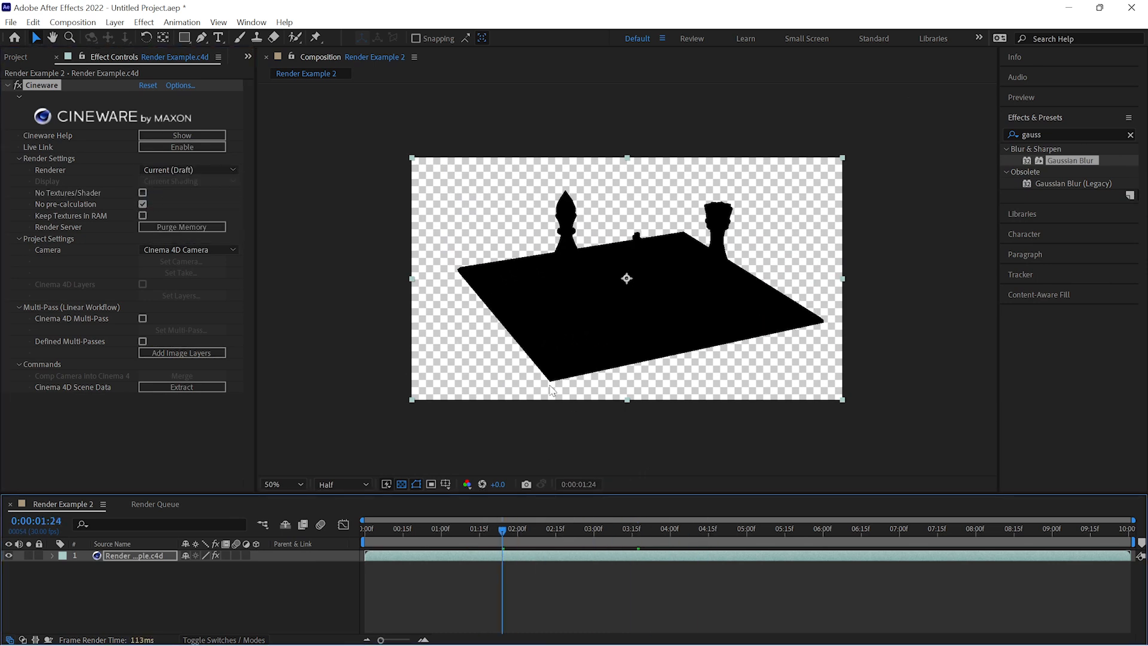
pyautogui.click(188, 170)
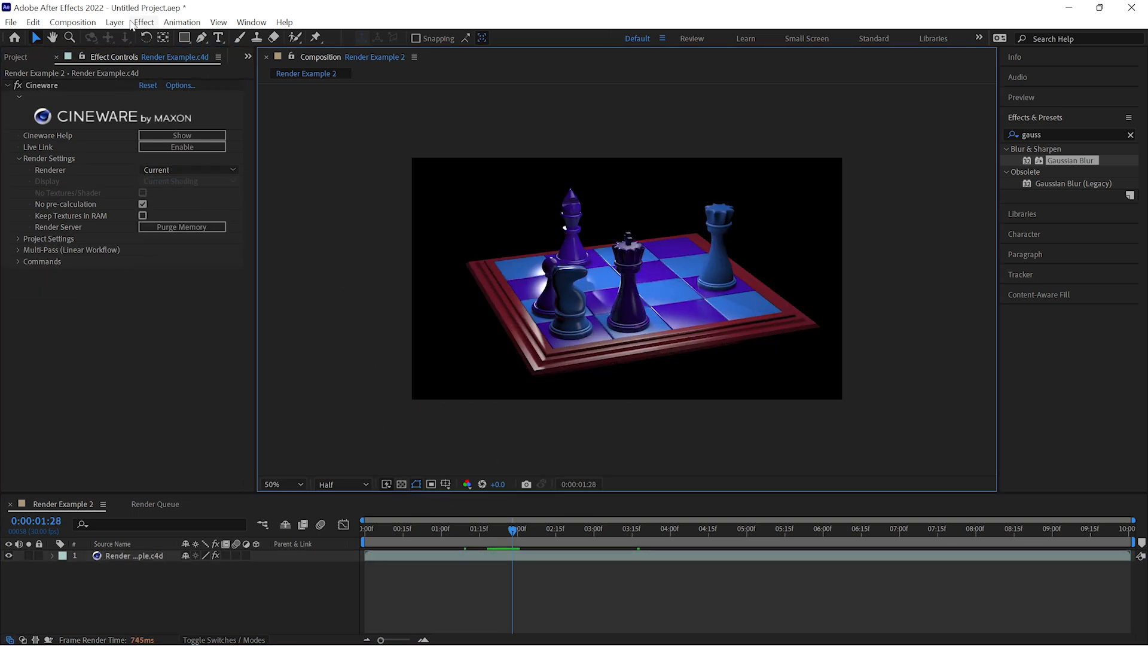
# Step: Add Render Example 2 to the Render Queue and return to its timeline
pyautogui.click(72, 21)
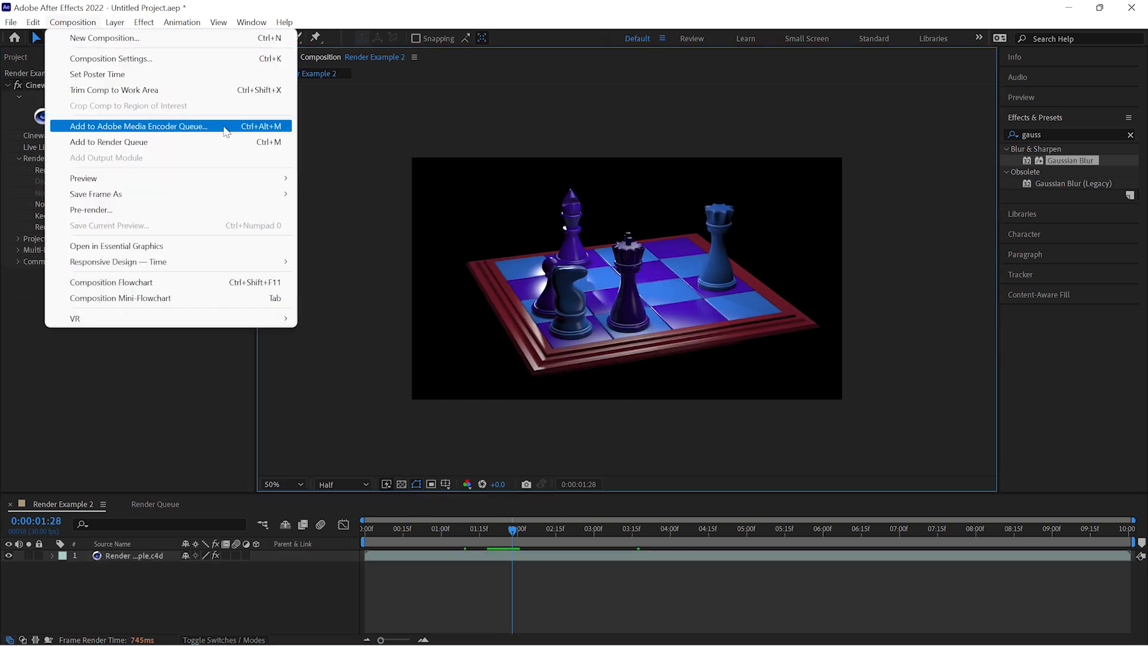
pyautogui.click(109, 143)
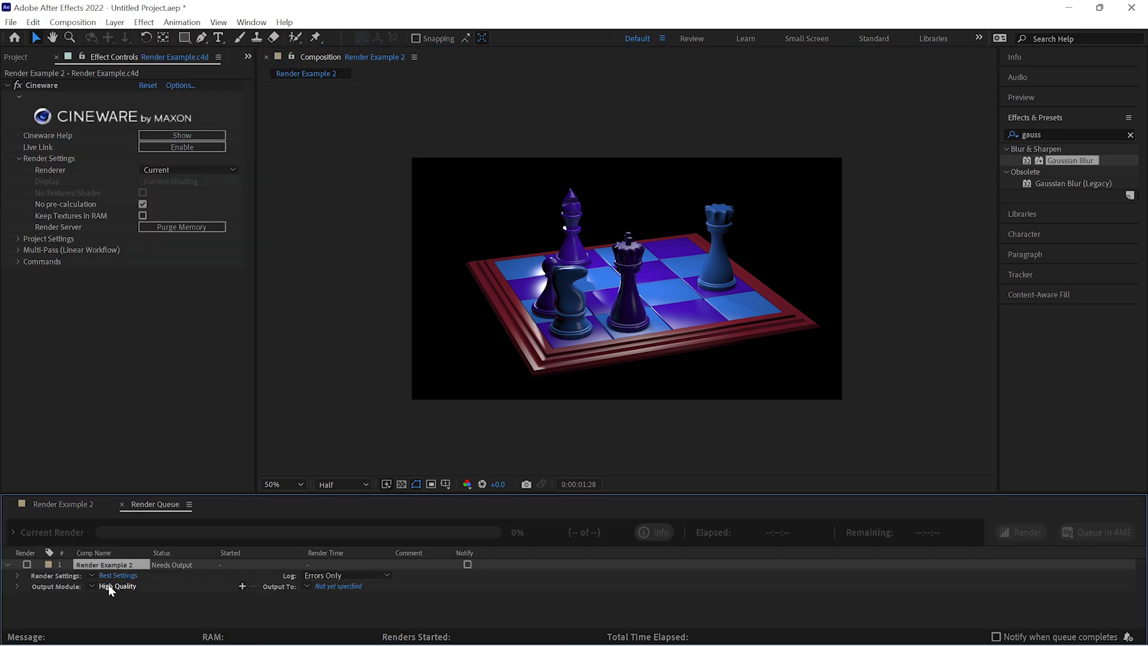
pyautogui.click(117, 586)
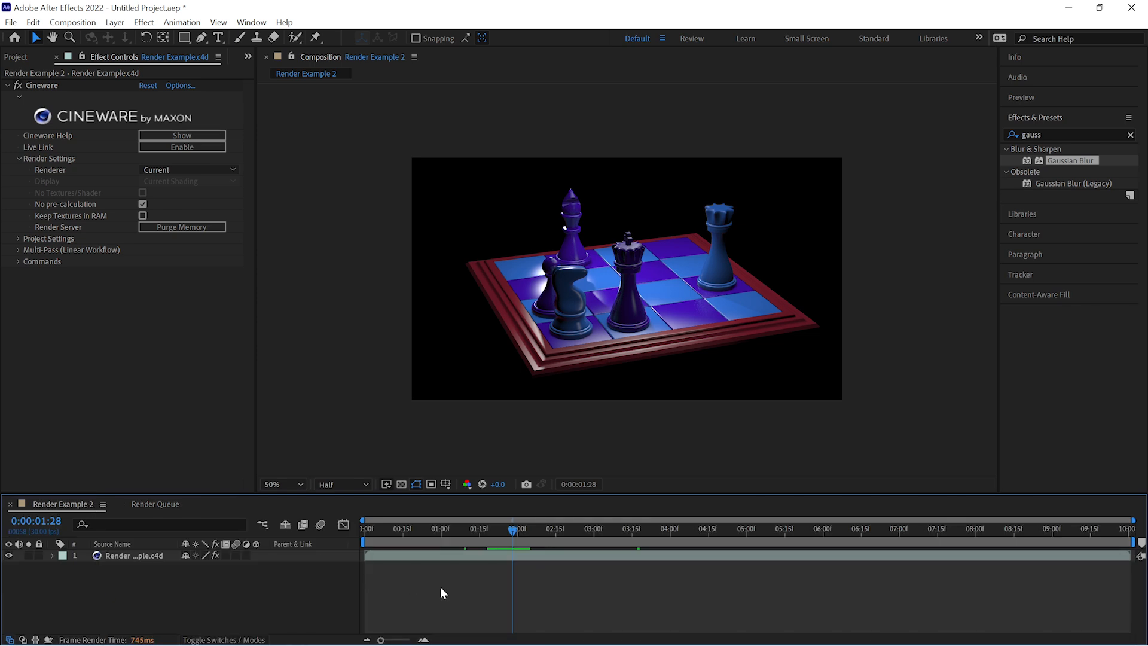
# Step: Collapse and re-expand the Cineware Render Settings group
pyautogui.click(18, 158)
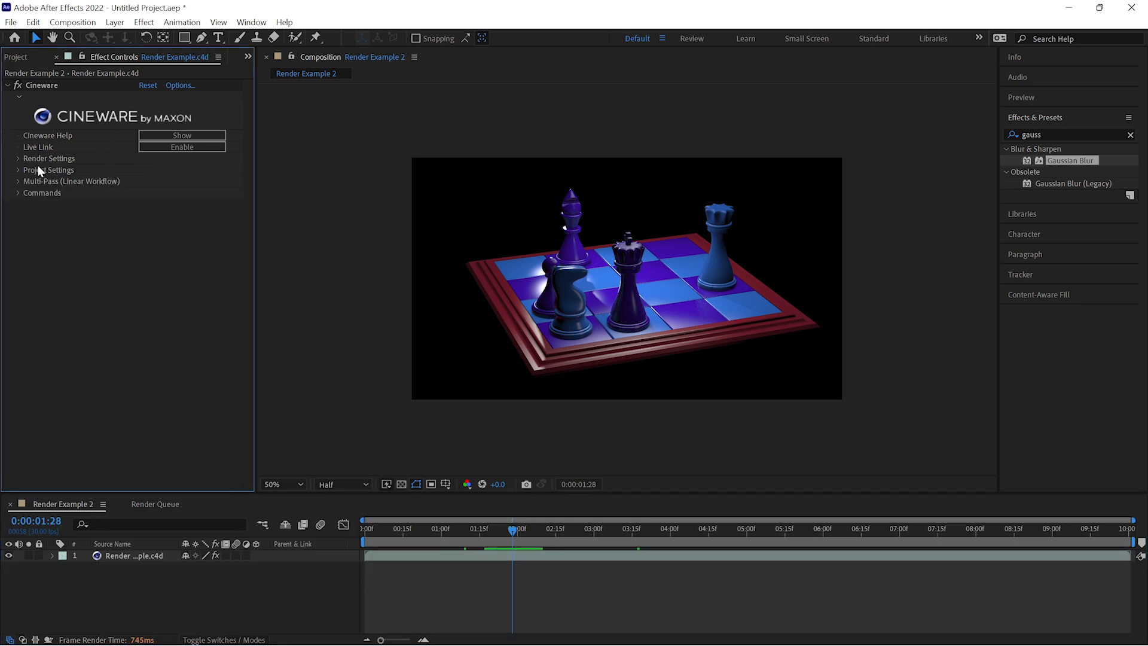
pyautogui.click(18, 158)
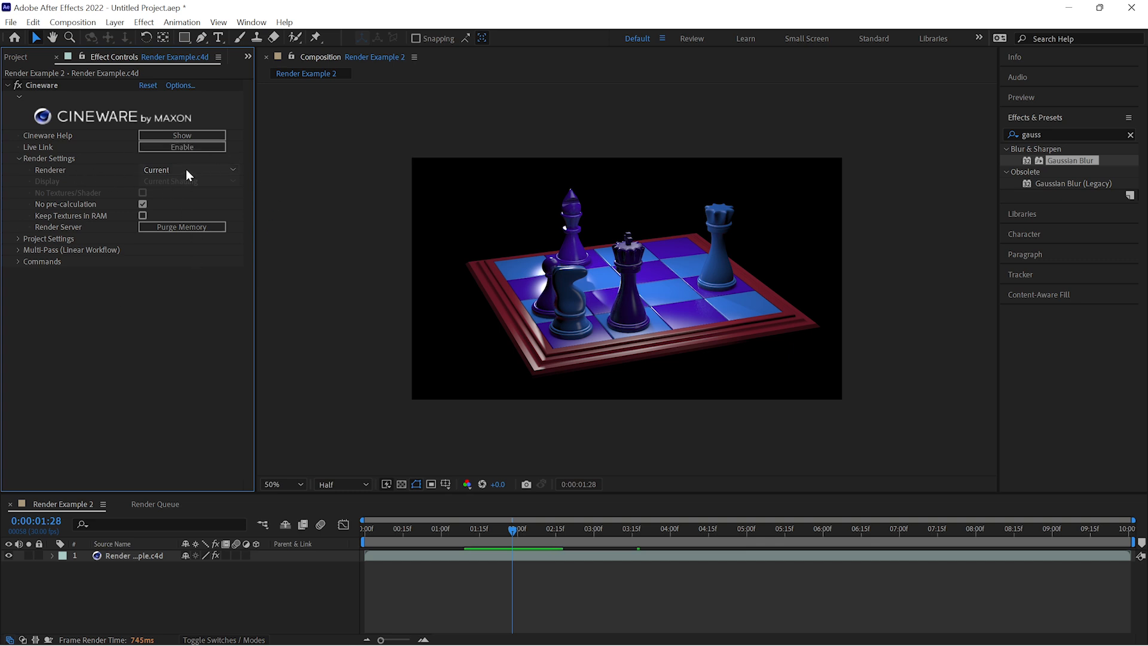
pyautogui.click(186, 170)
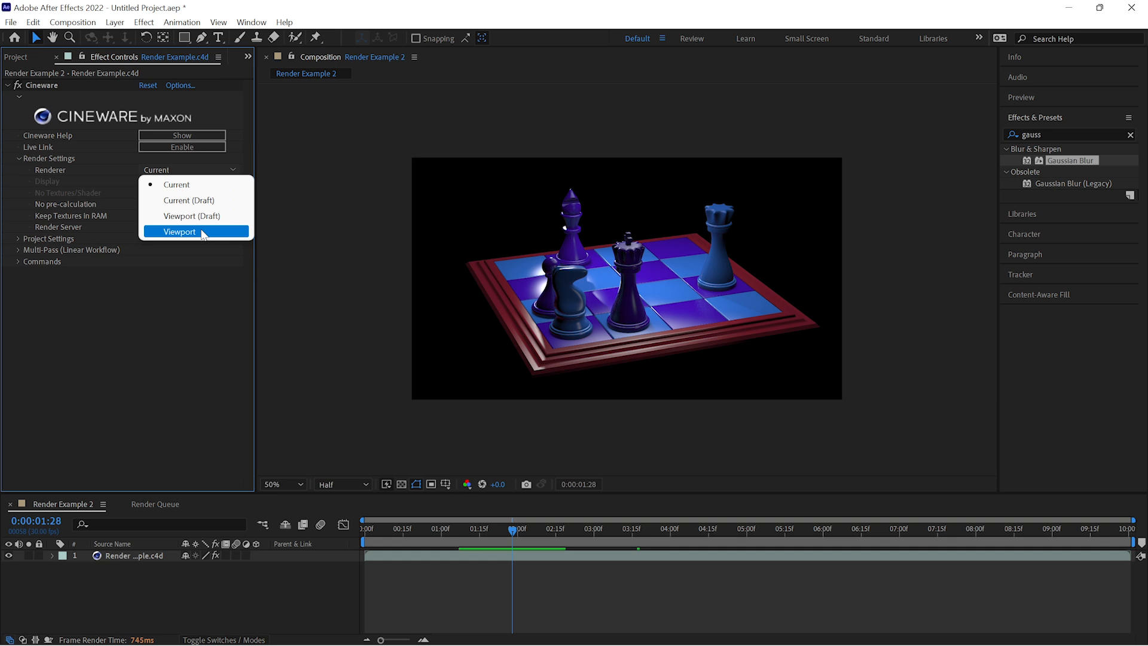
pyautogui.click(180, 231)
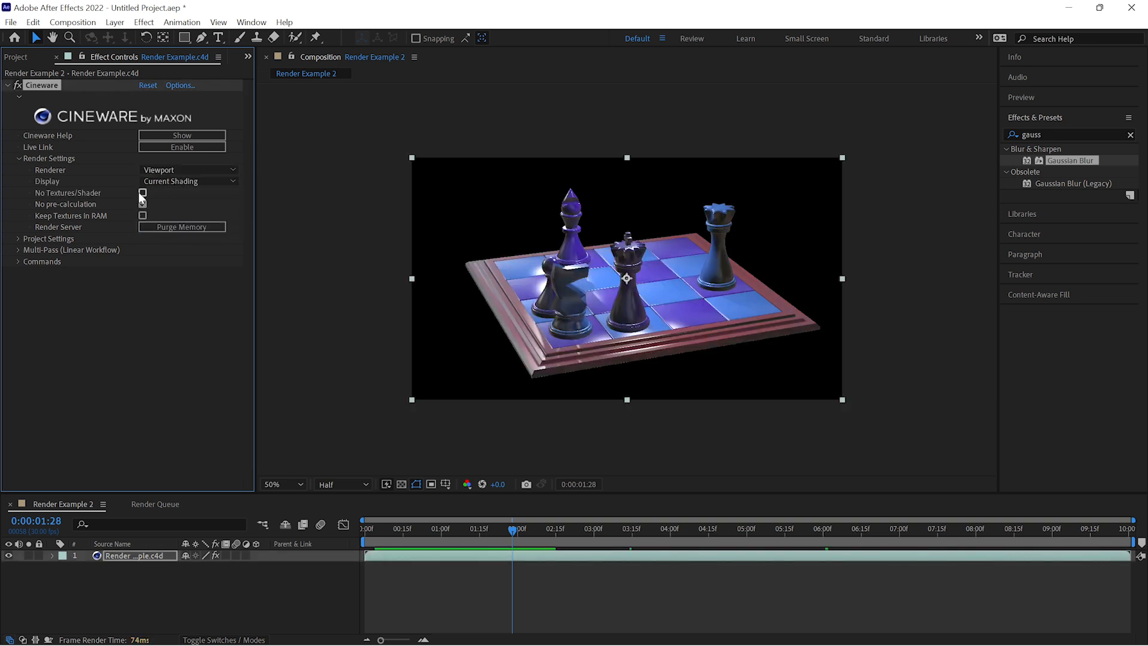
pyautogui.click(142, 193)
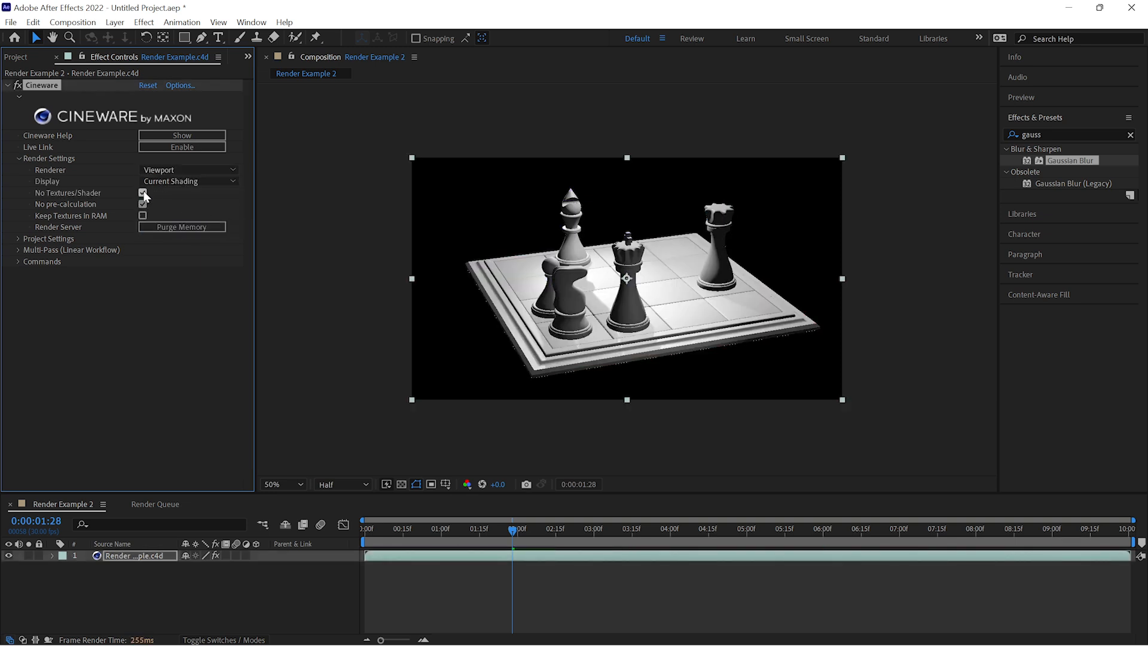
pyautogui.click(188, 181)
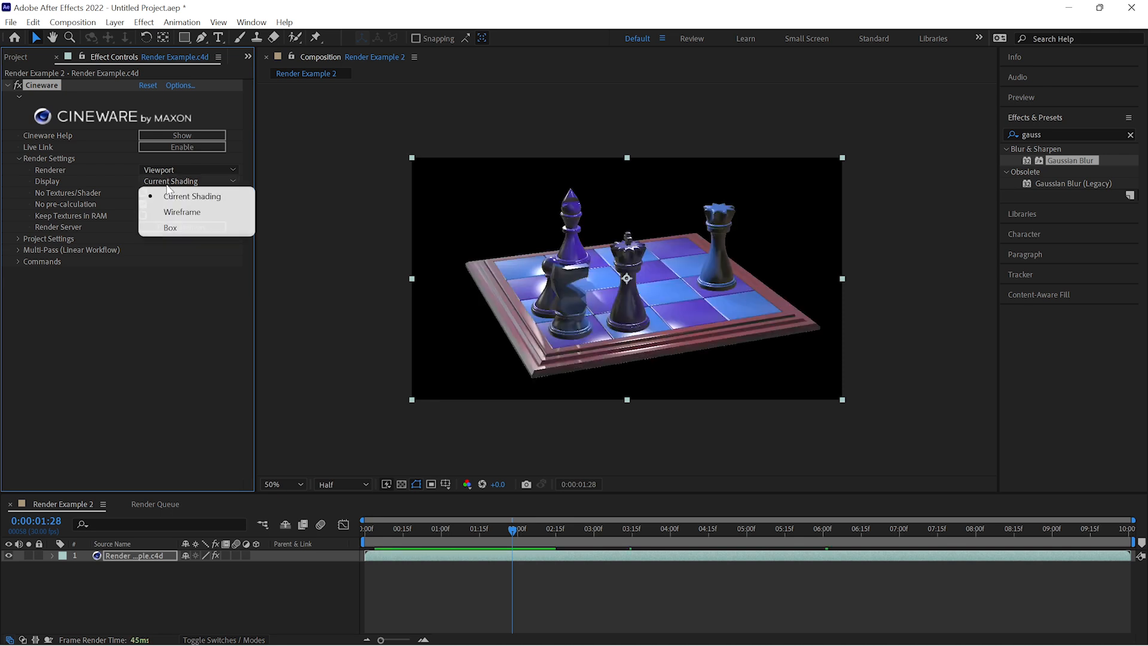
pyautogui.click(181, 212)
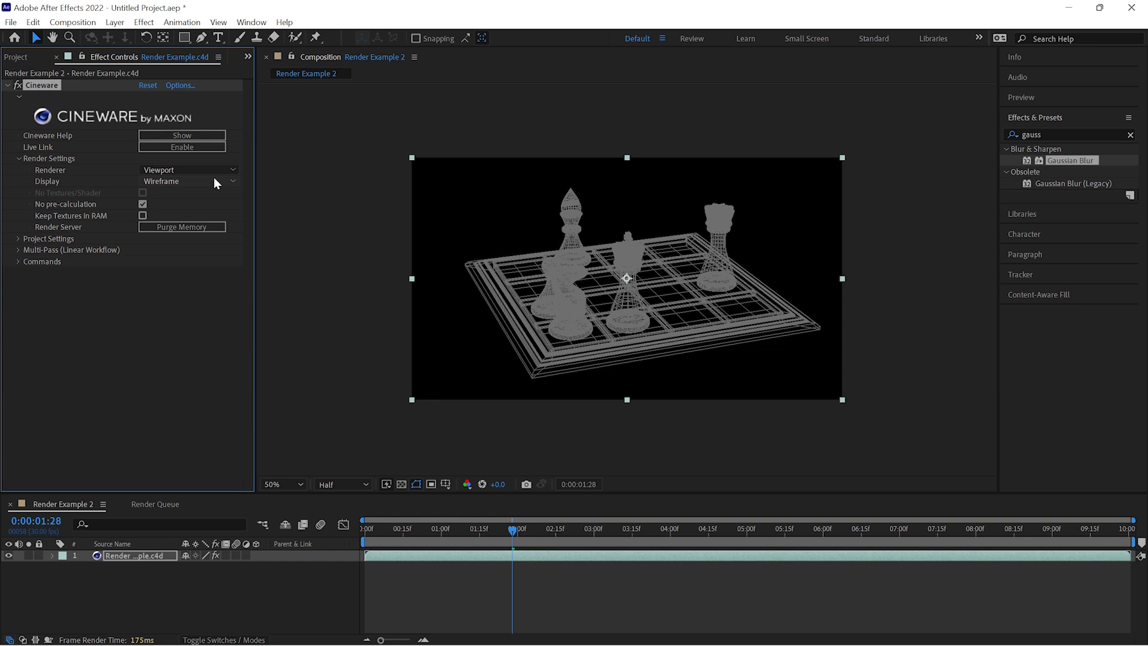
pyautogui.click(187, 181)
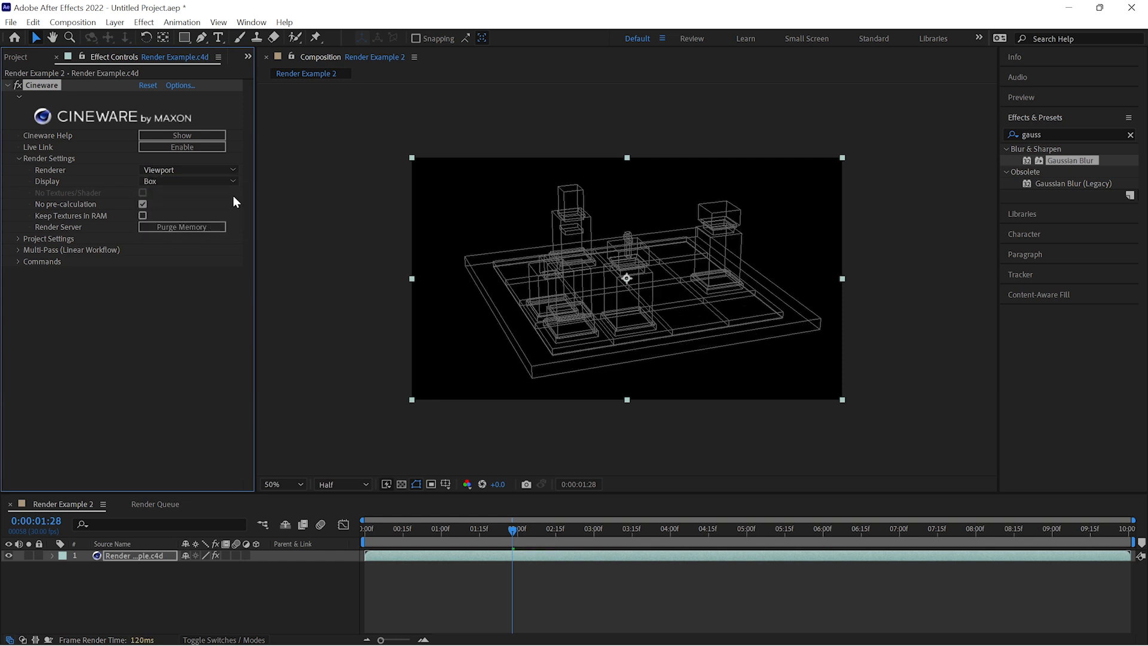
pyautogui.click(688, 528)
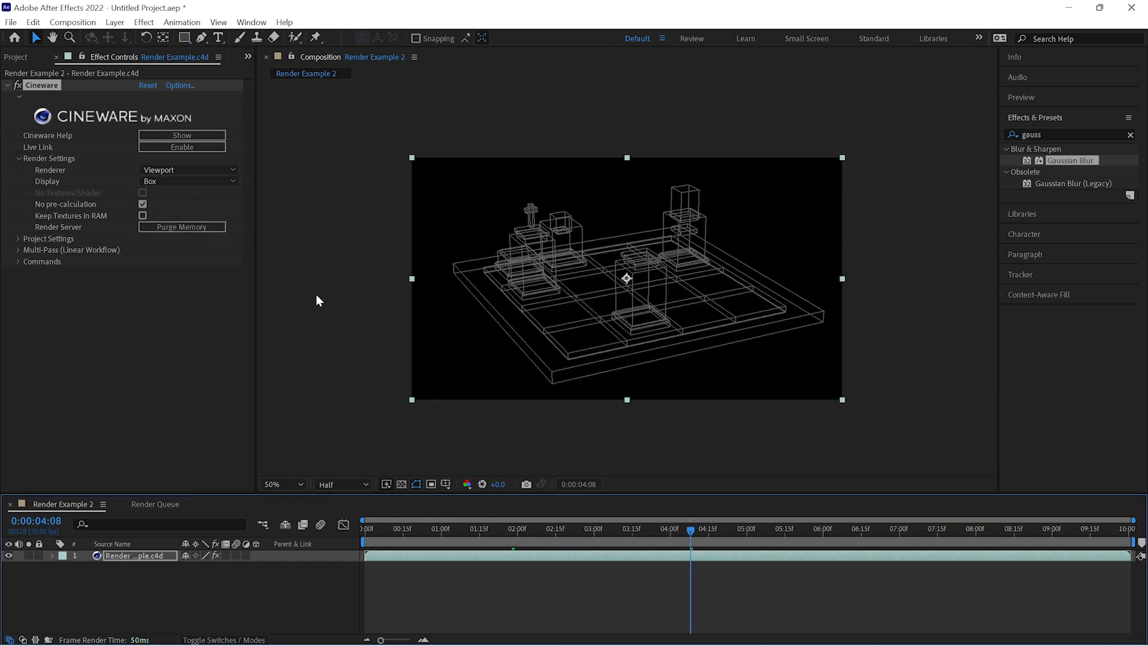
pyautogui.click(188, 180)
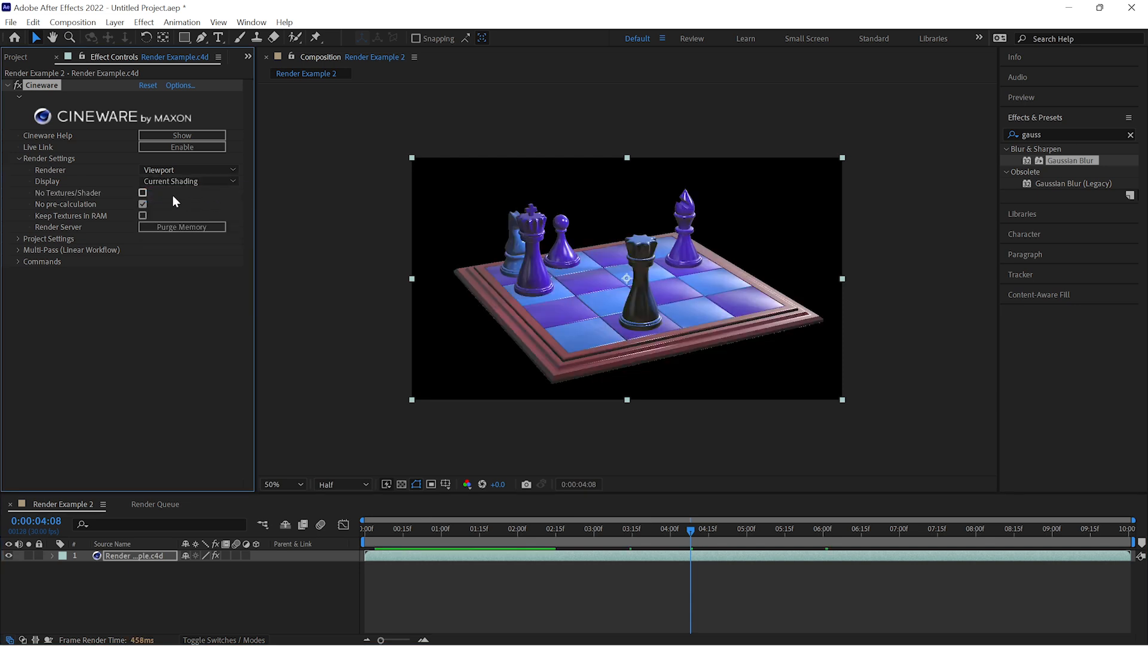
pyautogui.click(142, 192)
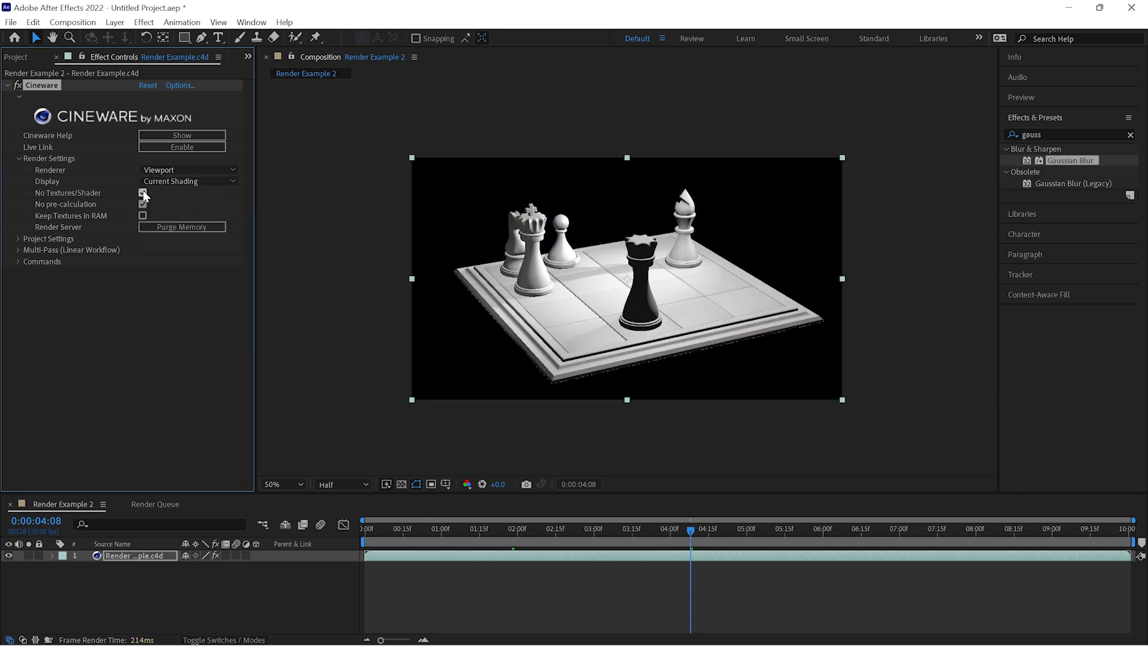
pyautogui.click(143, 193)
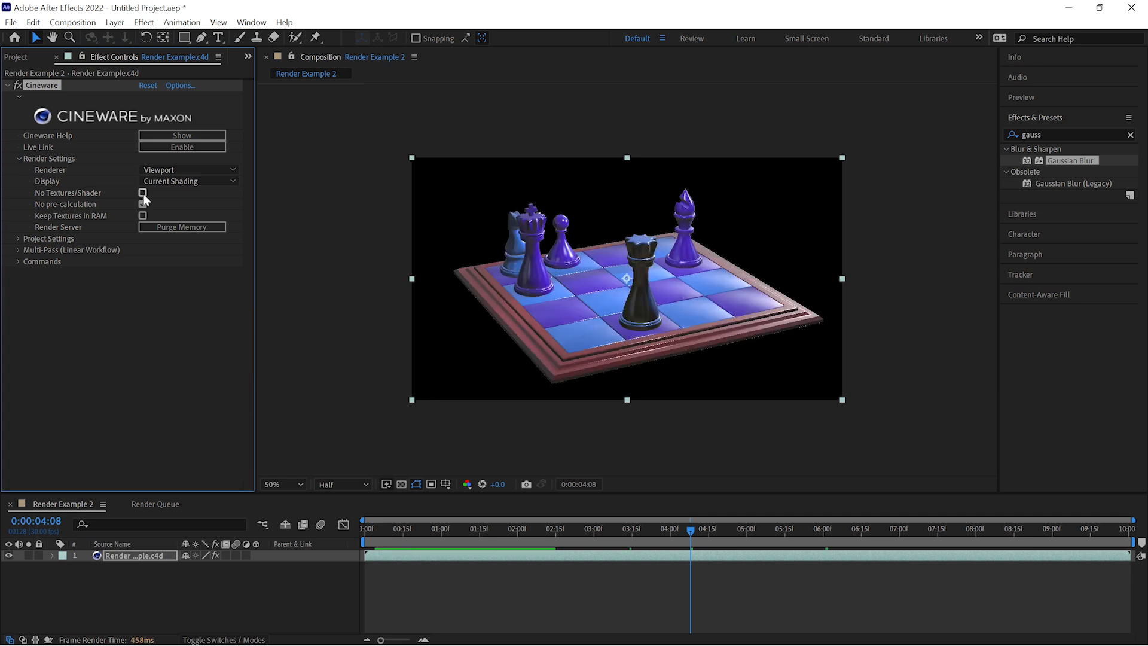
pyautogui.click(188, 180)
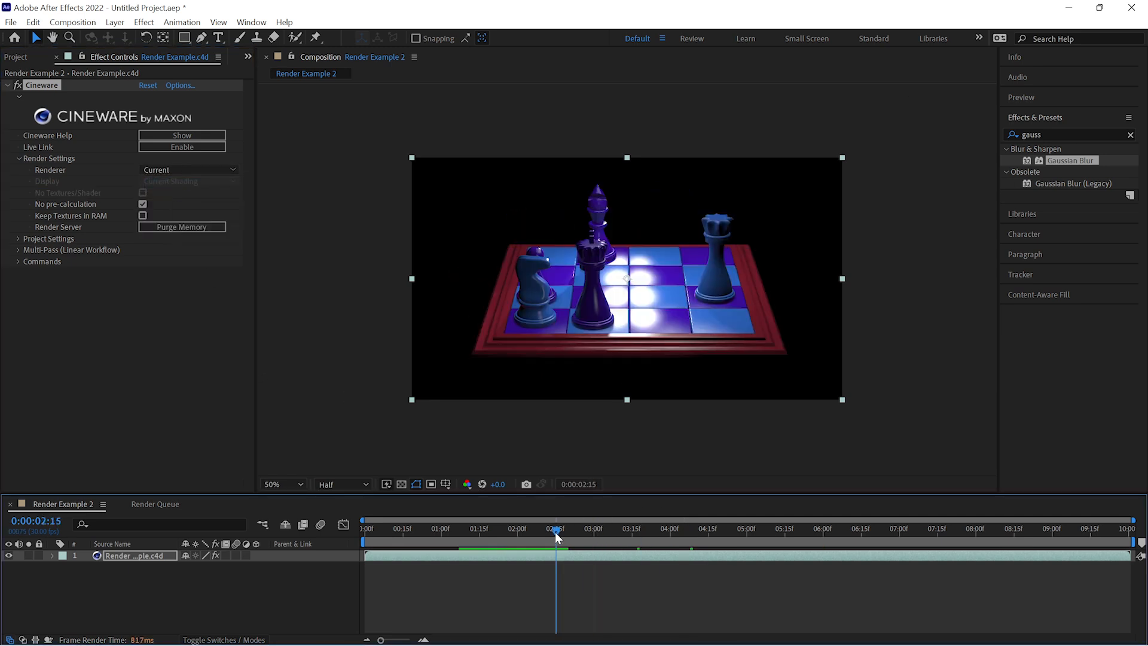
pyautogui.click(17, 158)
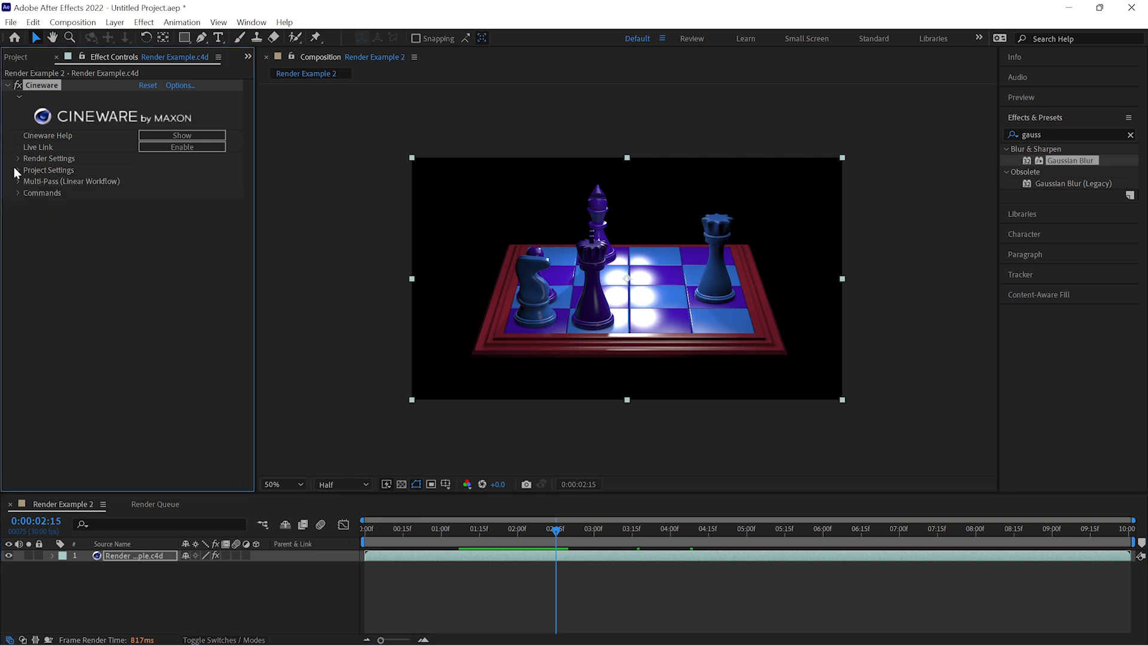
# Step: Set Cineware to Select Cinema 4D Camera and render through the Orbiting Camera
pyautogui.click(18, 170)
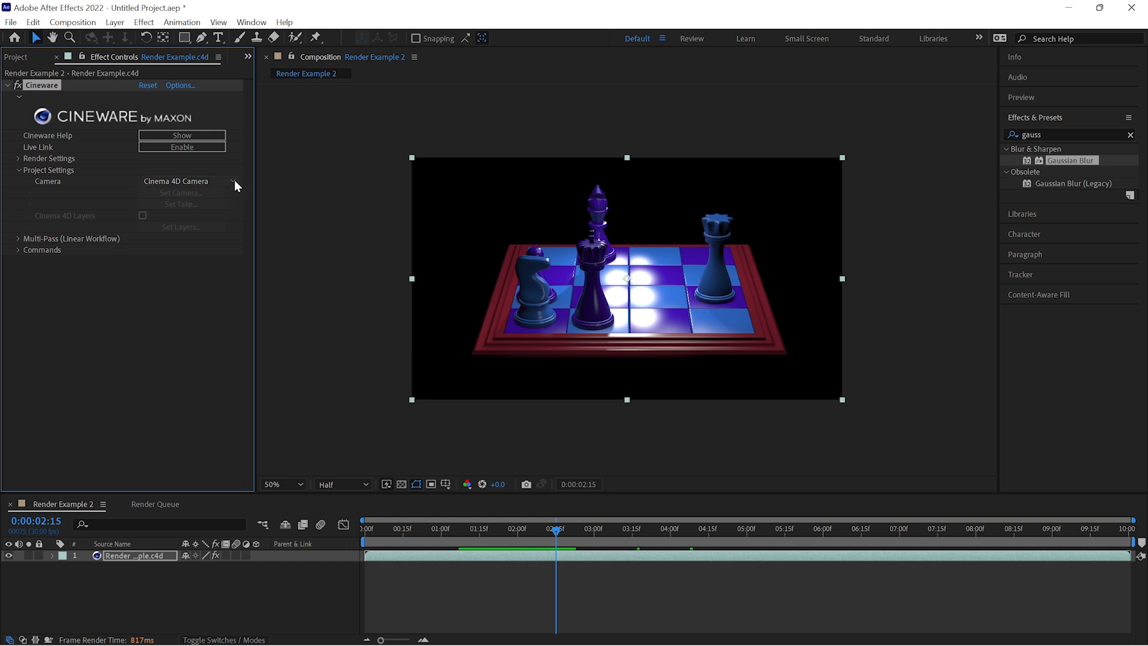
pyautogui.click(186, 181)
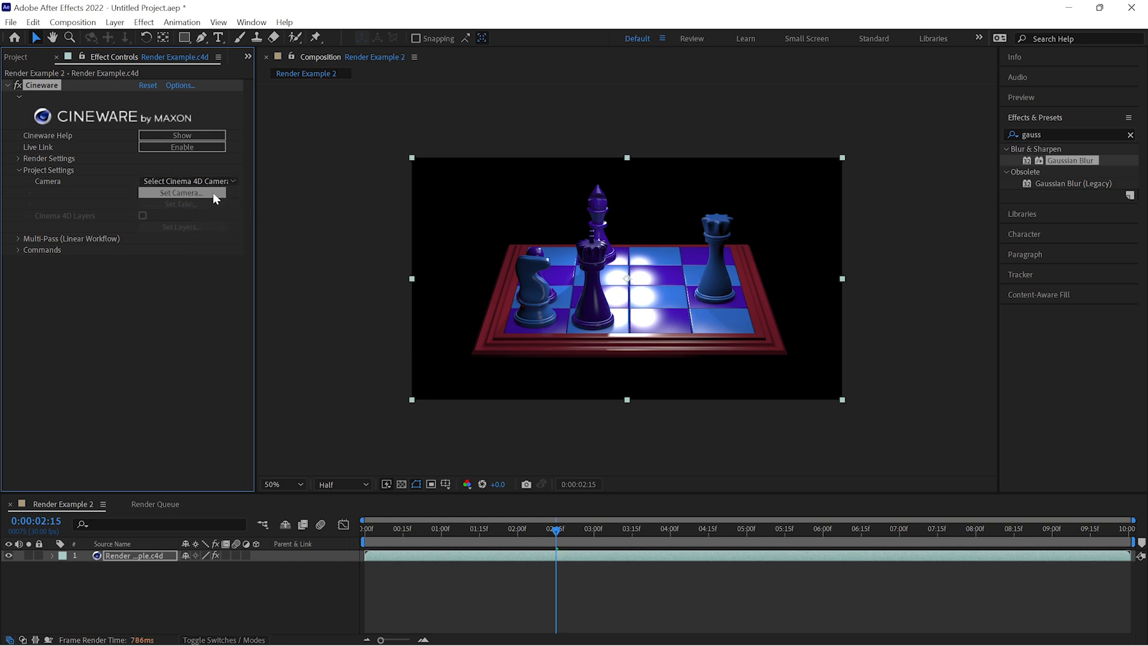
pyautogui.click(181, 193)
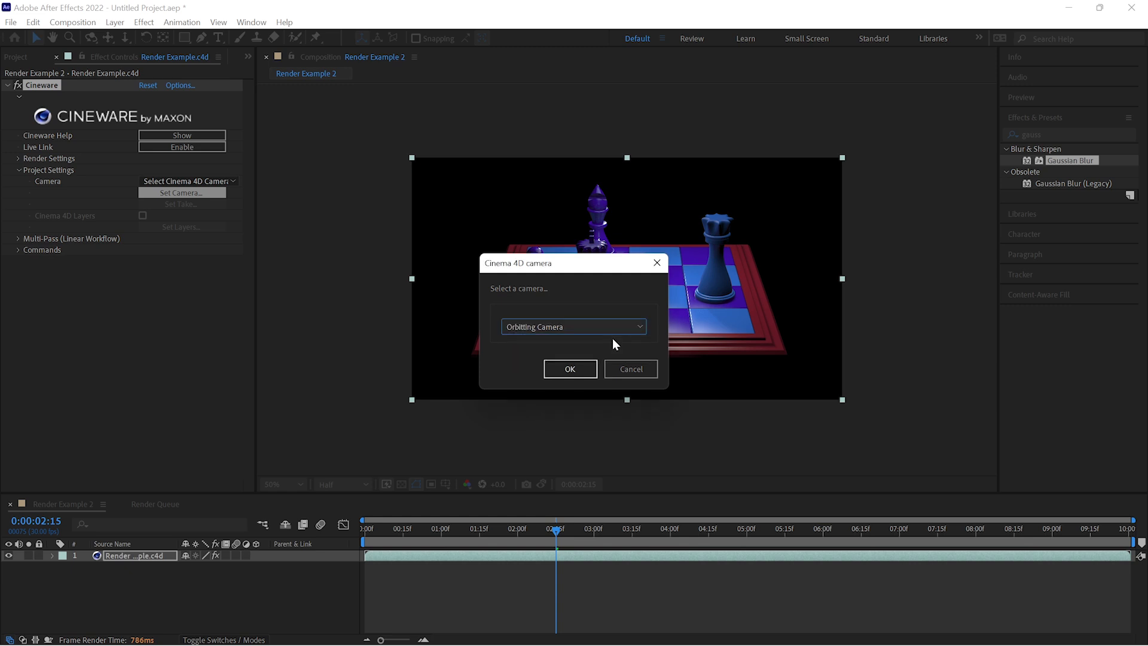
pyautogui.click(569, 368)
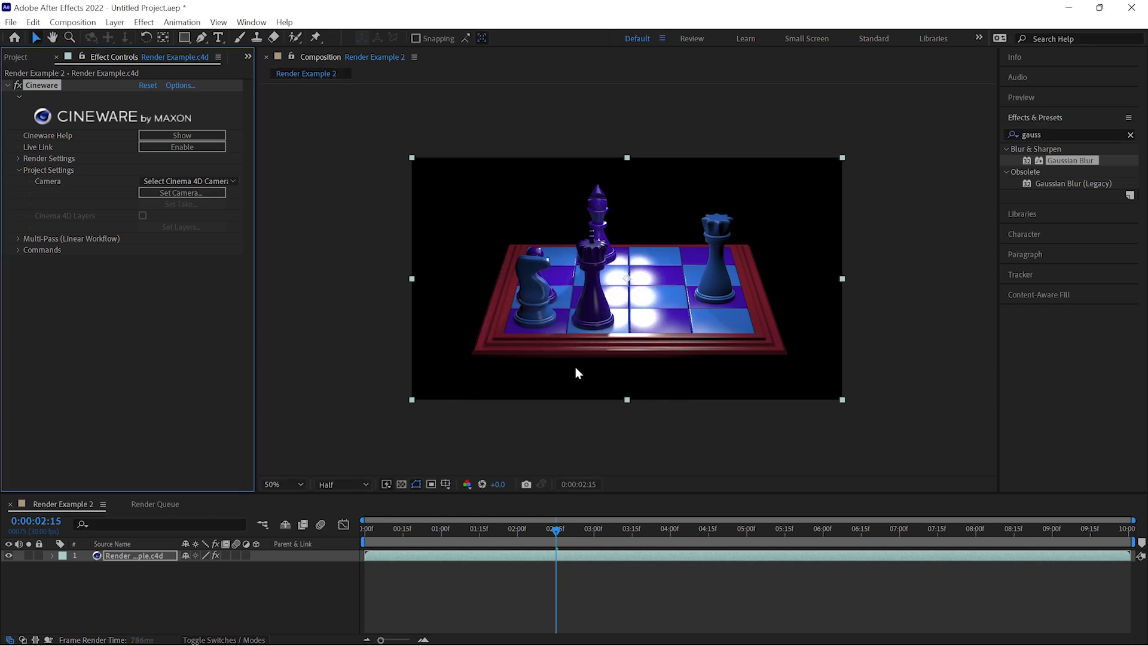
pyautogui.click(890, 527)
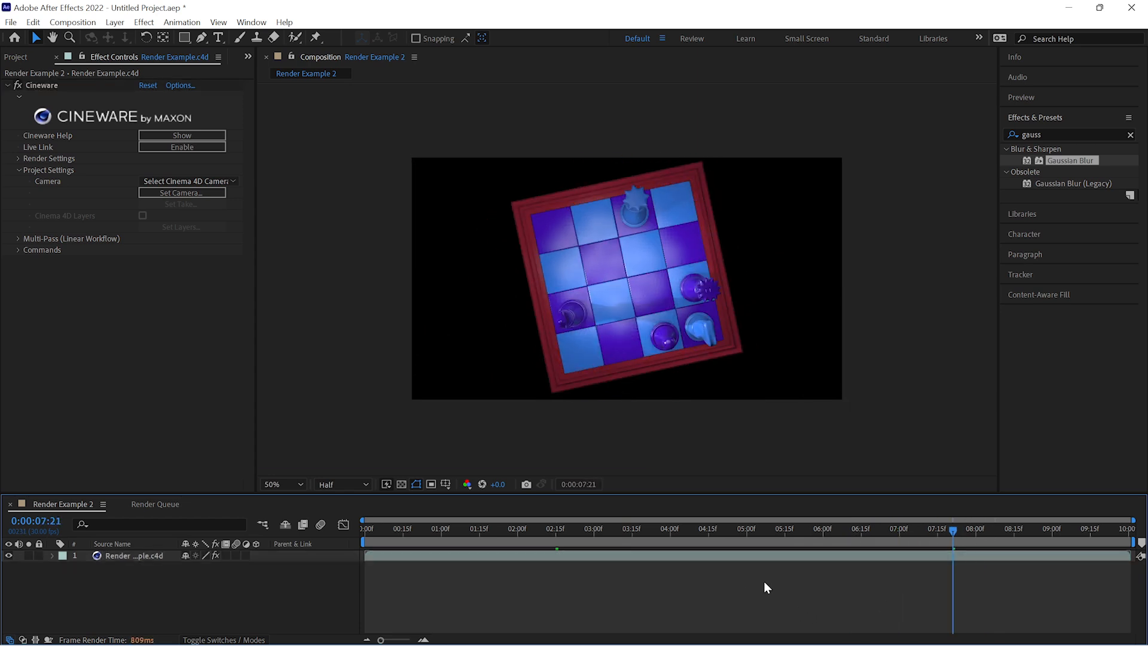
# Step: Switch the Cineware render to the top Cinema 4D camera
pyautogui.click(180, 192)
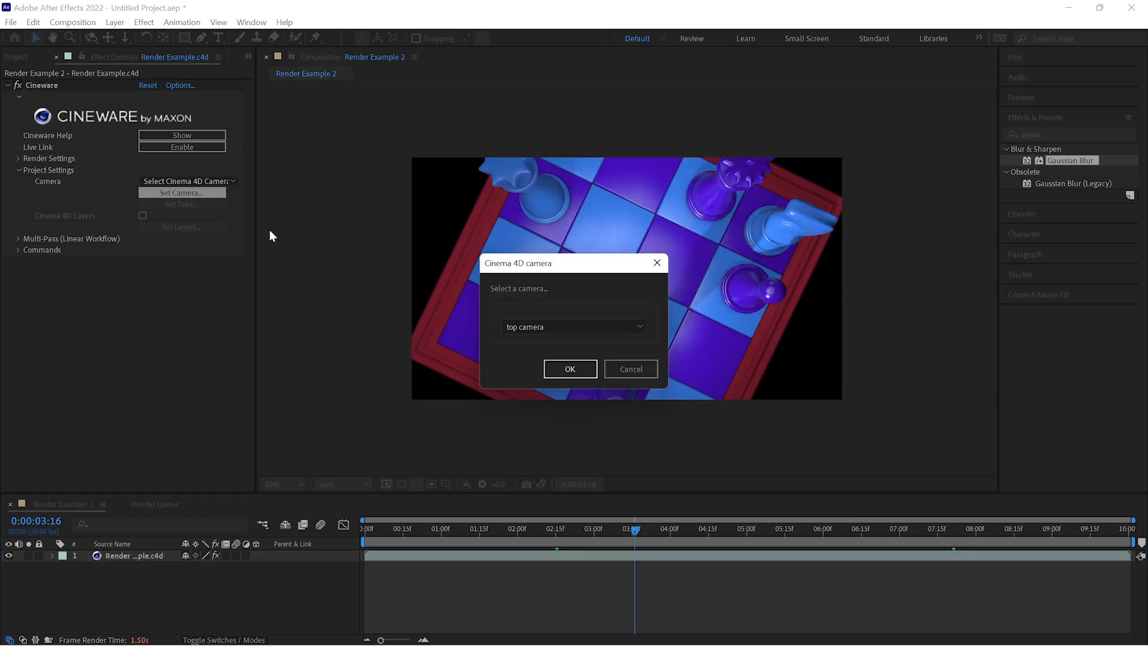
pyautogui.click(569, 368)
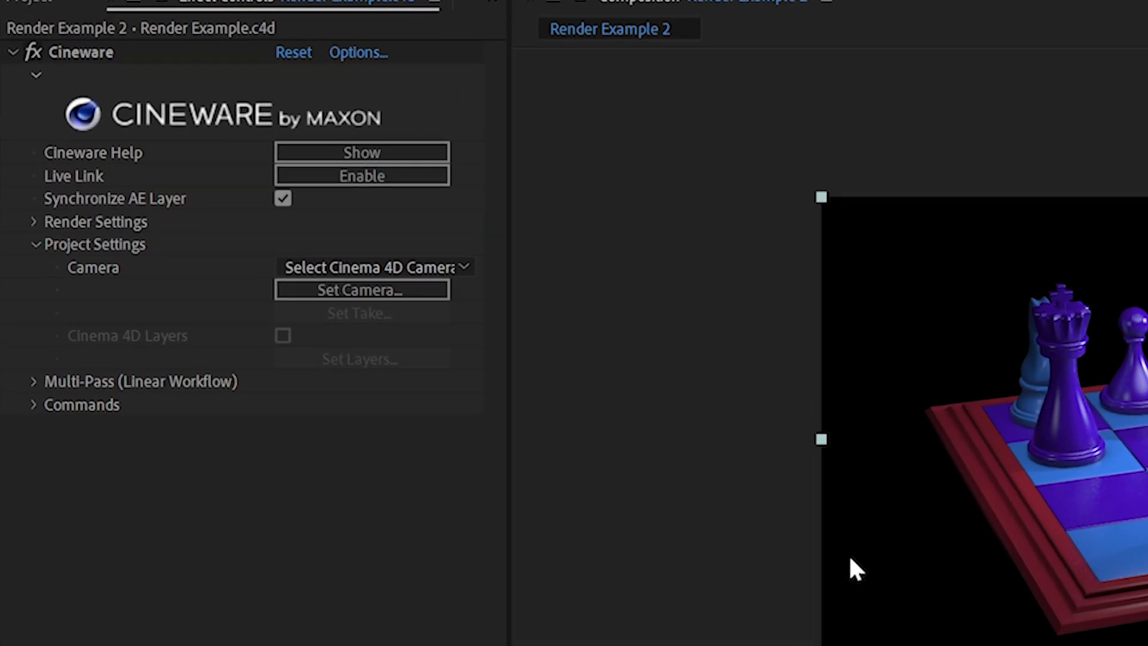
pyautogui.moveTo(271, 213)
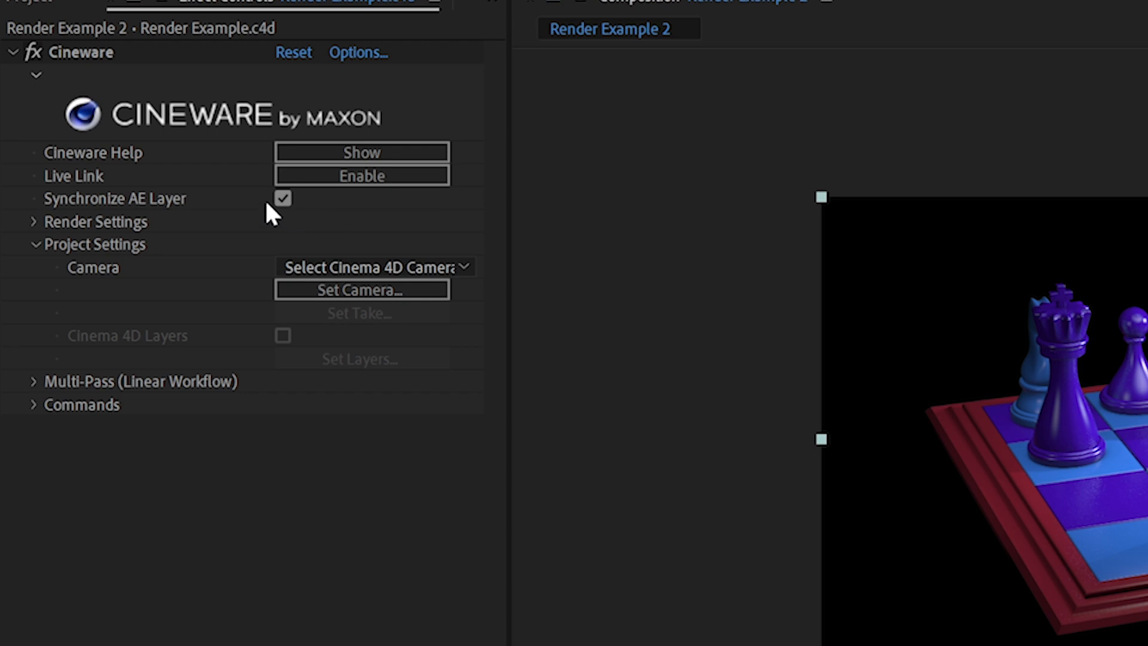
# Step: Uncheck Synchronize AE Layer and preview the scene through the Orbiting Camera
pyautogui.click(283, 198)
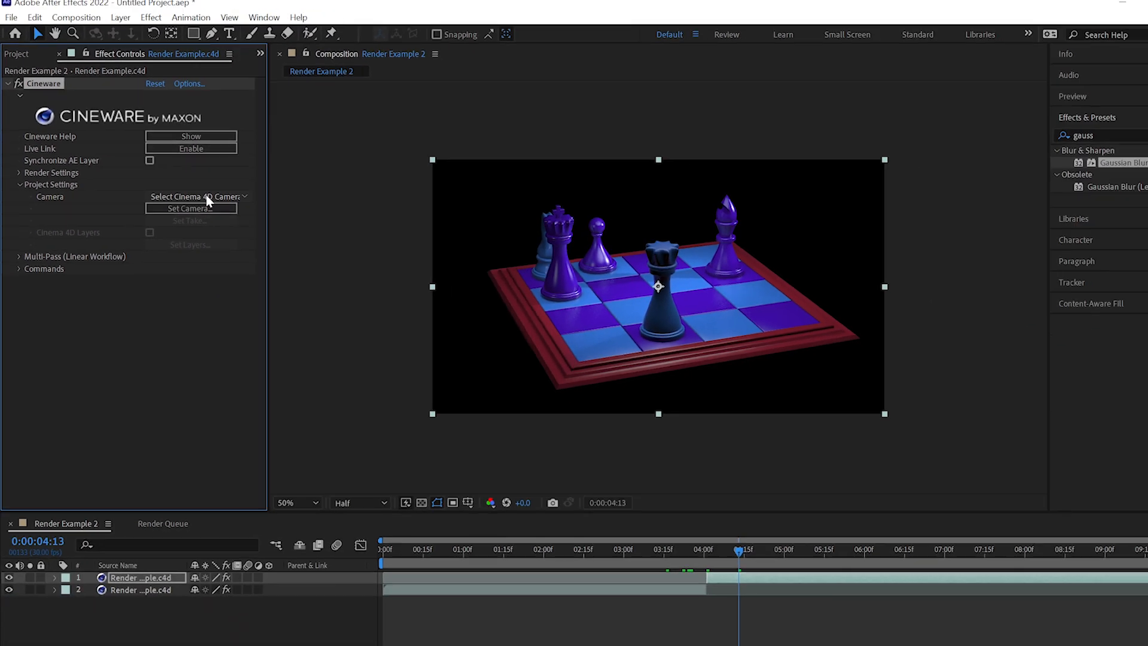
pyautogui.click(190, 208)
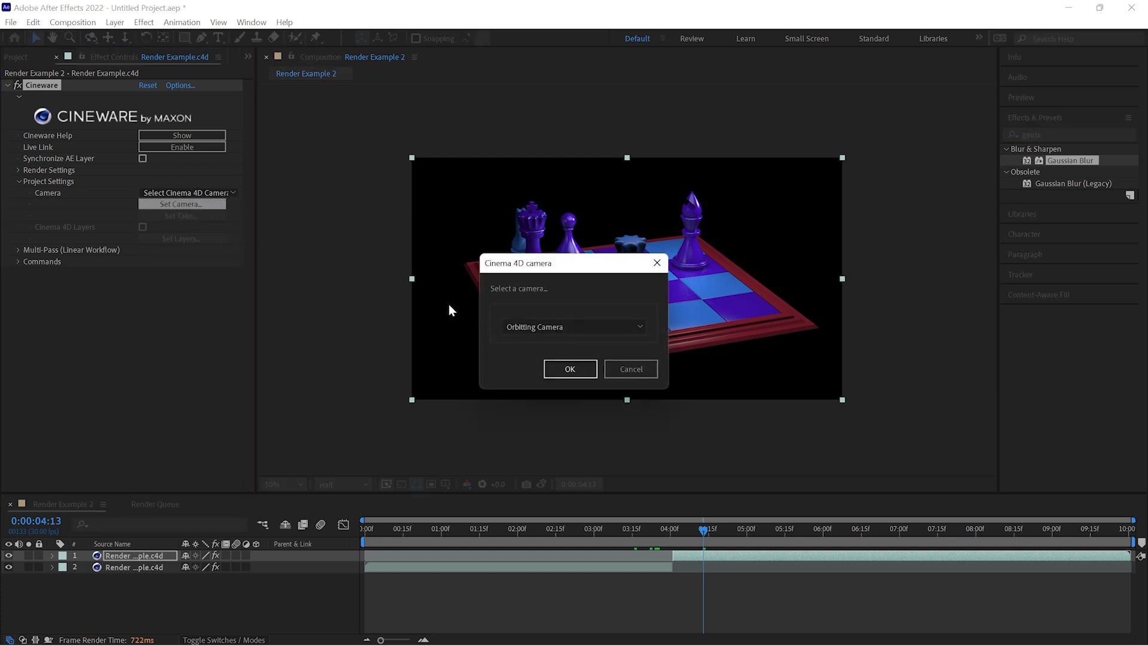
pyautogui.click(569, 368)
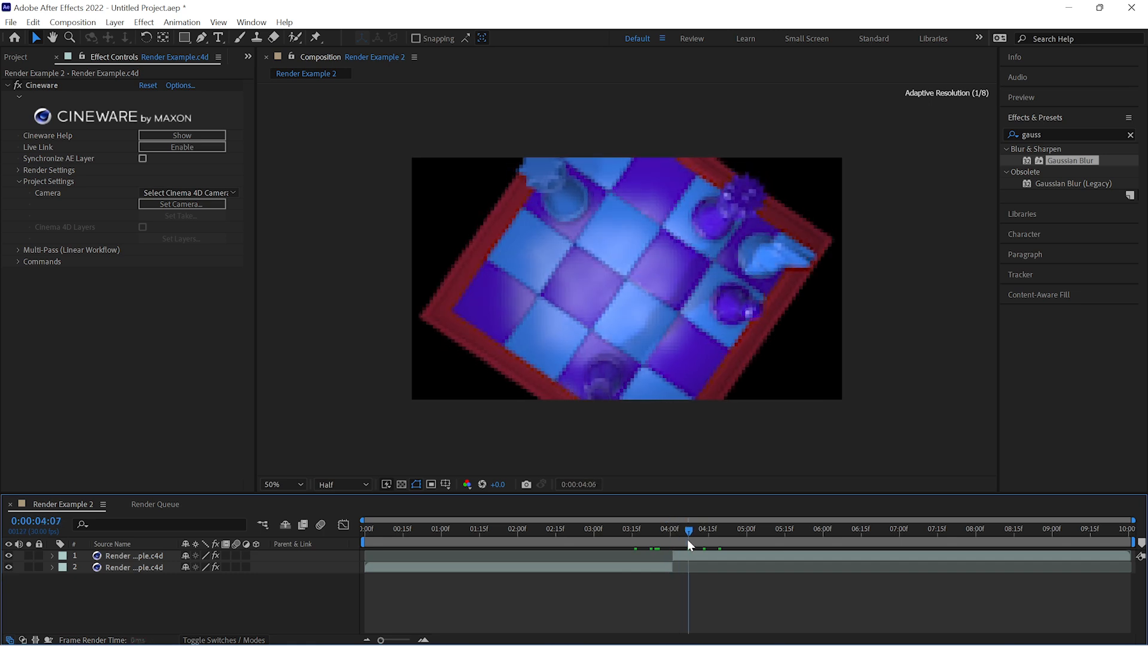
pyautogui.click(665, 527)
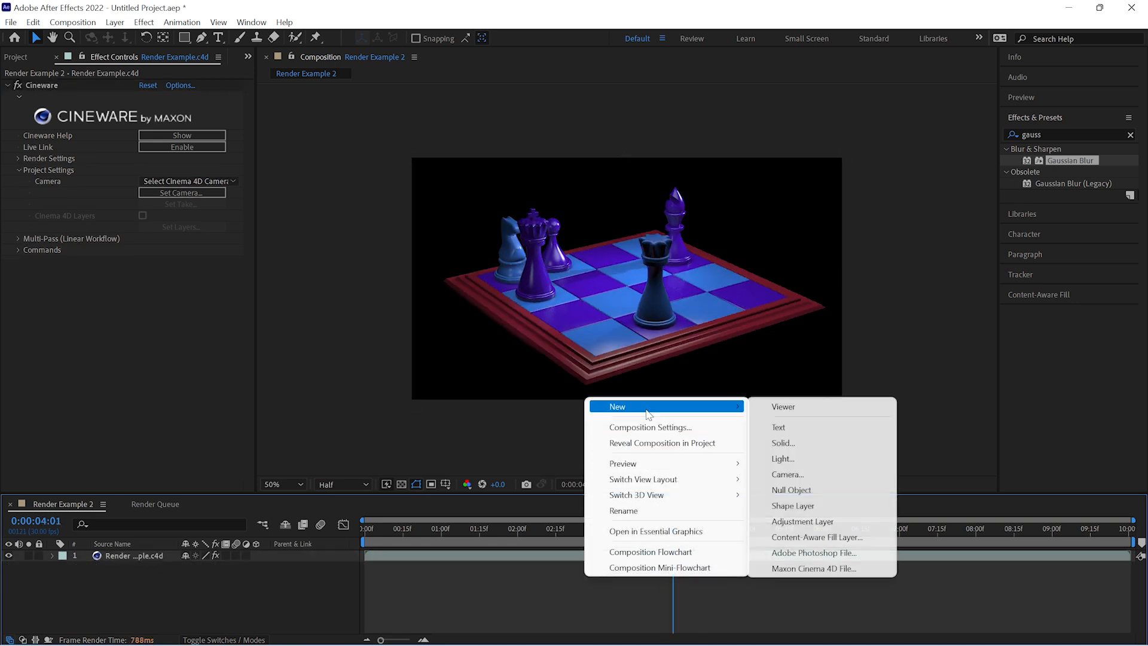
# Step: Create comp camera Camera 1 and set Cineware Camera to Comp Camera
pyautogui.click(787, 473)
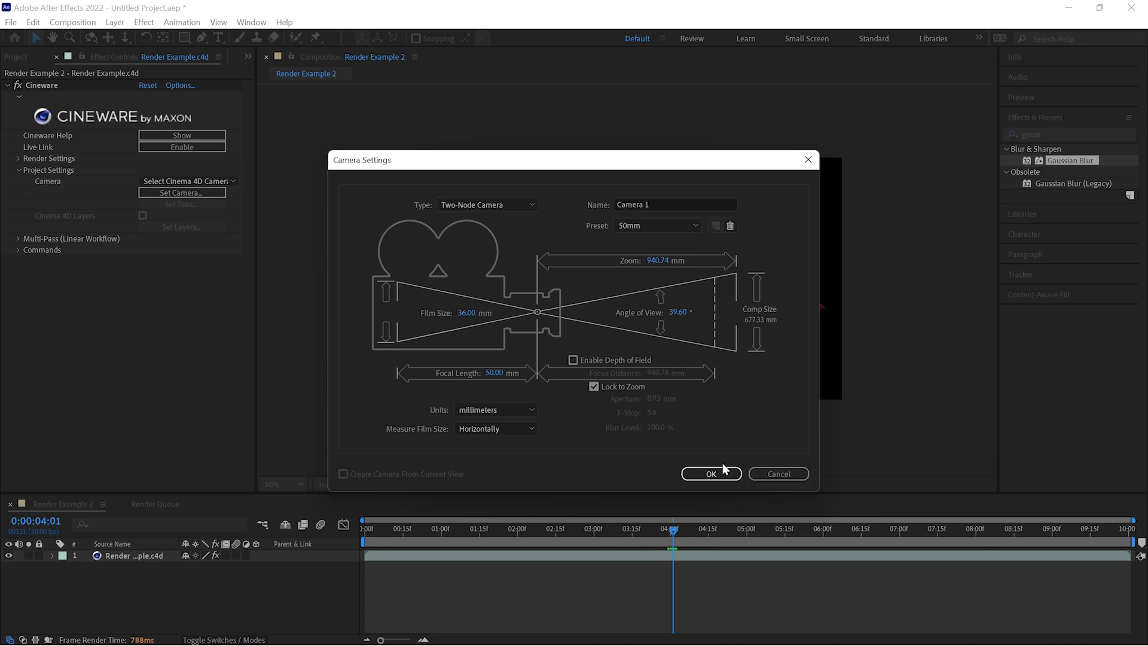
pyautogui.click(709, 474)
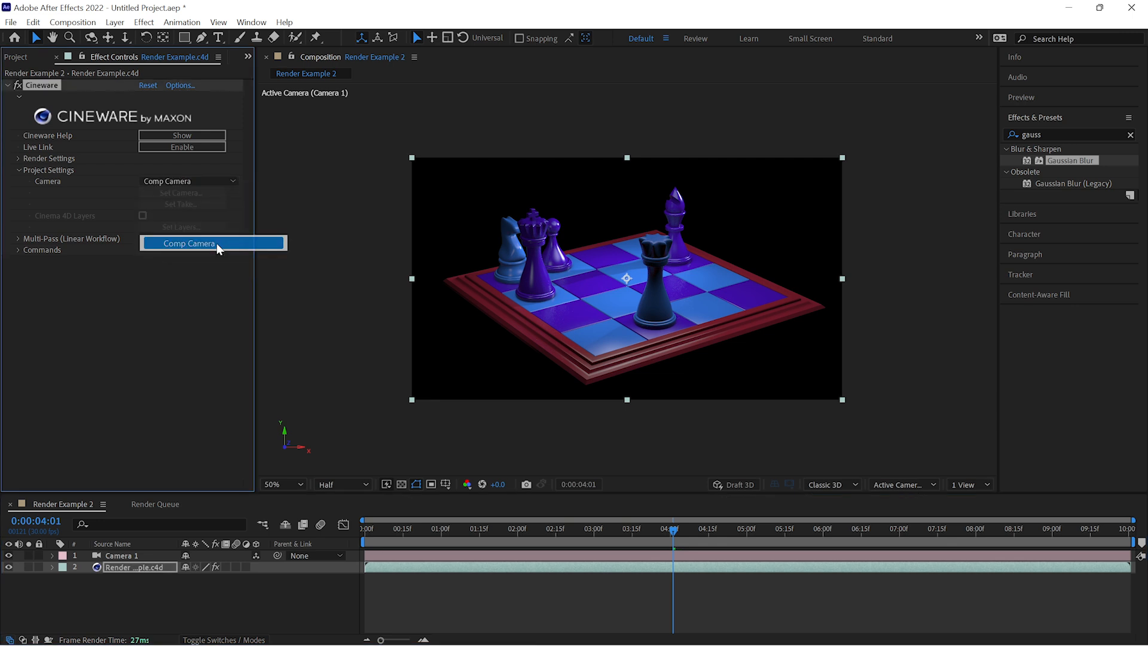
pyautogui.click(118, 555)
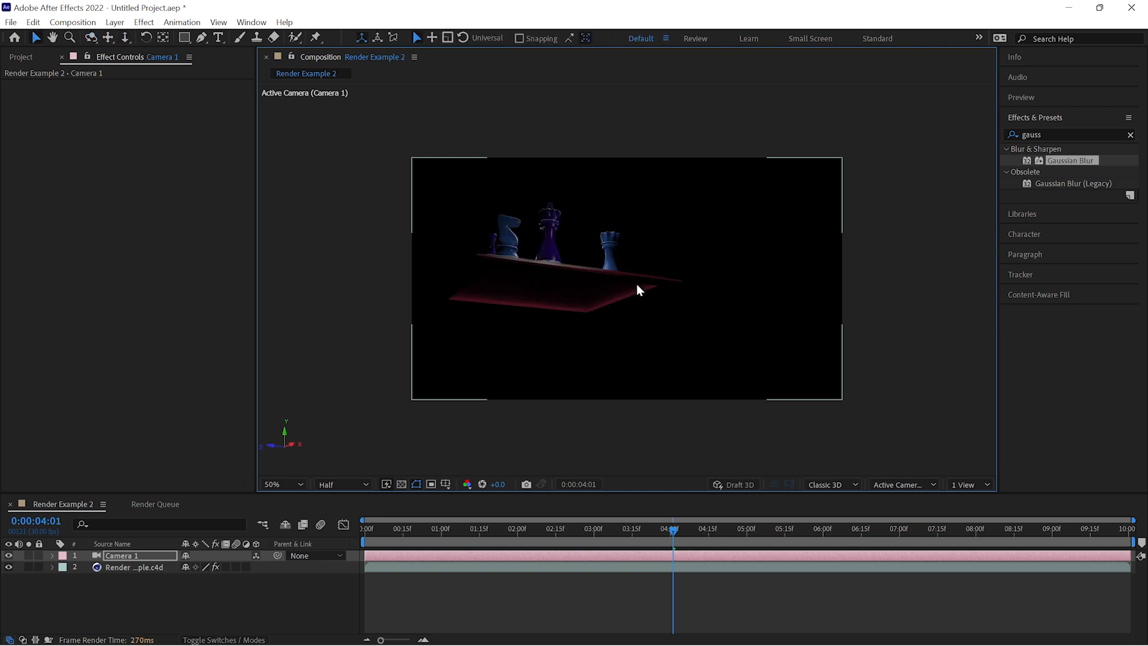
pyautogui.moveTo(631, 277)
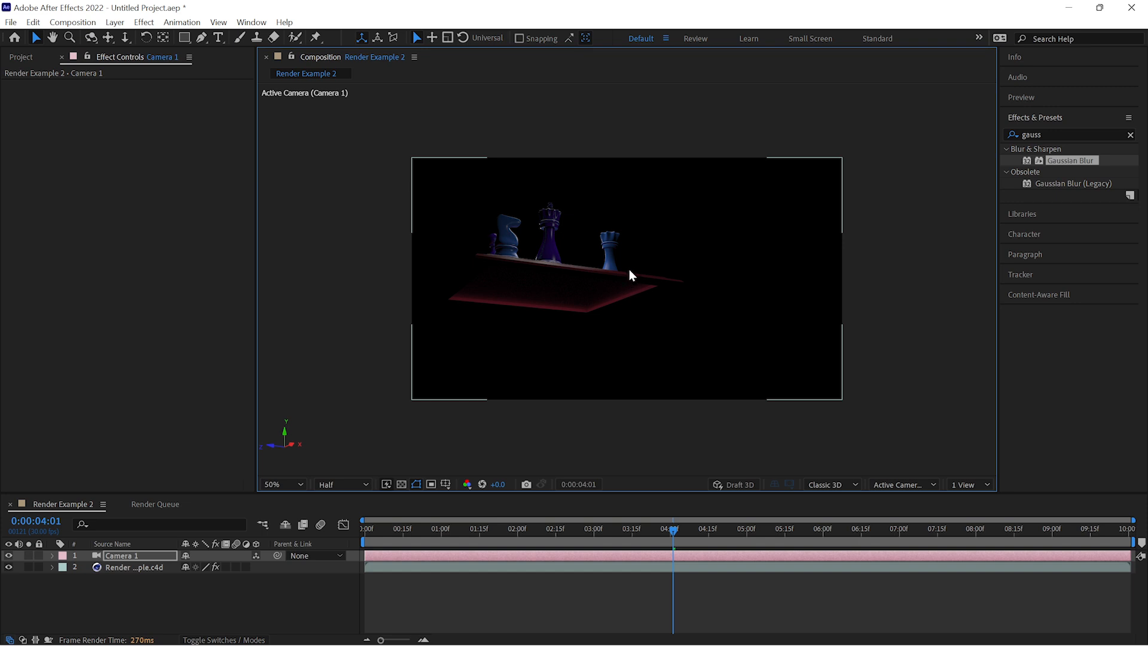
pyautogui.moveTo(634, 282)
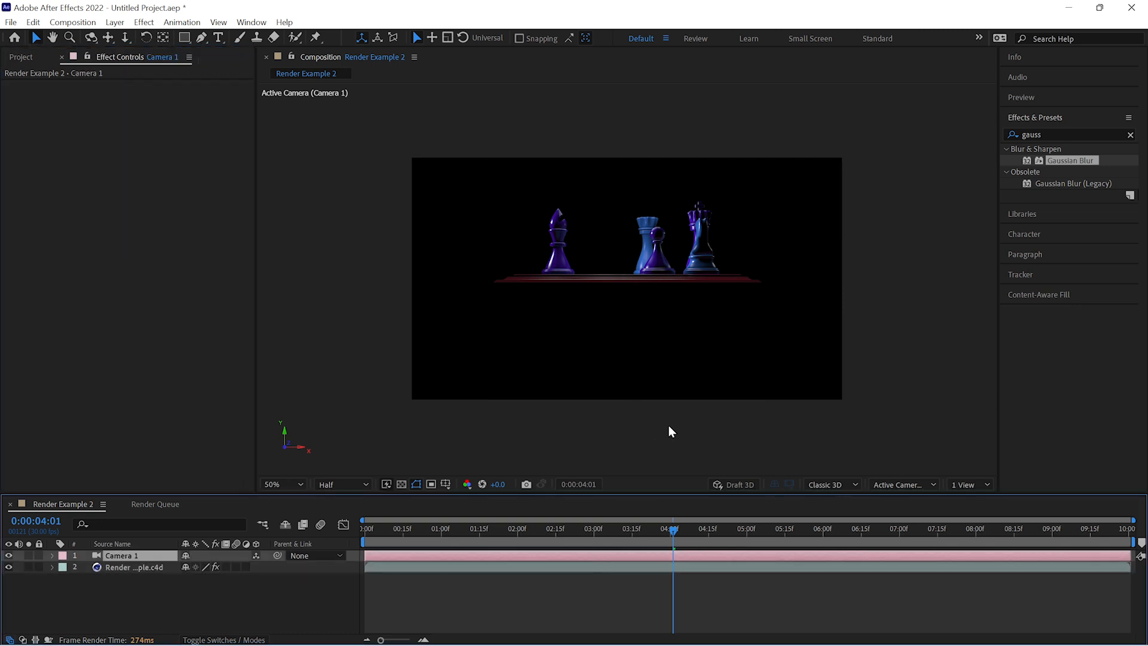
pyautogui.click(647, 313)
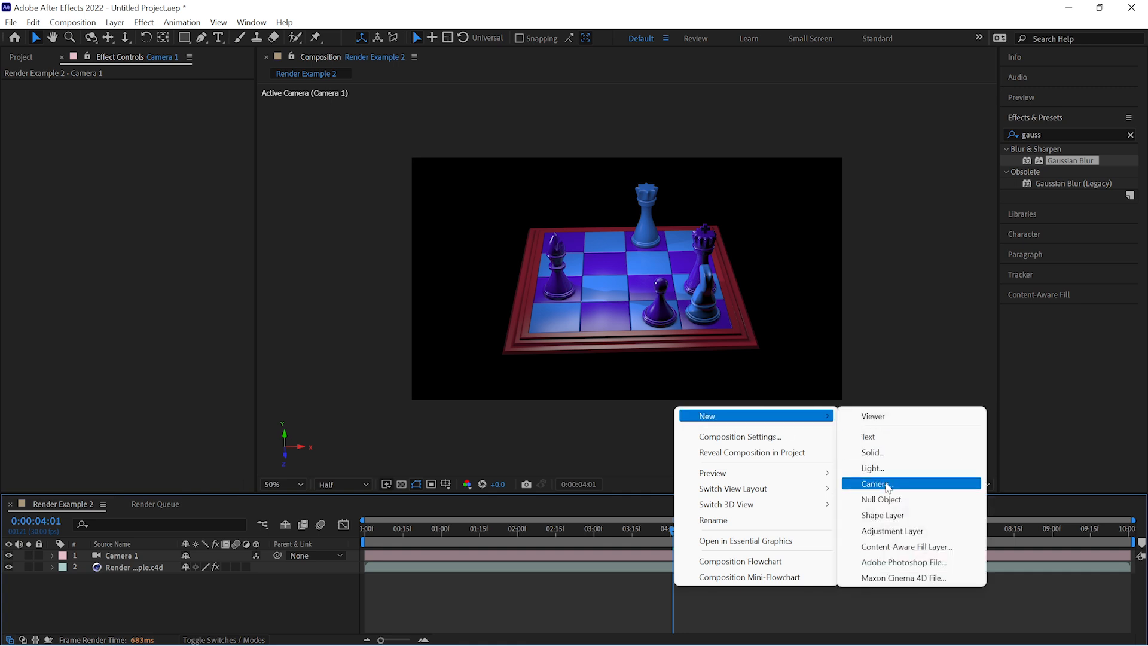
# Step: Reveal Null 1's Position and move Camera 1 to a closer, oblique view
pyautogui.click(881, 500)
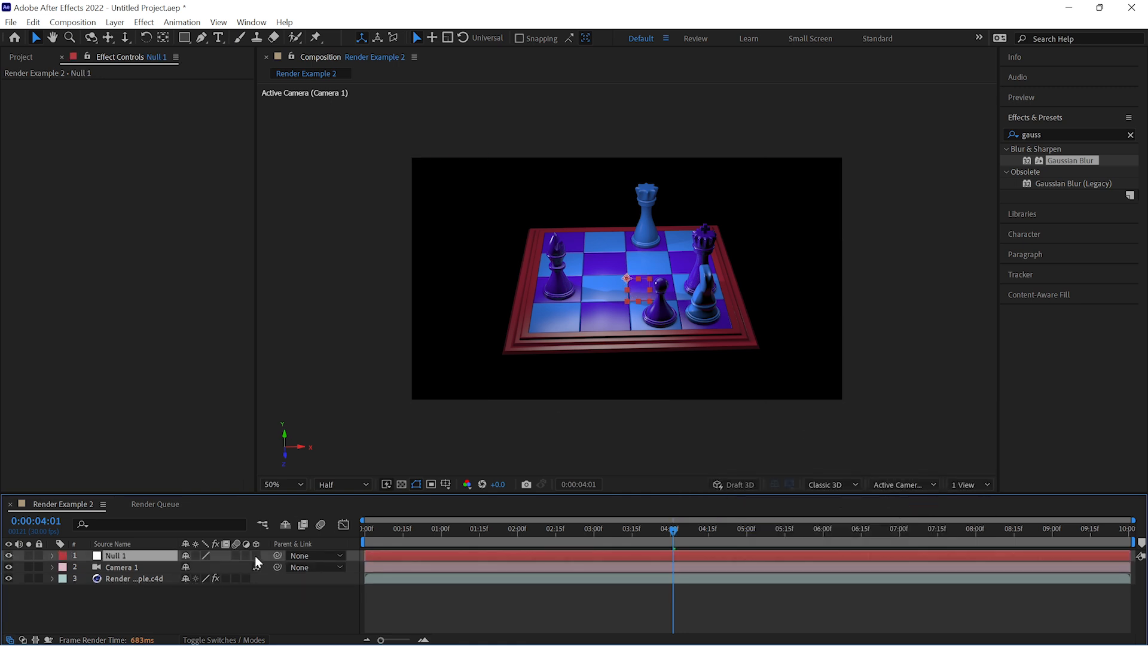
pyautogui.click(52, 555)
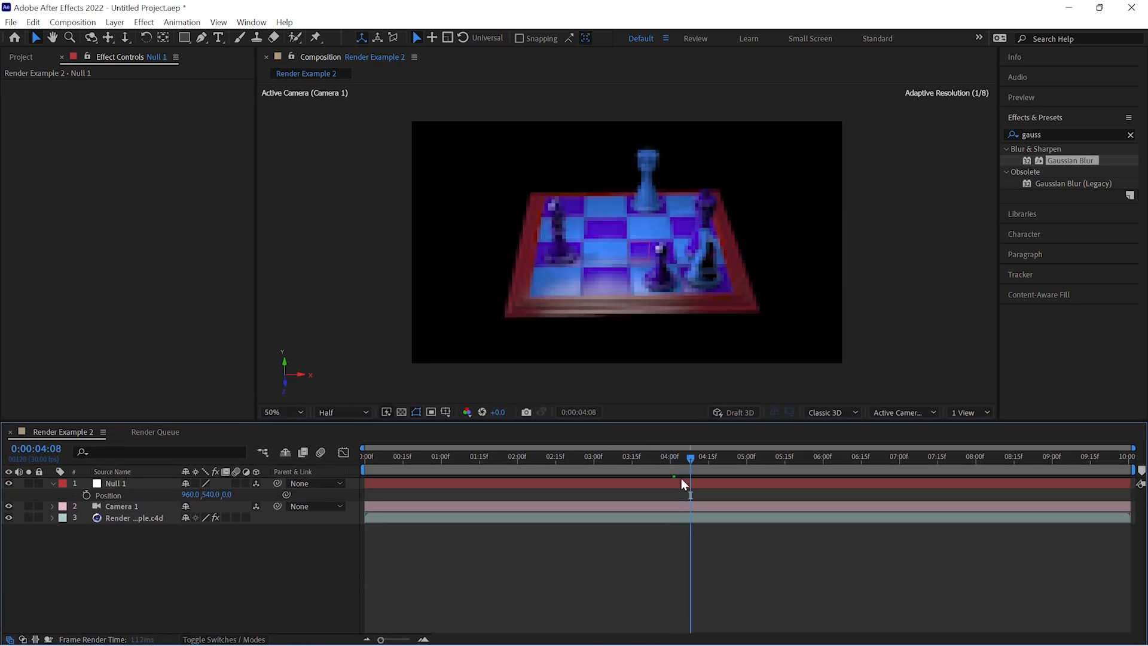
pyautogui.click(121, 506)
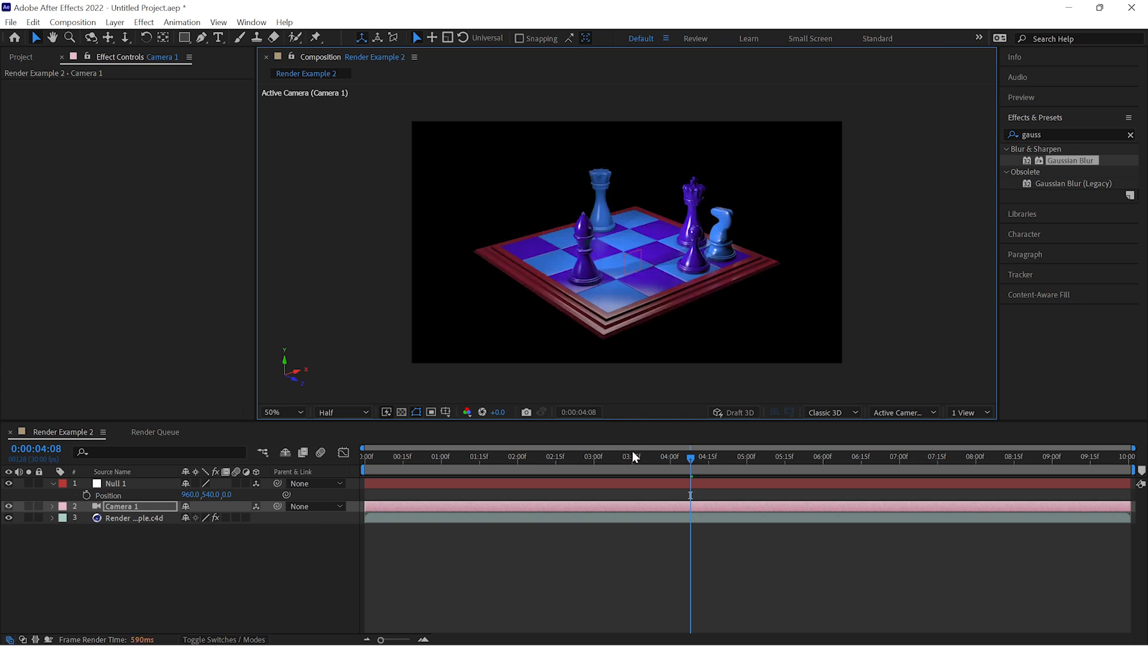
# Step: Set two Position keyframes on Camera 1 at different frames of the move
pyautogui.click(408, 456)
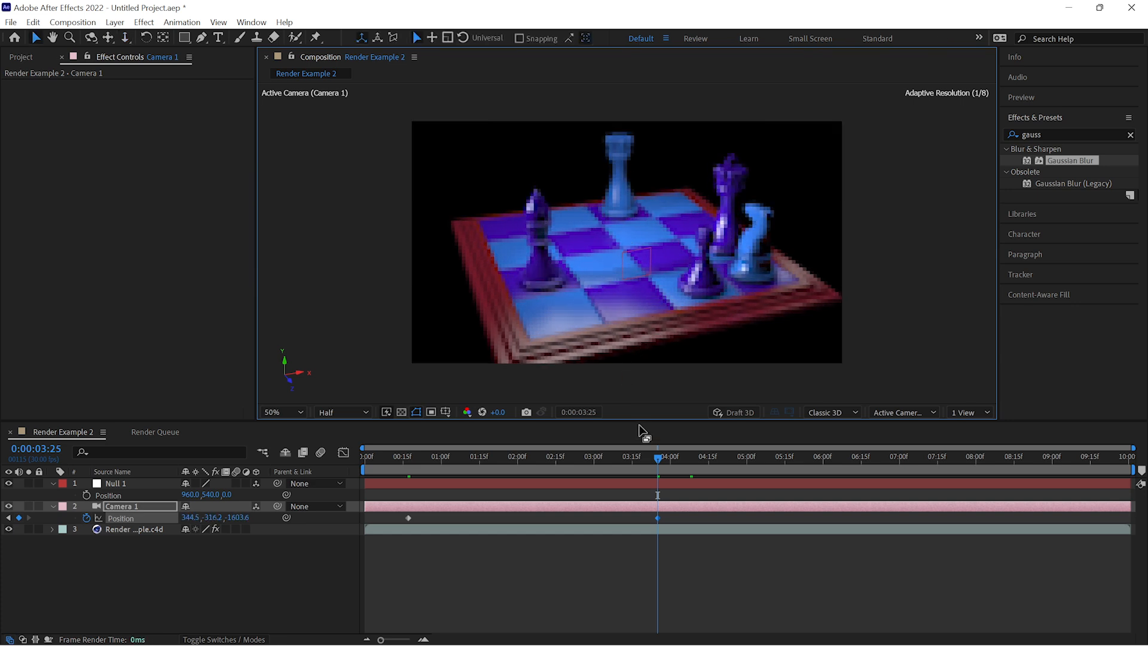
pyautogui.click(465, 456)
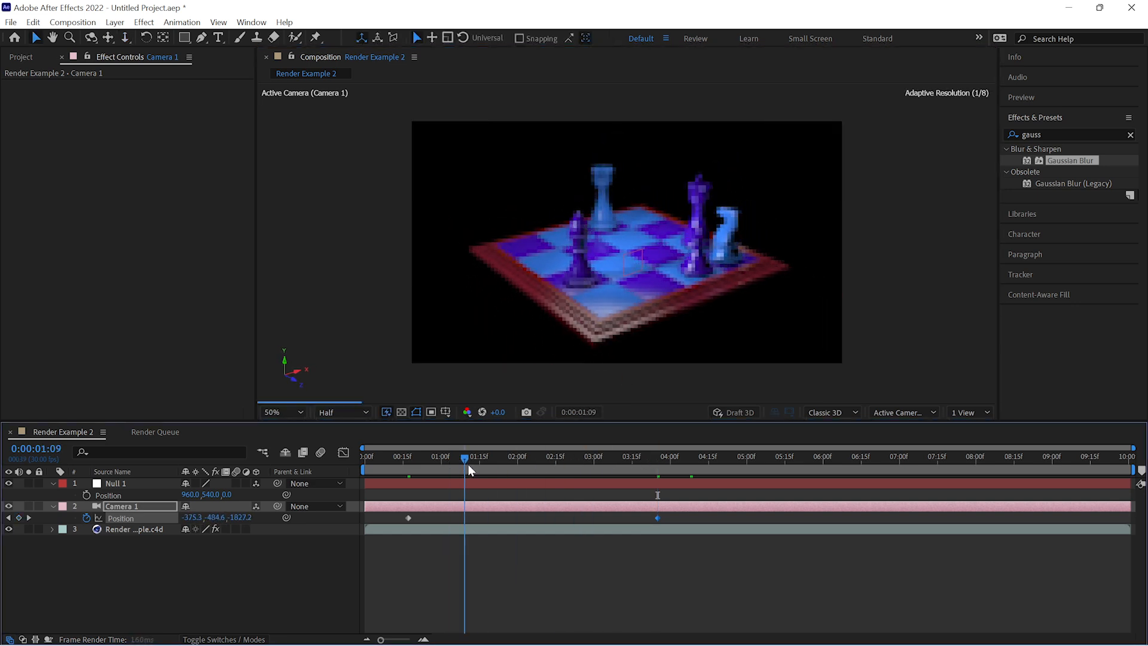
pyautogui.click(409, 456)
pyautogui.write('Chess Set')
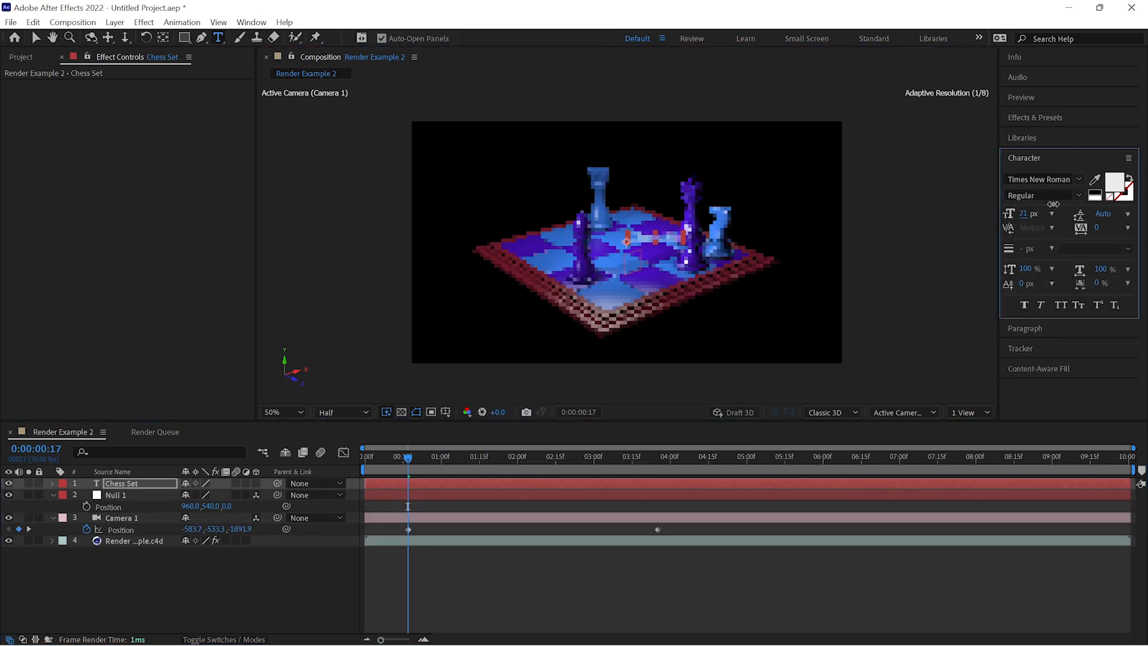
# Step: Style the Chess Set title in Aktiv Grotesk Bold and animate its character position
pyautogui.click(469, 455)
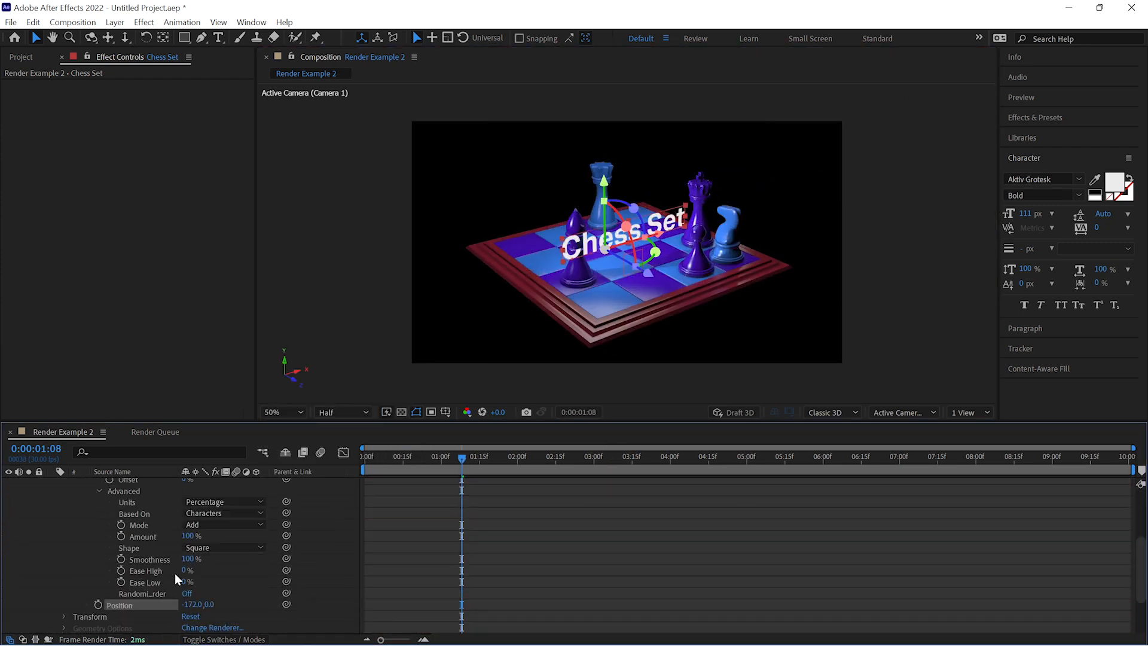
pyautogui.click(260, 541)
pyautogui.write('ramp')
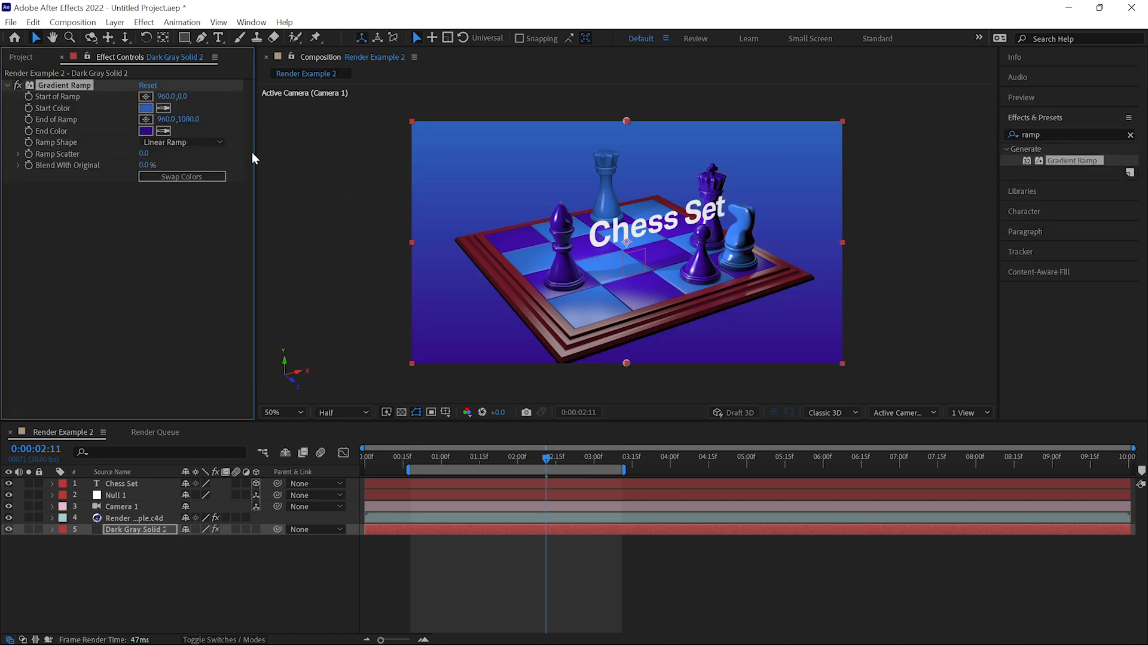
# Step: Set the Gradient Ramp End Color to purple and drag its end point to the lower-left
pyautogui.click(145, 132)
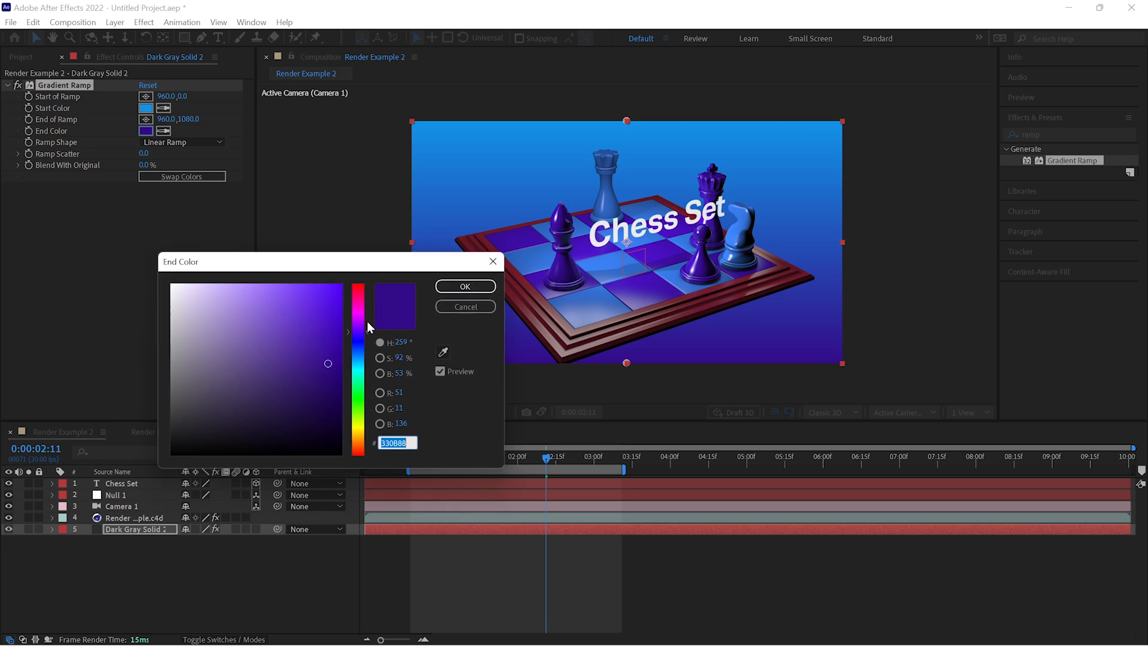
pyautogui.click(464, 286)
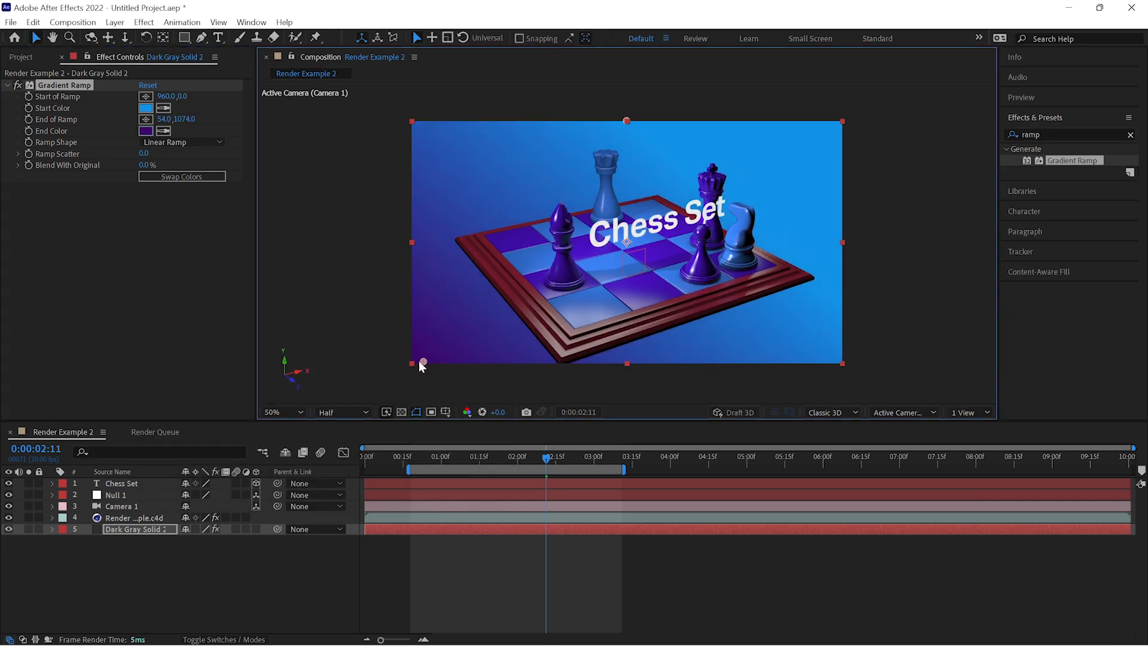
pyautogui.click(458, 455)
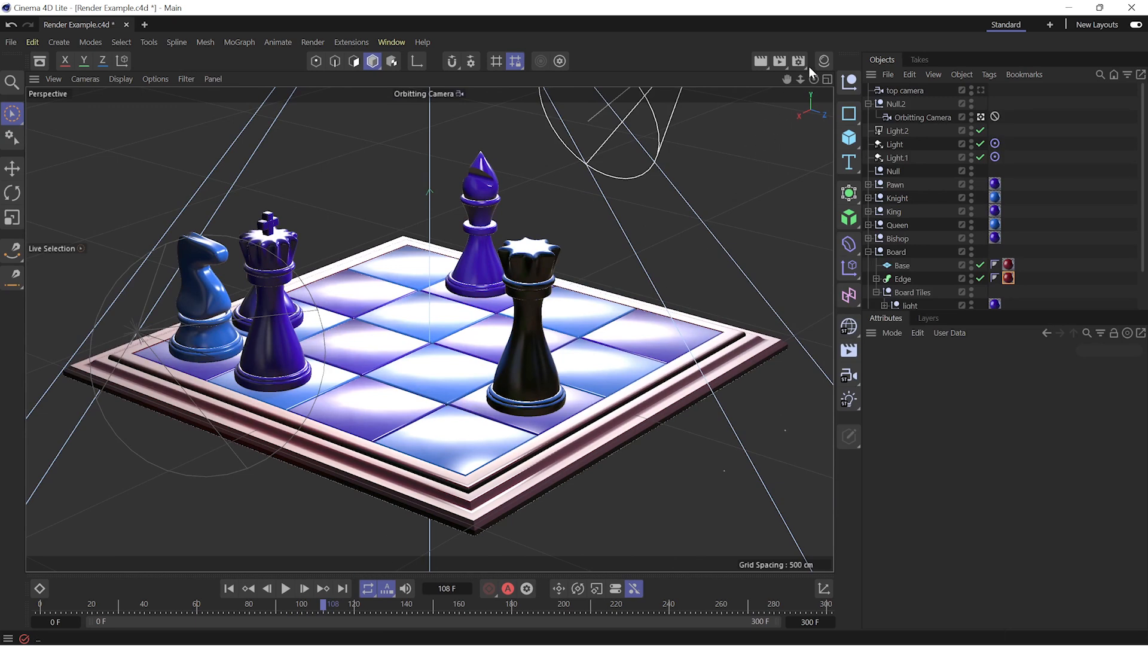
pyautogui.click(798, 61)
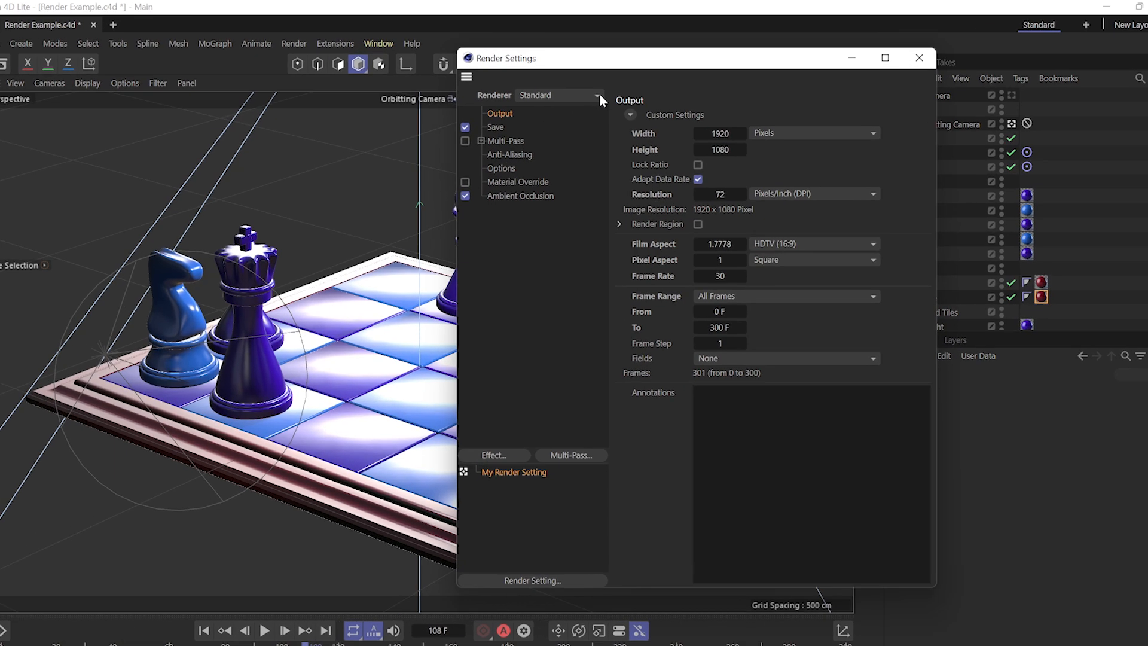
pyautogui.click(597, 95)
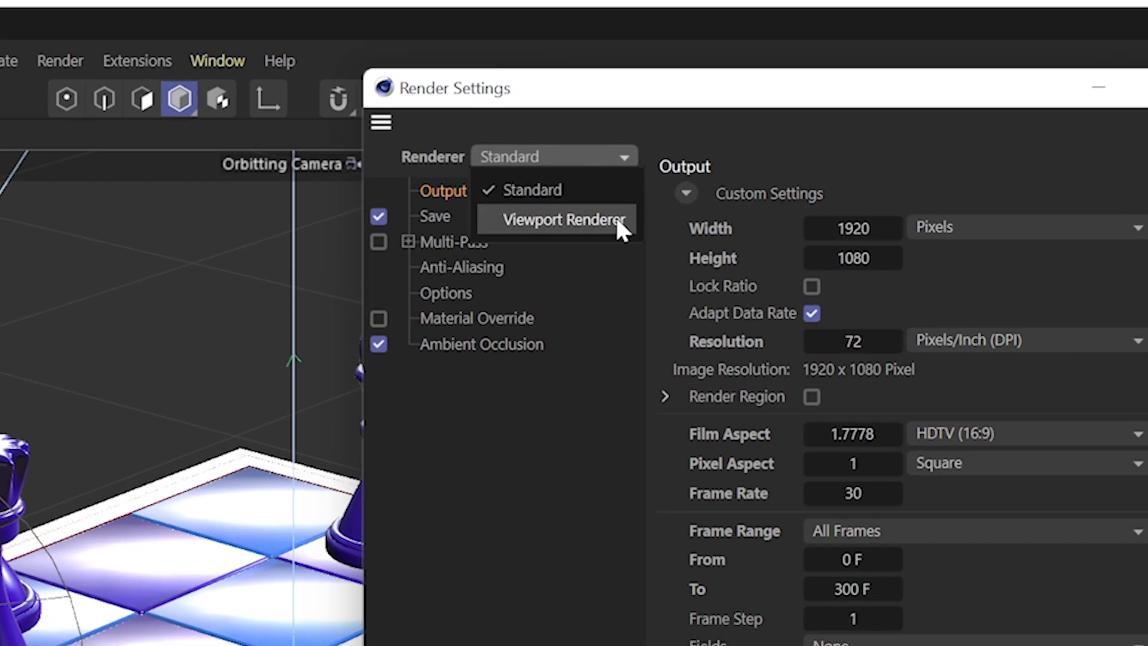
pyautogui.click(562, 220)
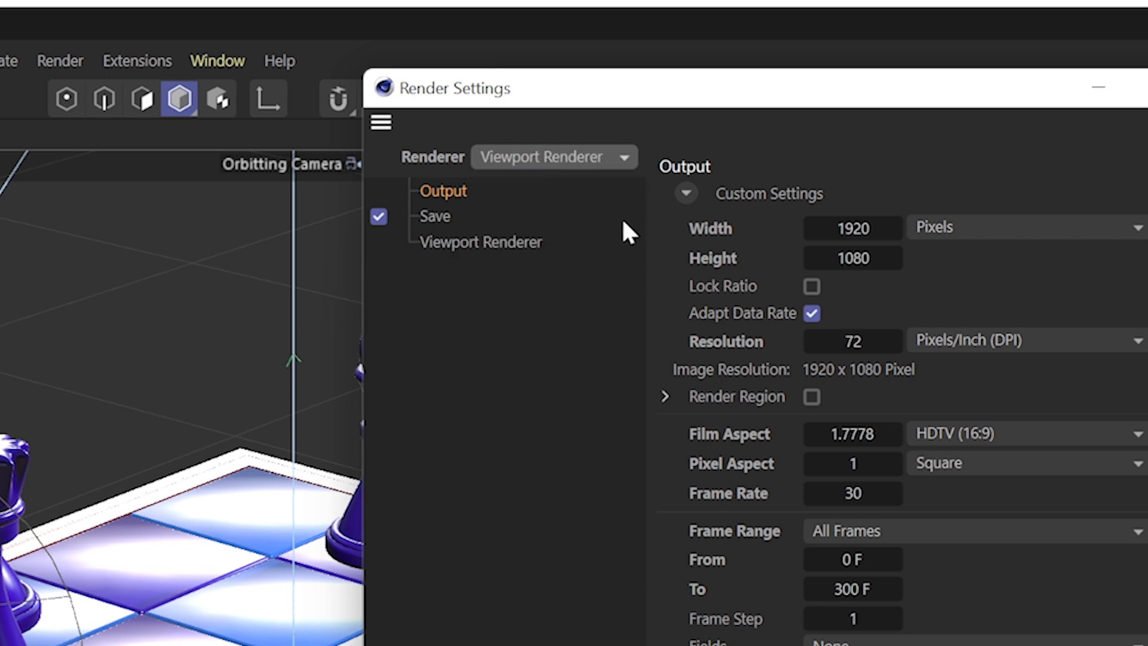
pyautogui.click(434, 215)
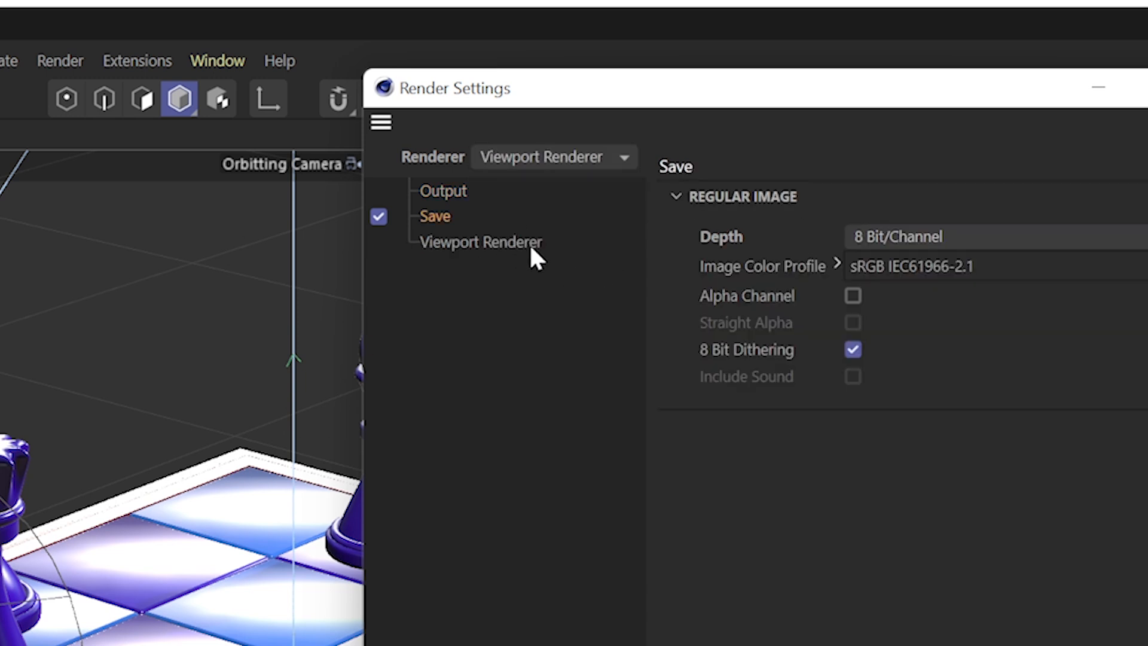
pyautogui.click(481, 242)
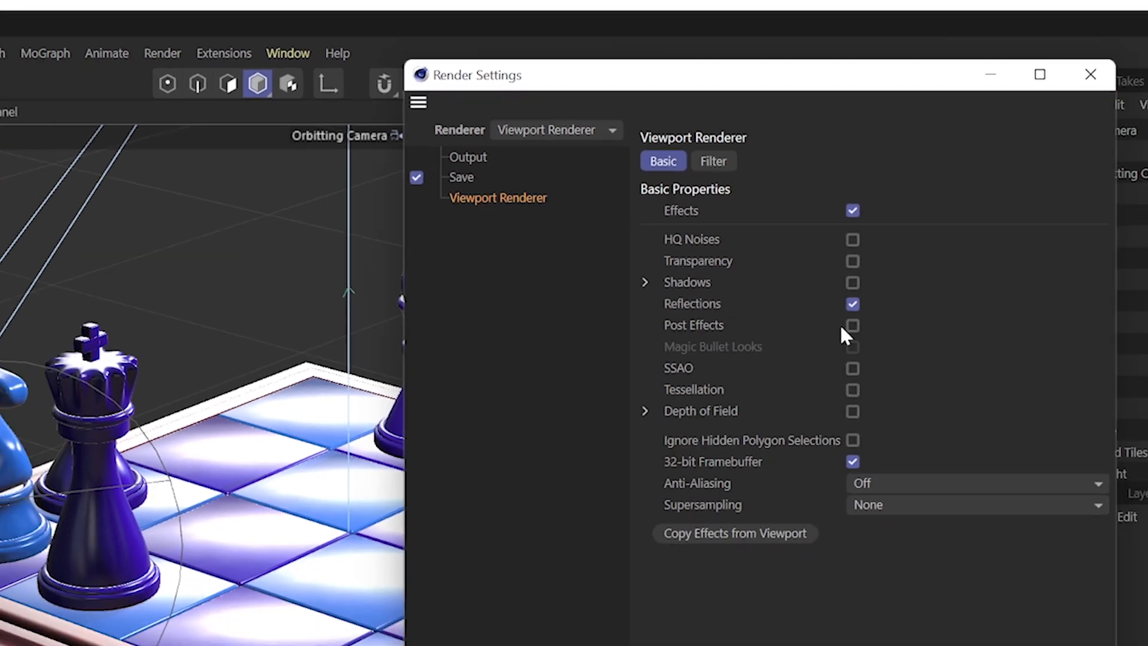
pyautogui.click(713, 160)
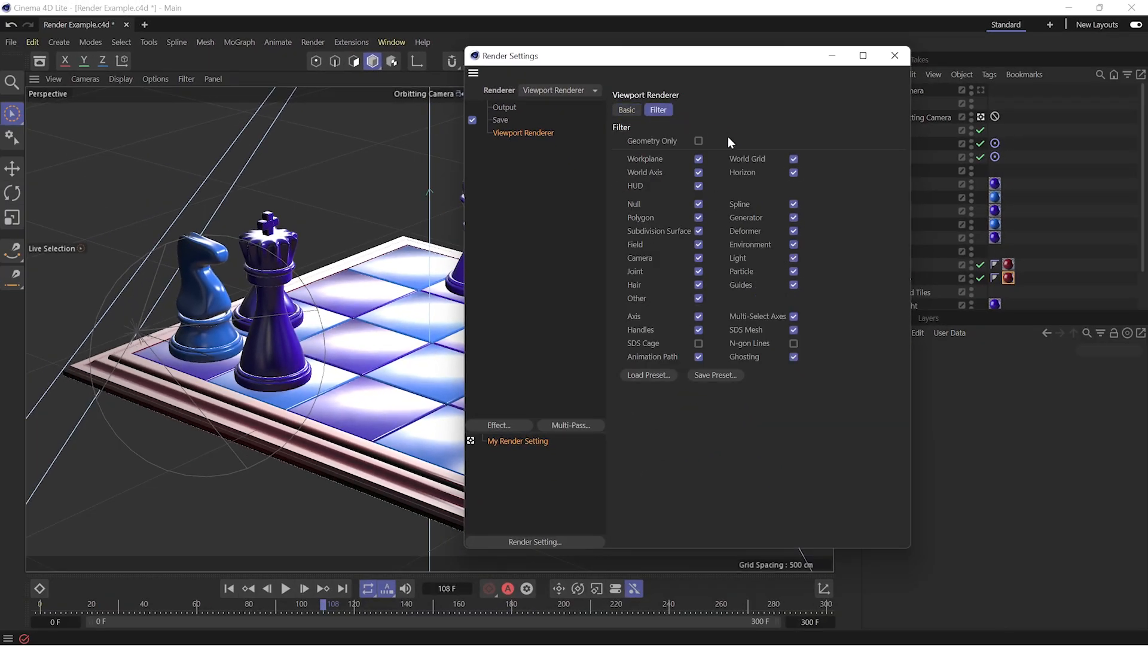
pyautogui.click(558, 90)
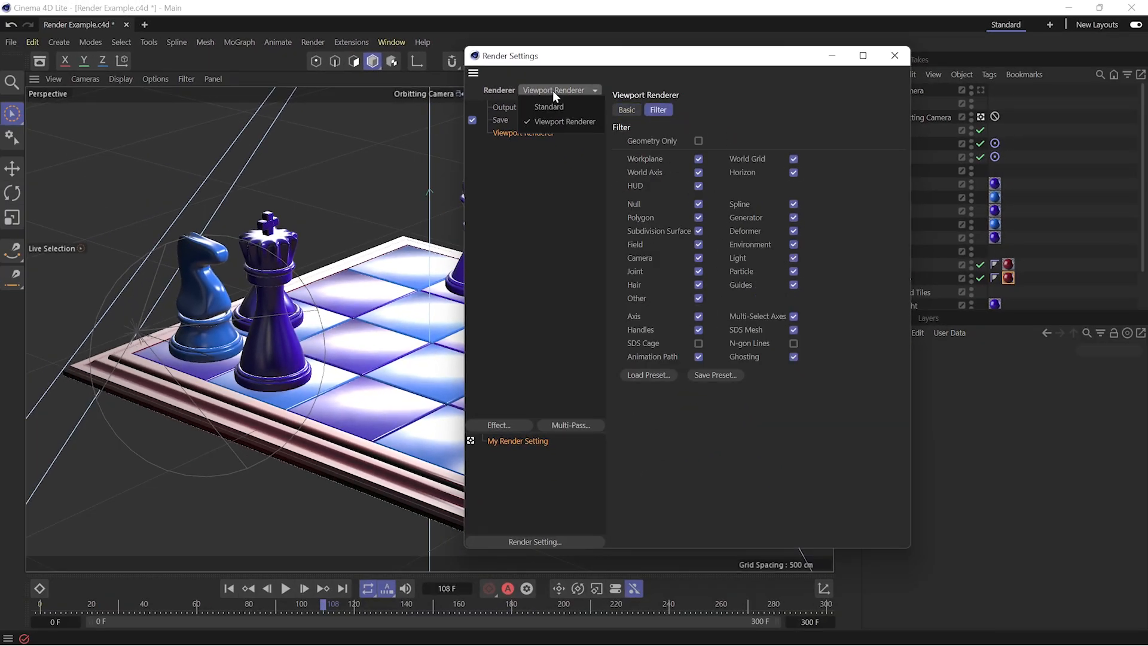
pyautogui.click(549, 107)
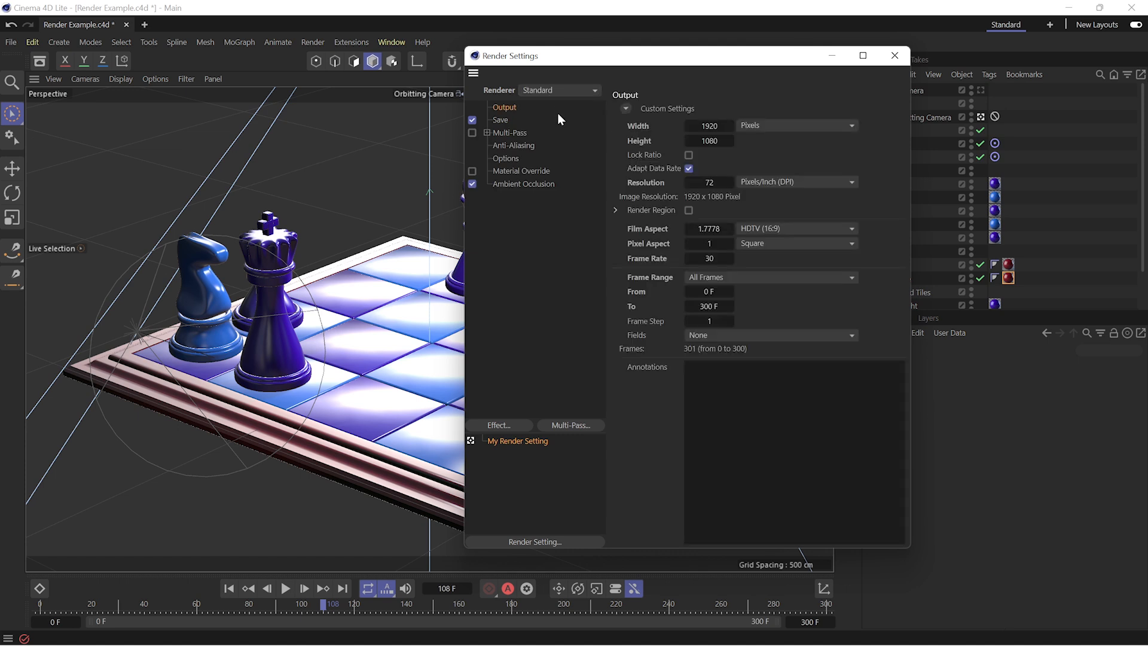
pyautogui.click(514, 145)
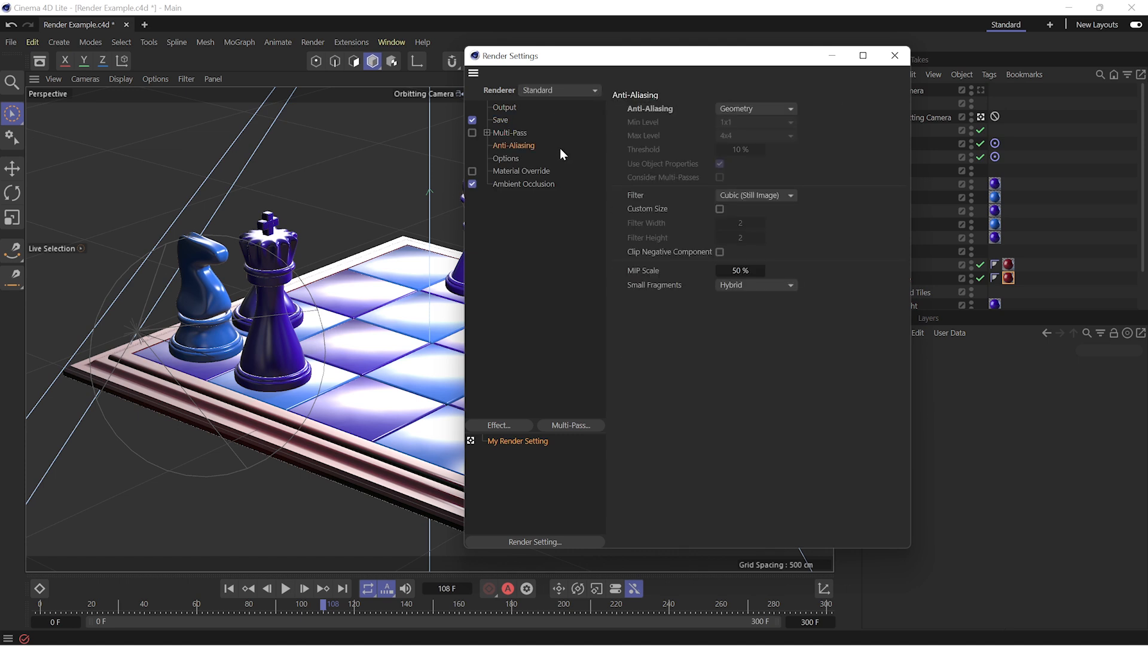
pyautogui.click(558, 90)
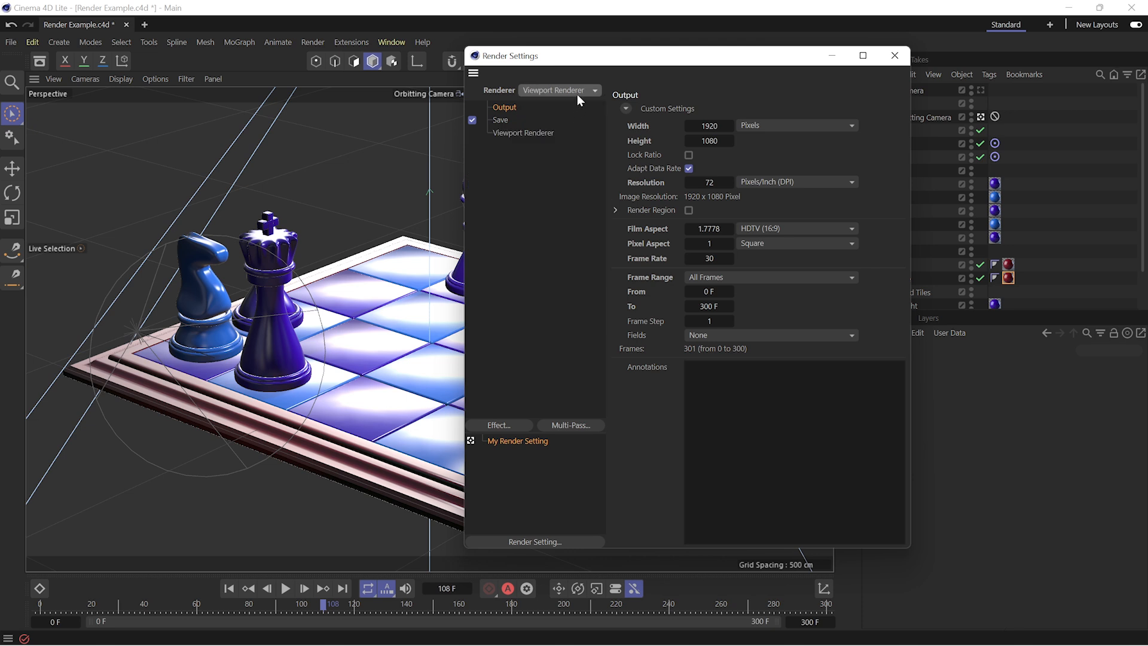
pyautogui.click(558, 89)
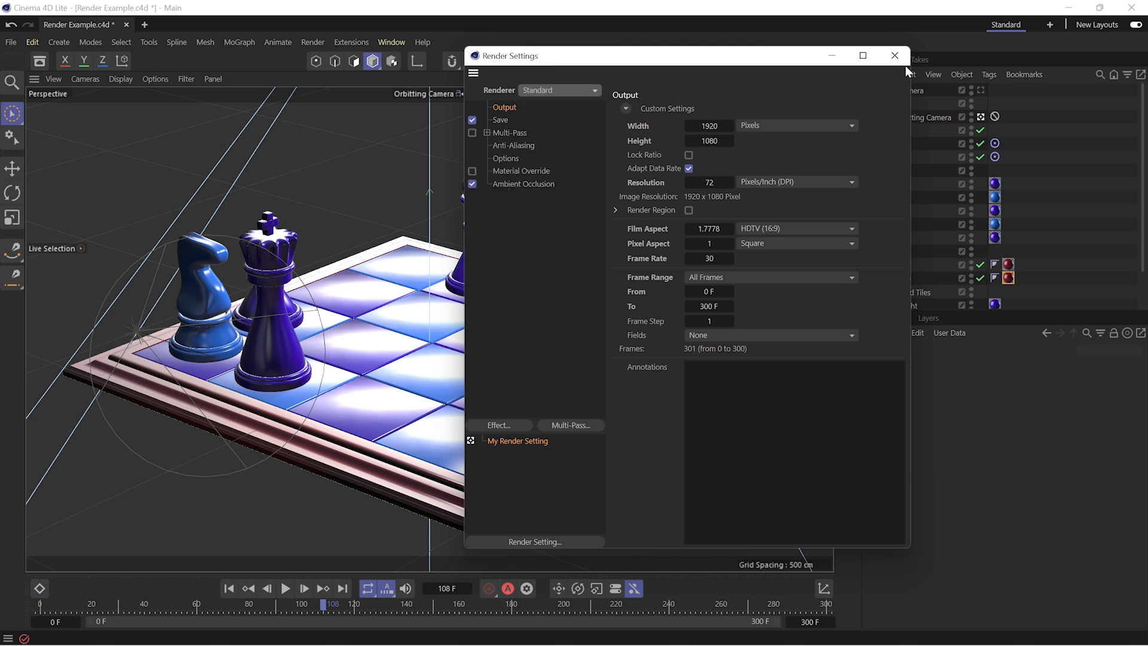
pyautogui.click(894, 56)
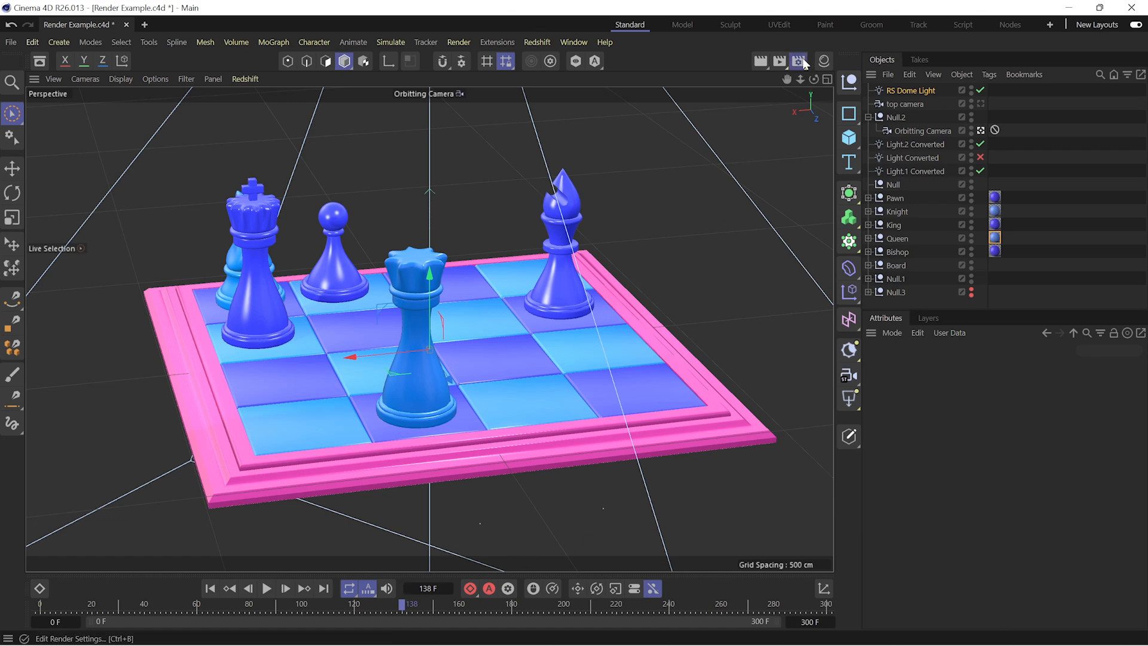
# Step: Tour the render settings under Physical, switch back to Redshift and close the window
pyautogui.click(798, 61)
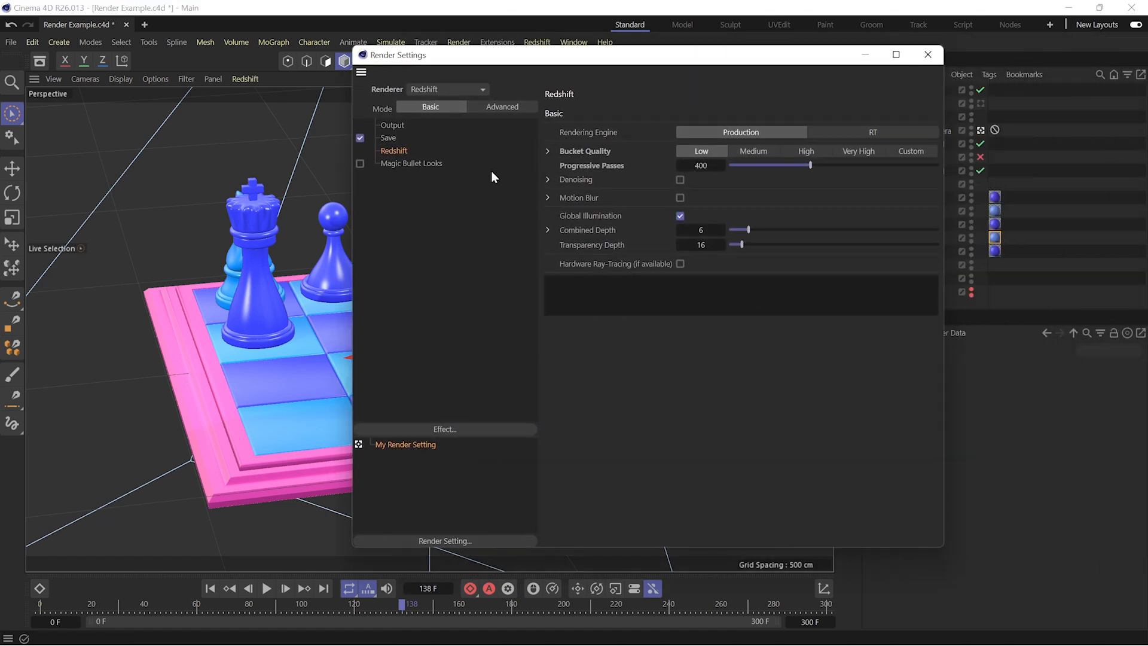
pyautogui.click(388, 138)
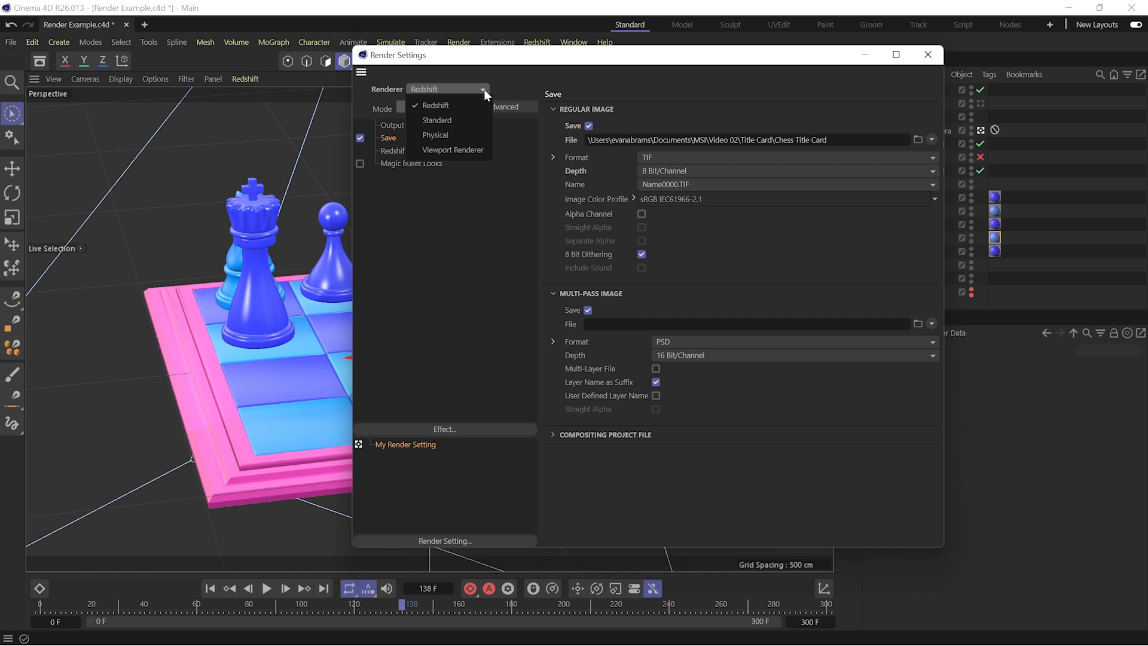
pyautogui.click(434, 135)
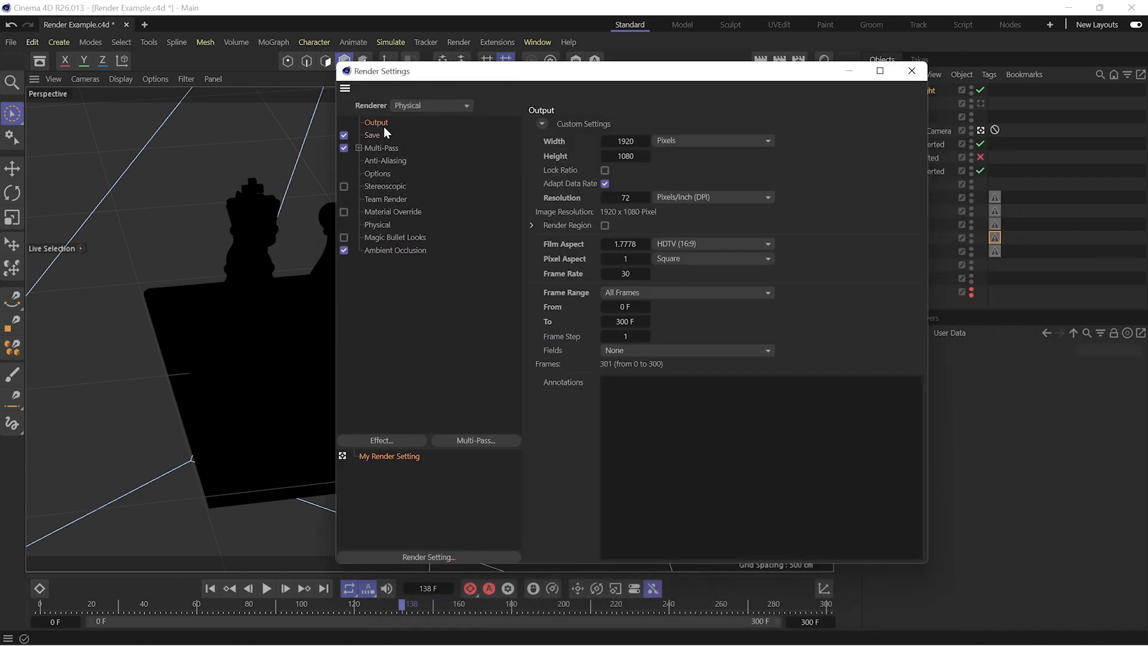
pyautogui.click(377, 173)
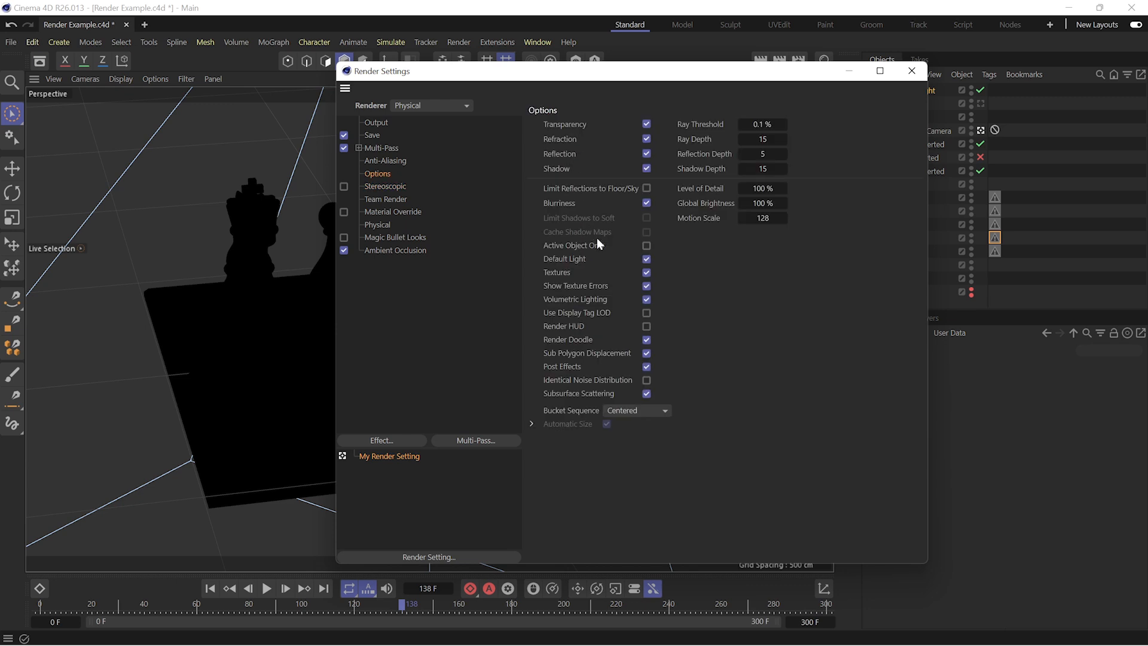
pyautogui.click(379, 225)
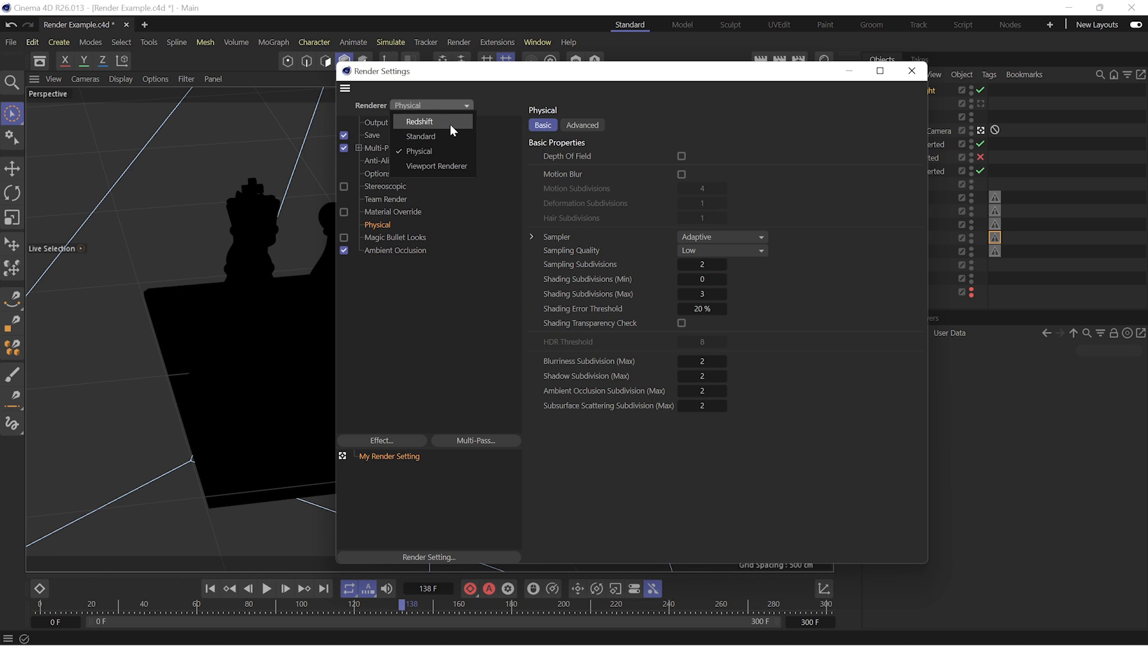
pyautogui.click(418, 122)
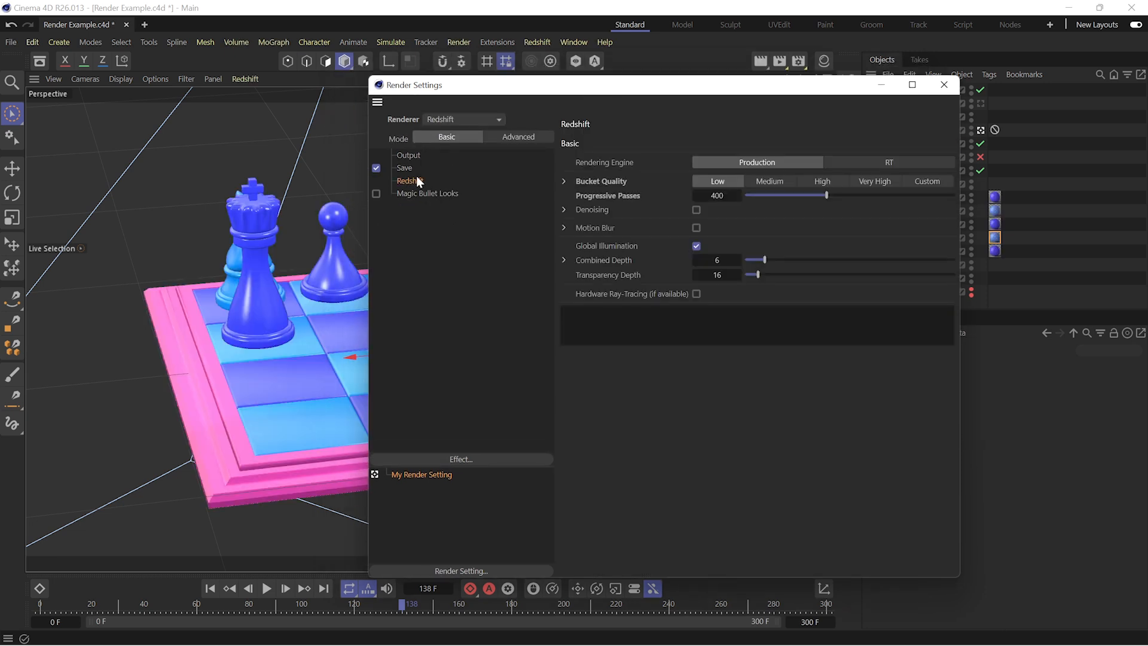
pyautogui.moveTo(420, 176)
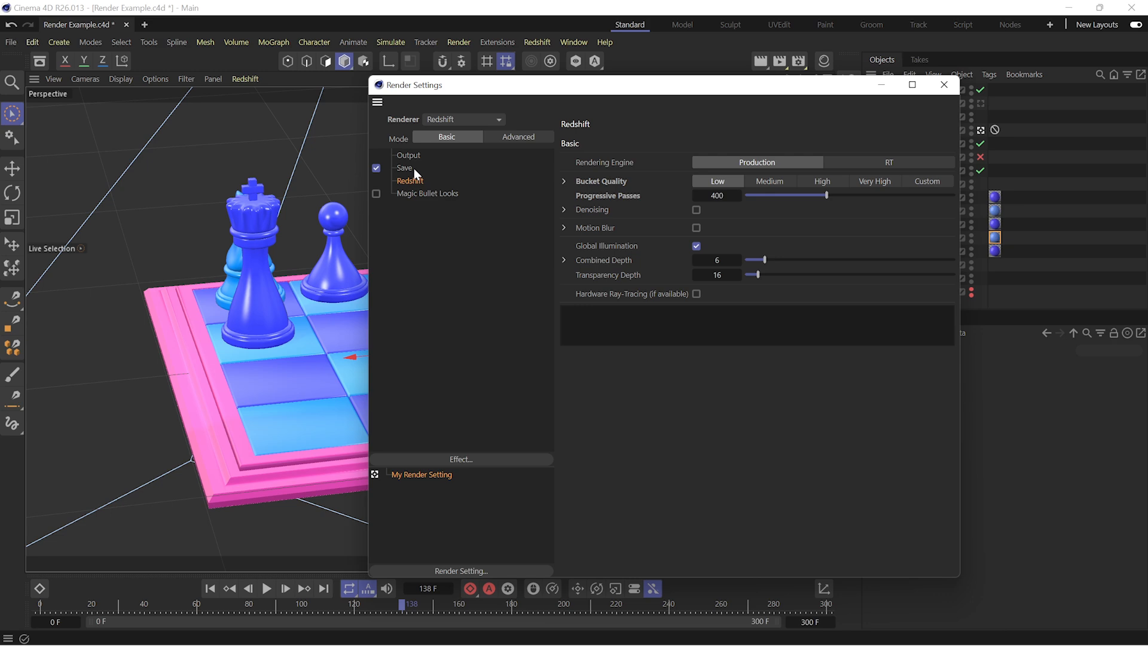
pyautogui.click(944, 84)
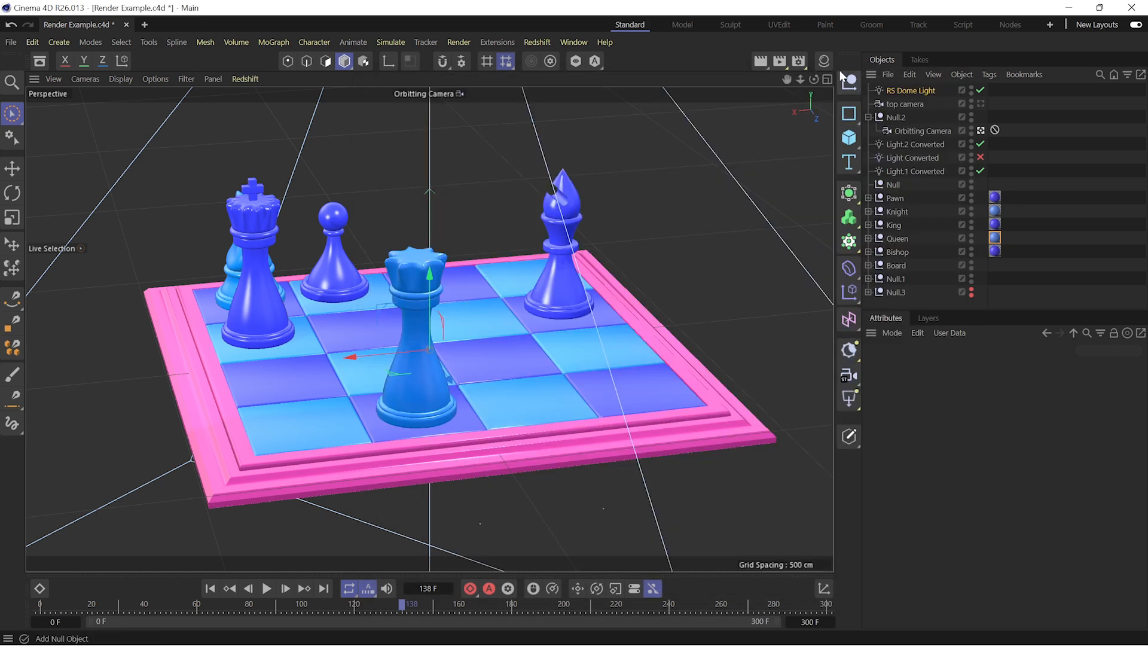
# Step: Inspect the blue RS Material and select the Orbiting Camera
pyautogui.click(823, 61)
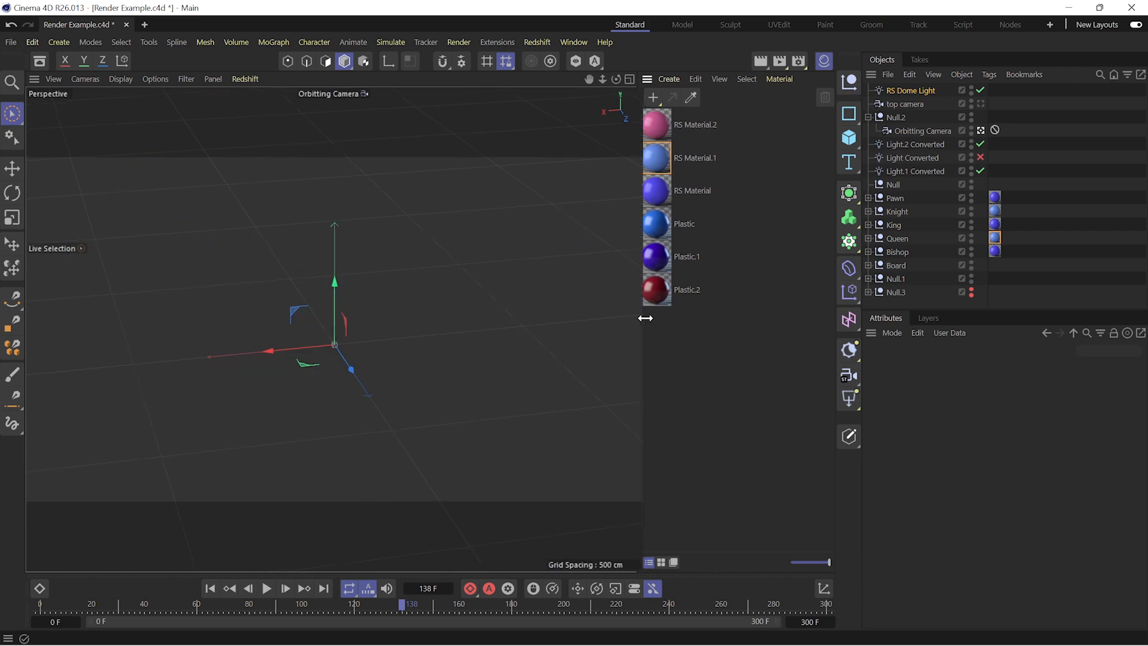
pyautogui.click(696, 190)
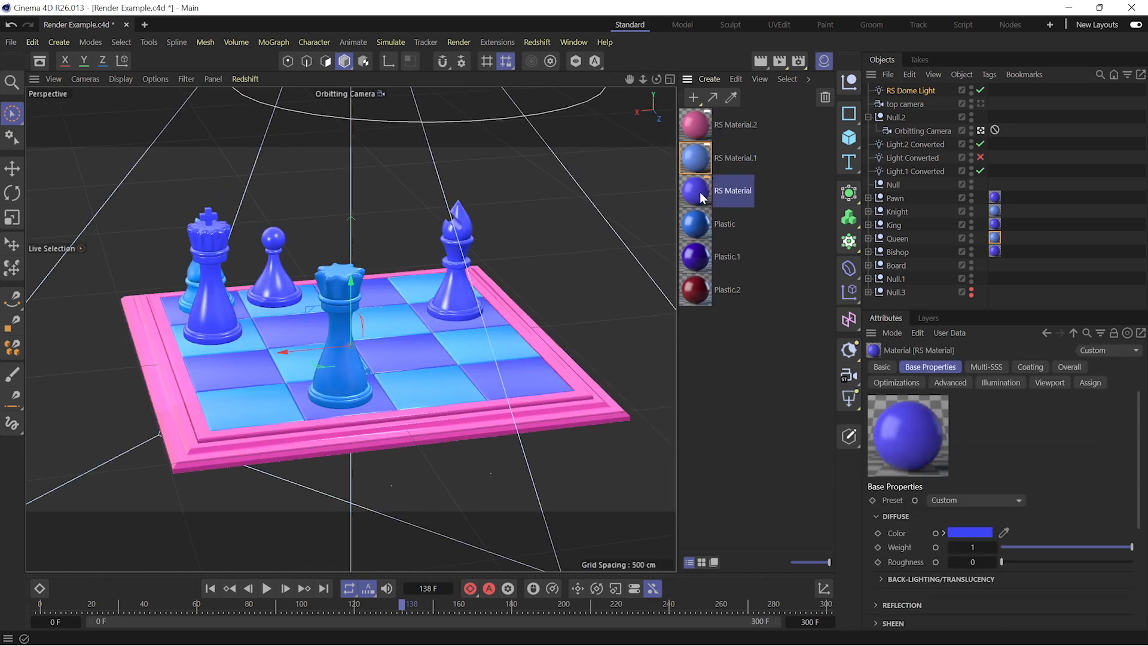
pyautogui.moveTo(894, 118)
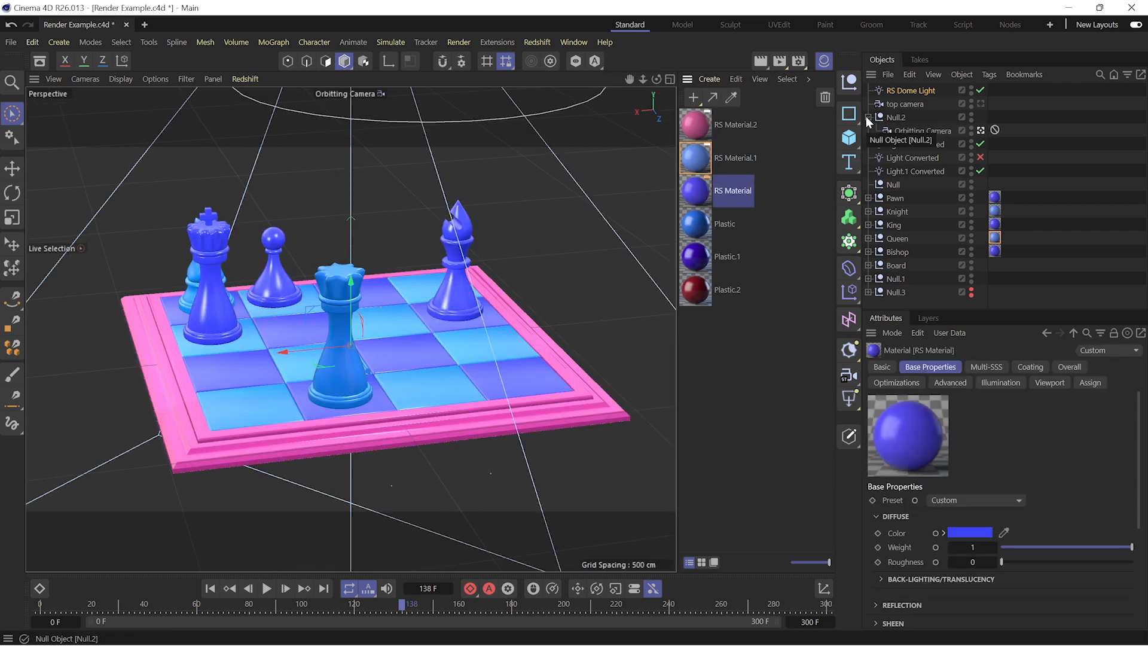
pyautogui.click(924, 130)
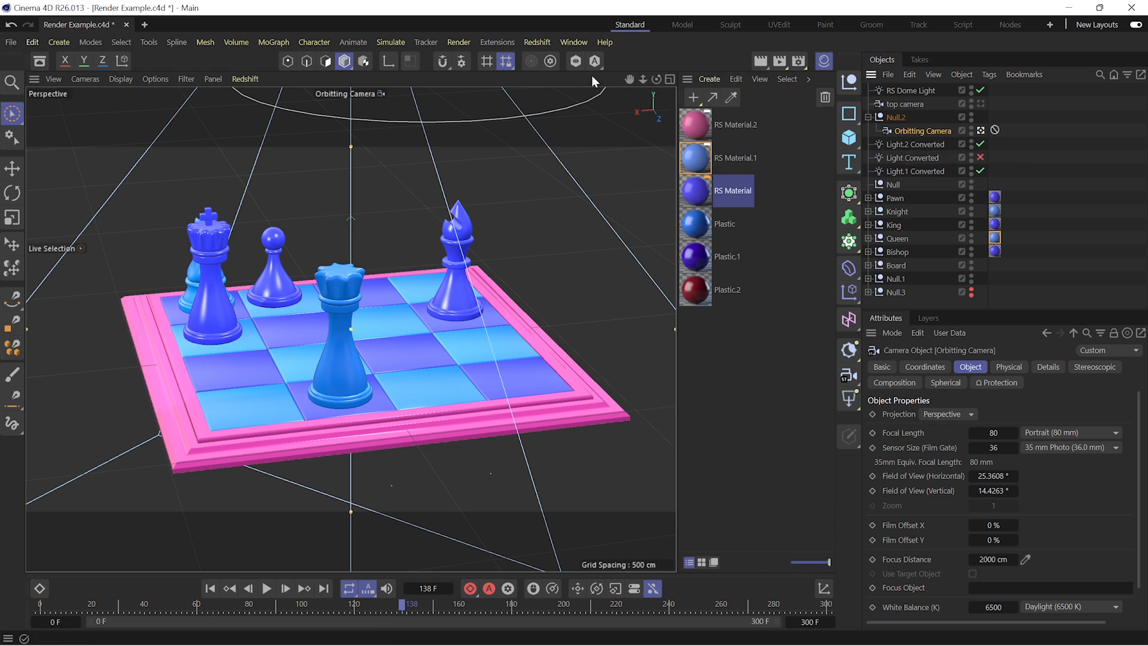
pyautogui.moveTo(617, 155)
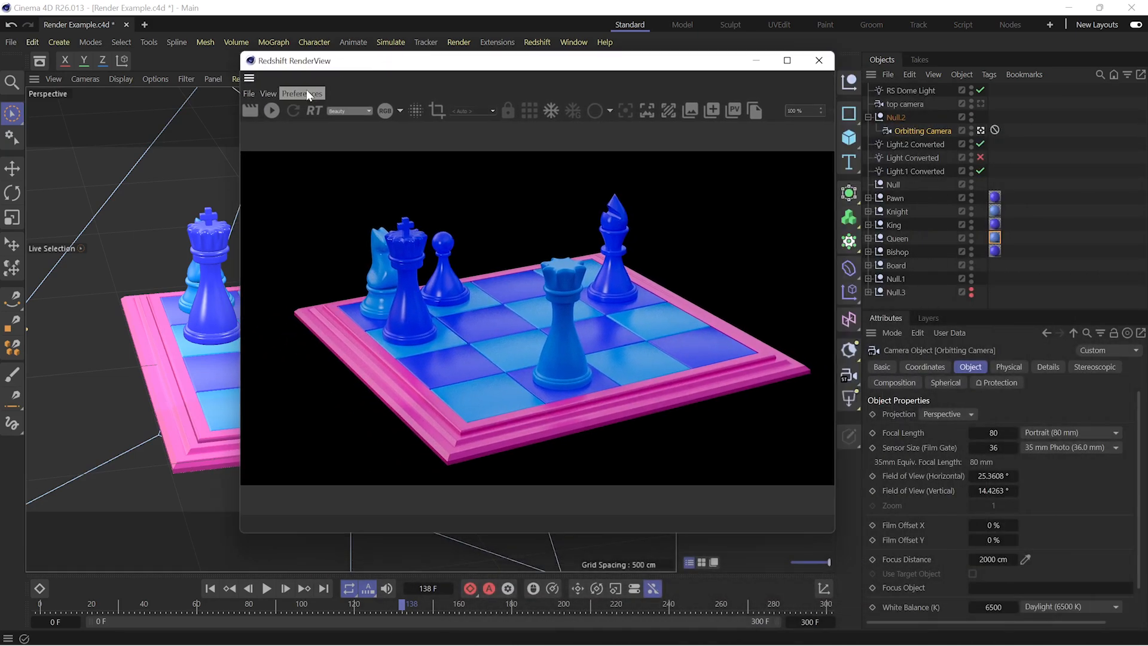
# Step: Start a Redshift RenderView preview and jump to frame 182
pyautogui.click(272, 110)
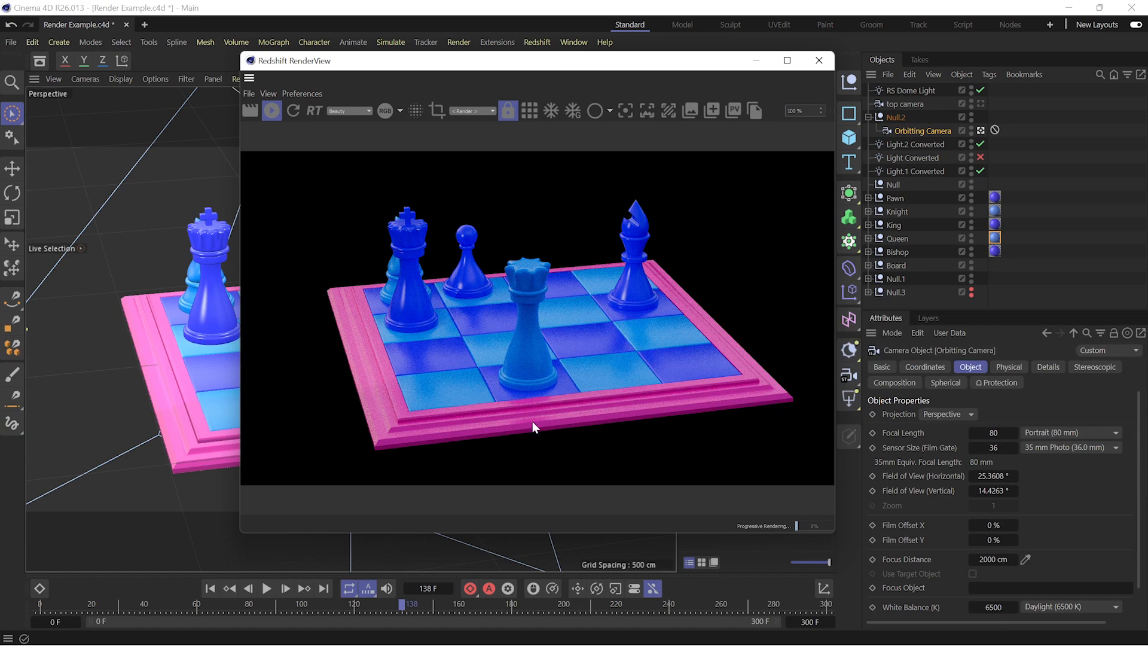
pyautogui.click(245, 603)
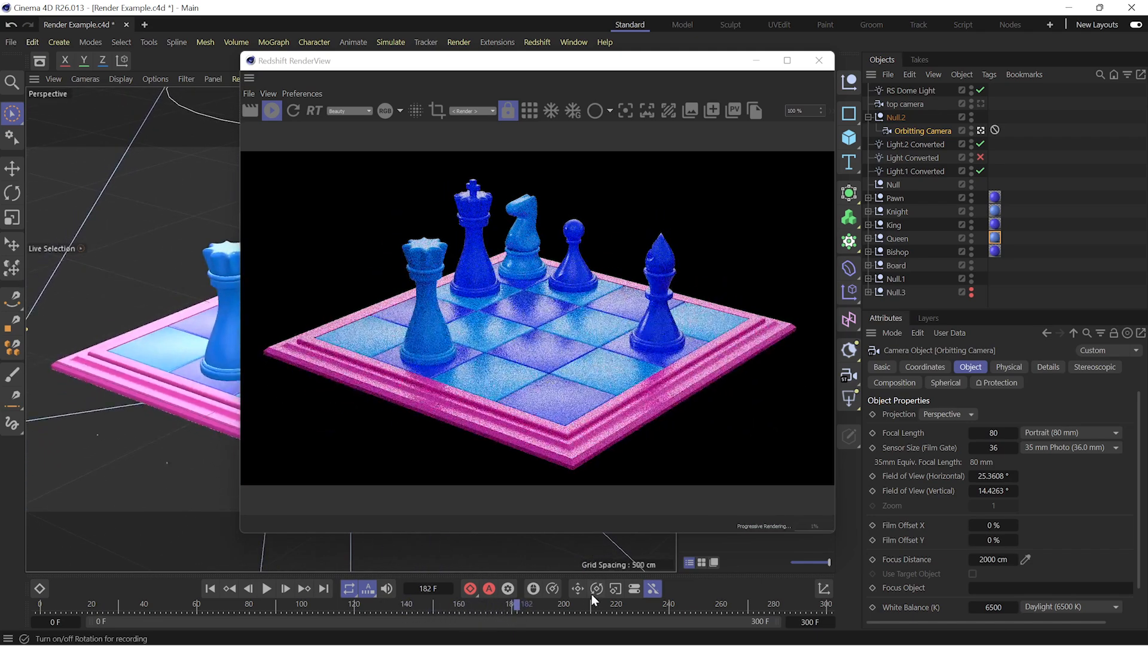
pyautogui.moveTo(596, 589)
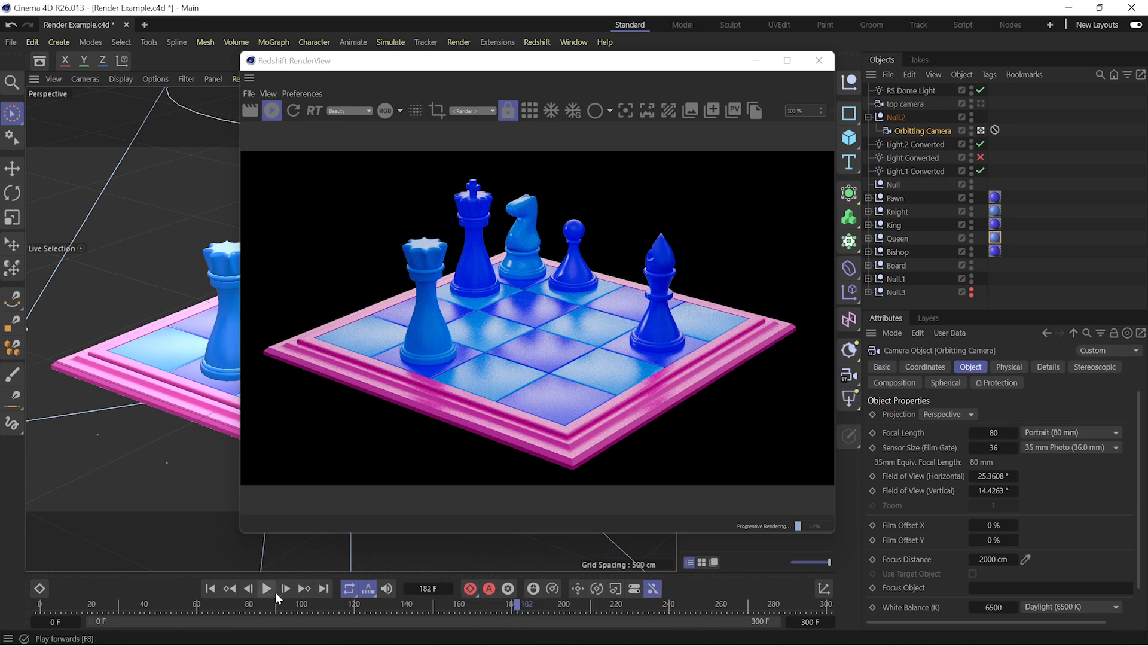
pyautogui.moveTo(267, 589)
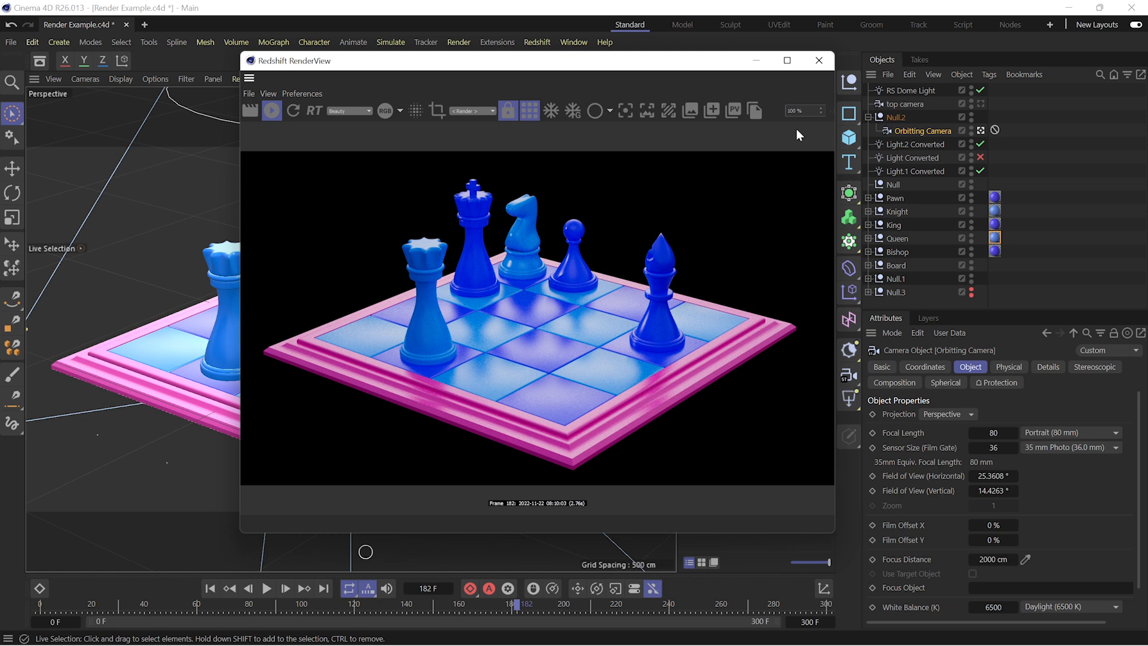
pyautogui.moveTo(818, 60)
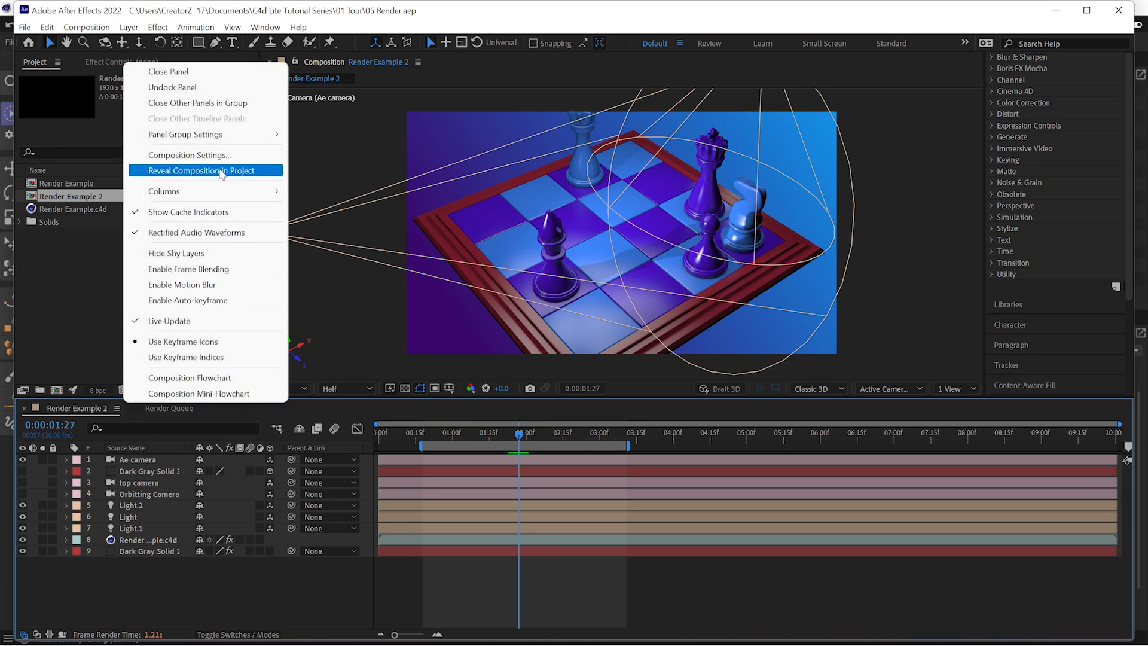
# Step: Set the composition's 3D Renderer to Cinema 4D and show the C4D layer's Cineware effect controls
pyautogui.click(190, 154)
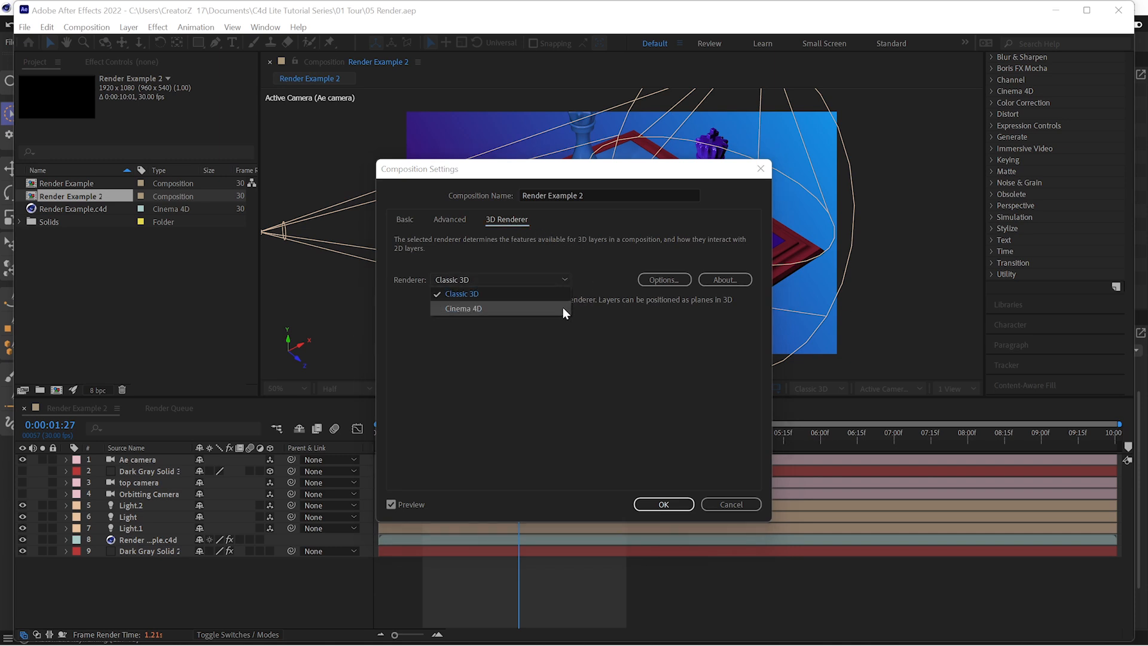
pyautogui.click(463, 309)
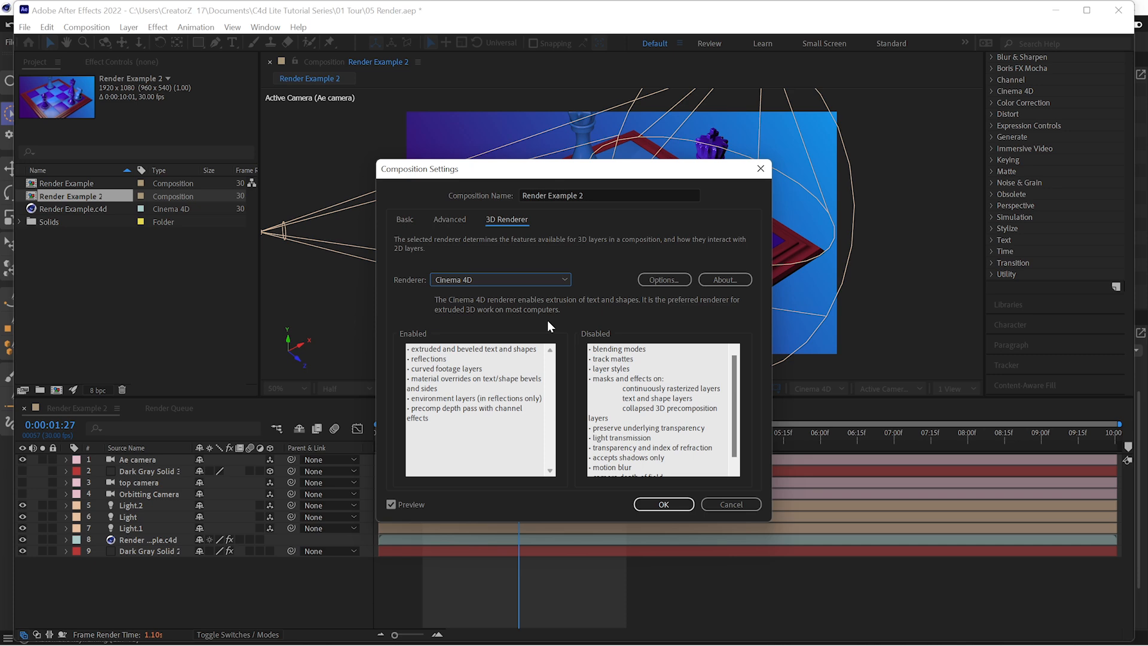
pyautogui.click(663, 503)
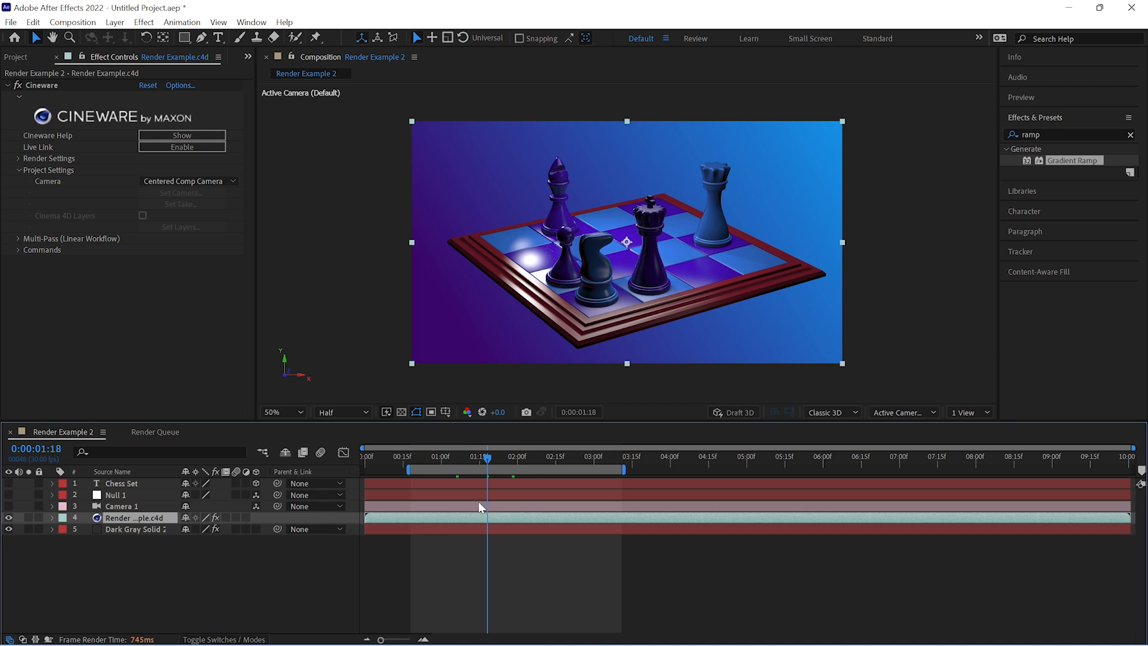
pyautogui.moveTo(457, 494)
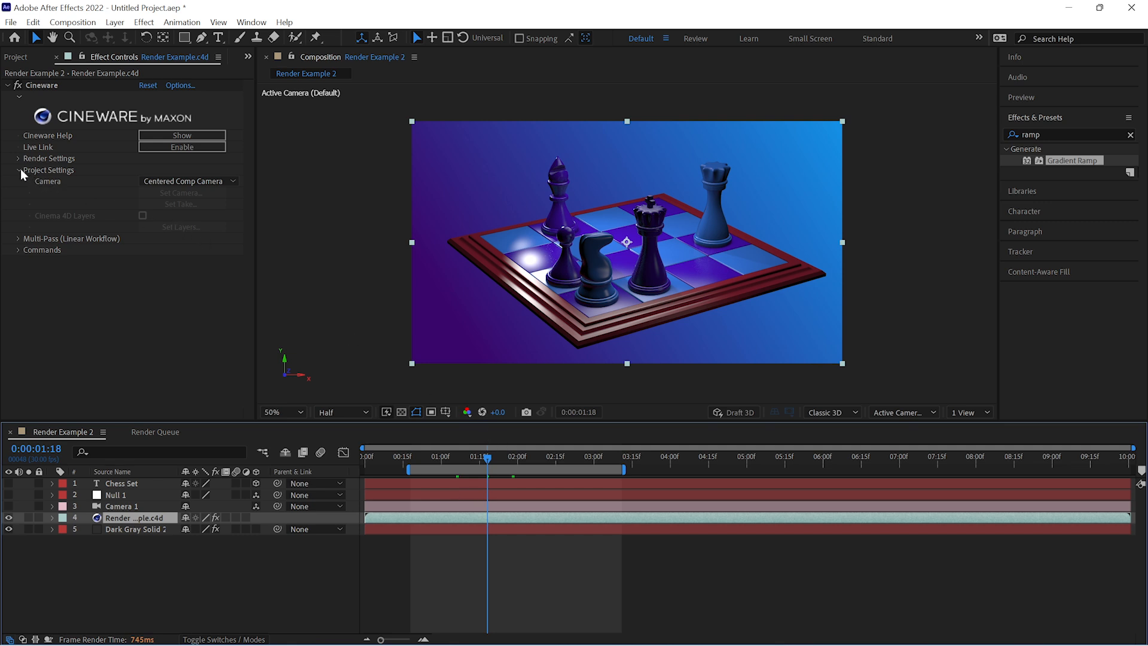
# Step: Enable Cinema 4D Multi-Pass in Cineware and set the duplicated chess layer to the Diffuse pass
pyautogui.click(18, 169)
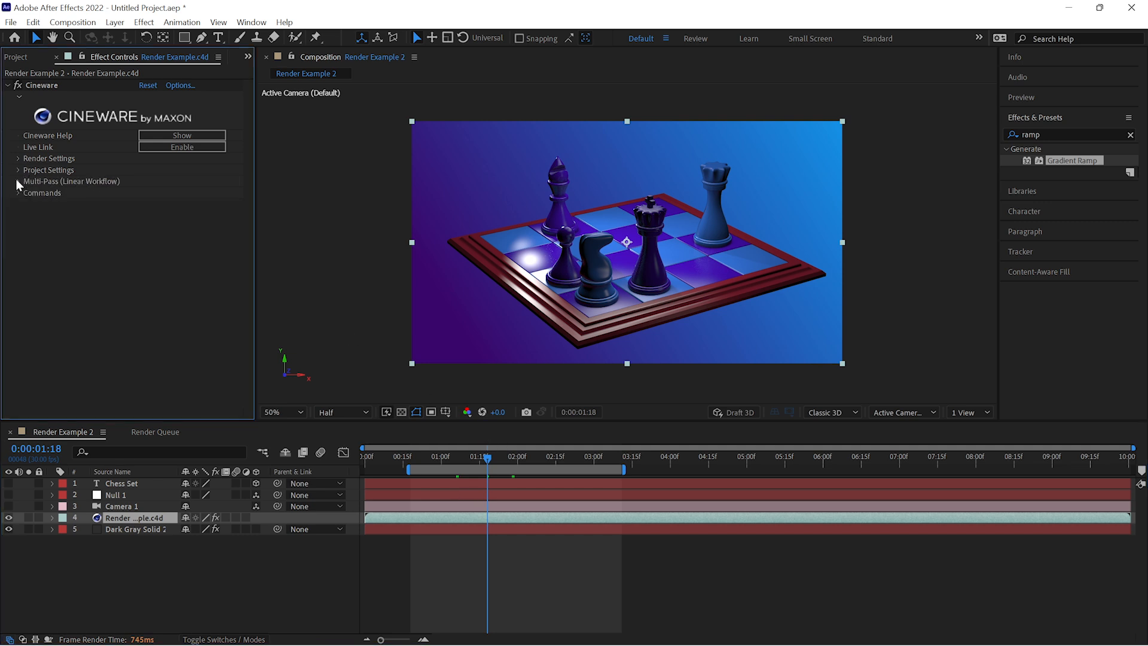
pyautogui.click(17, 181)
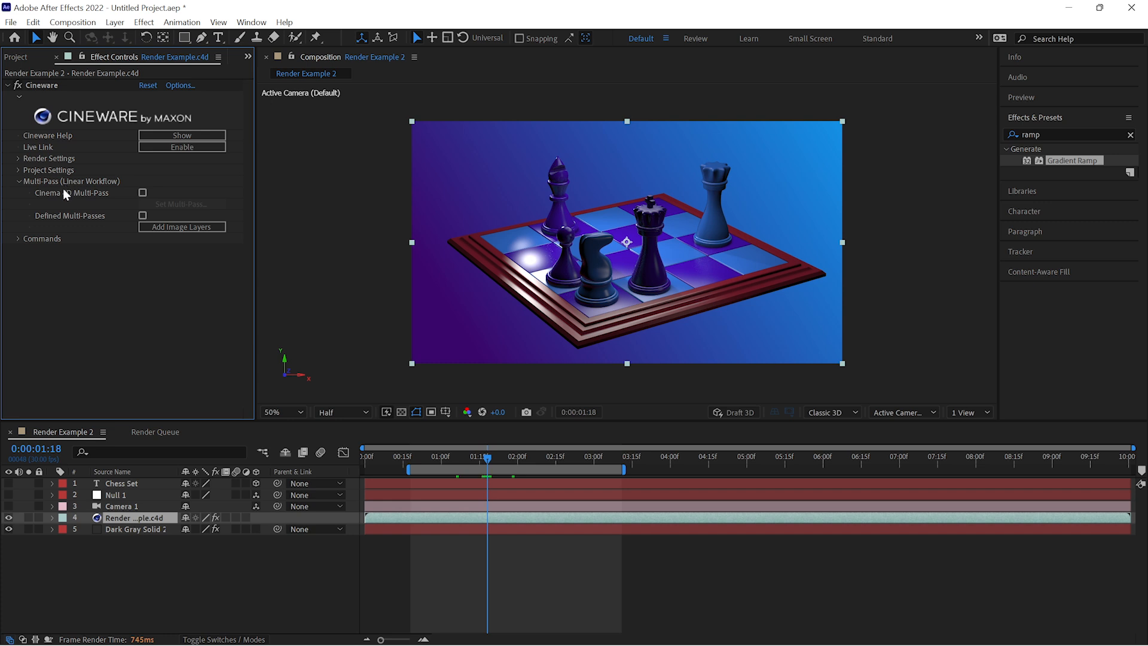
pyautogui.click(143, 193)
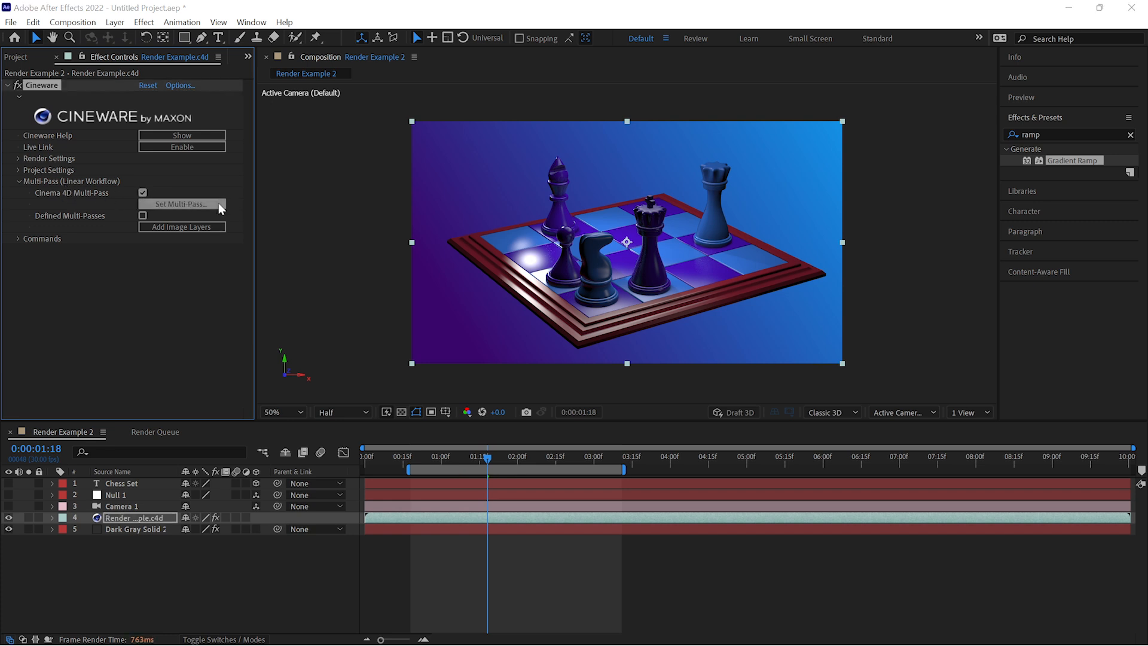
pyautogui.click(180, 204)
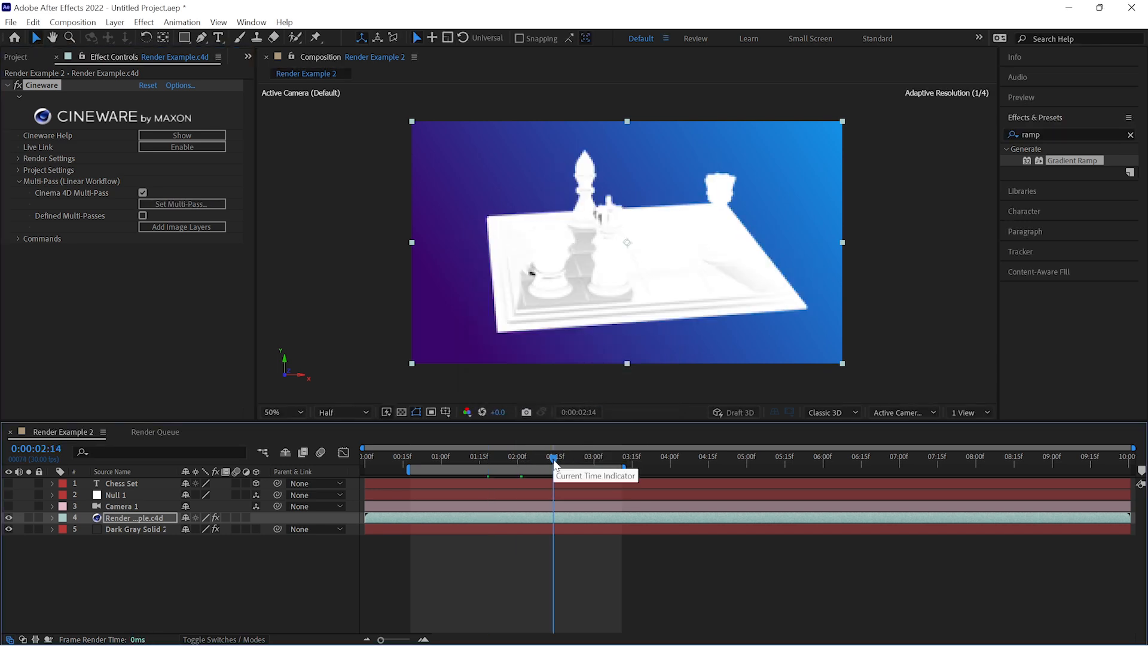
pyautogui.click(485, 456)
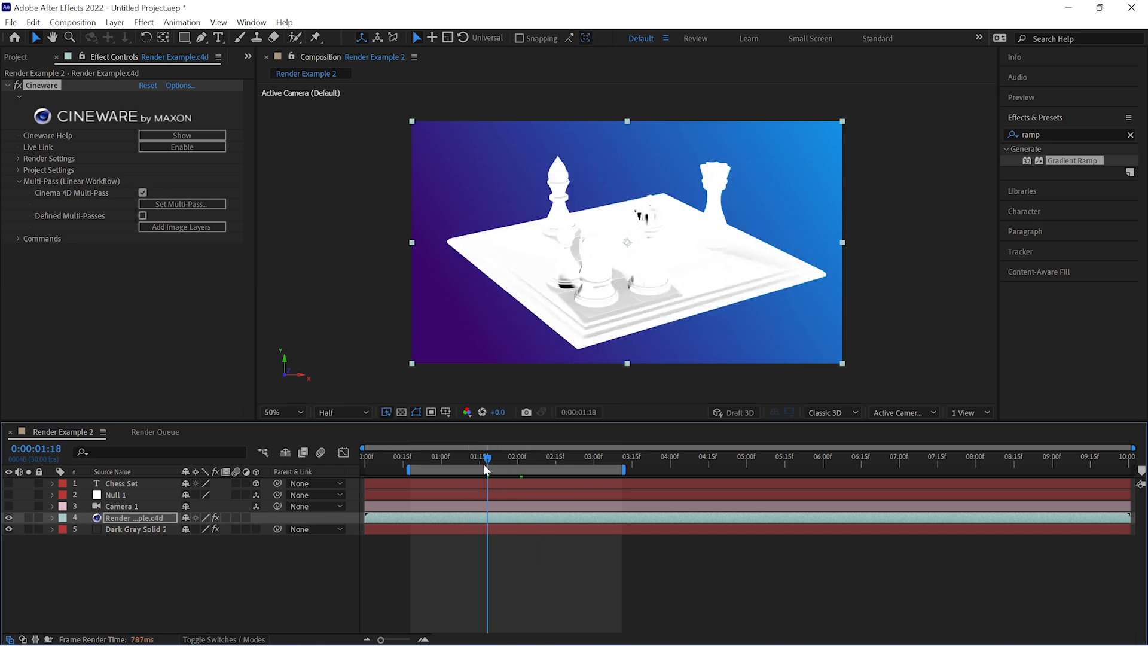
pyautogui.click(479, 456)
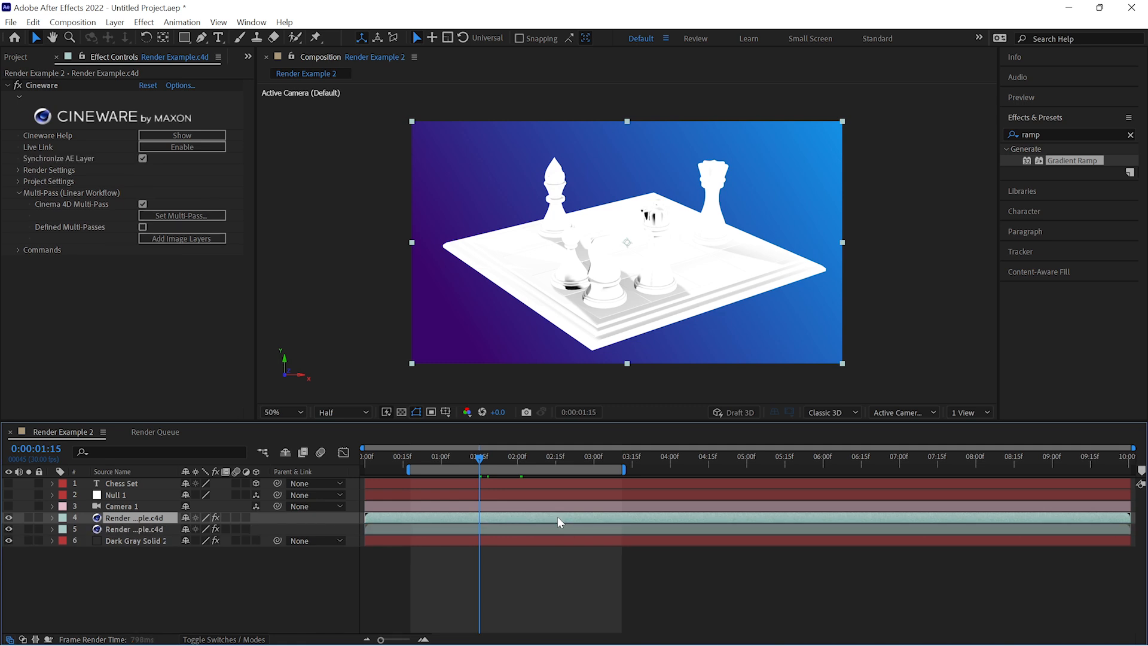
pyautogui.click(181, 215)
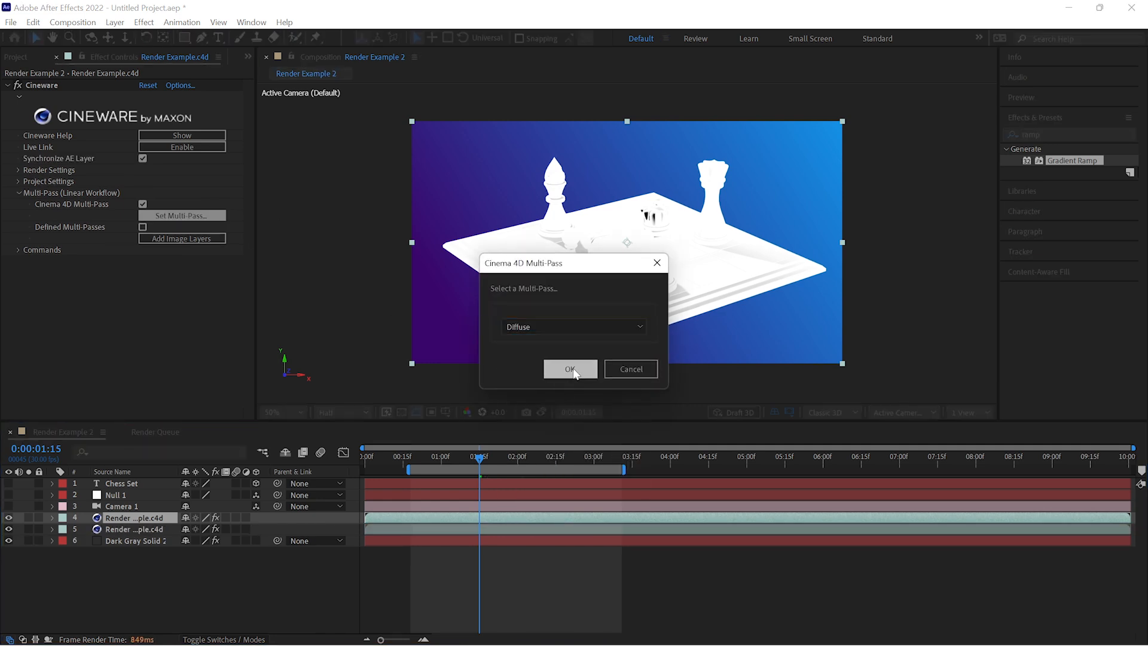
pyautogui.click(571, 369)
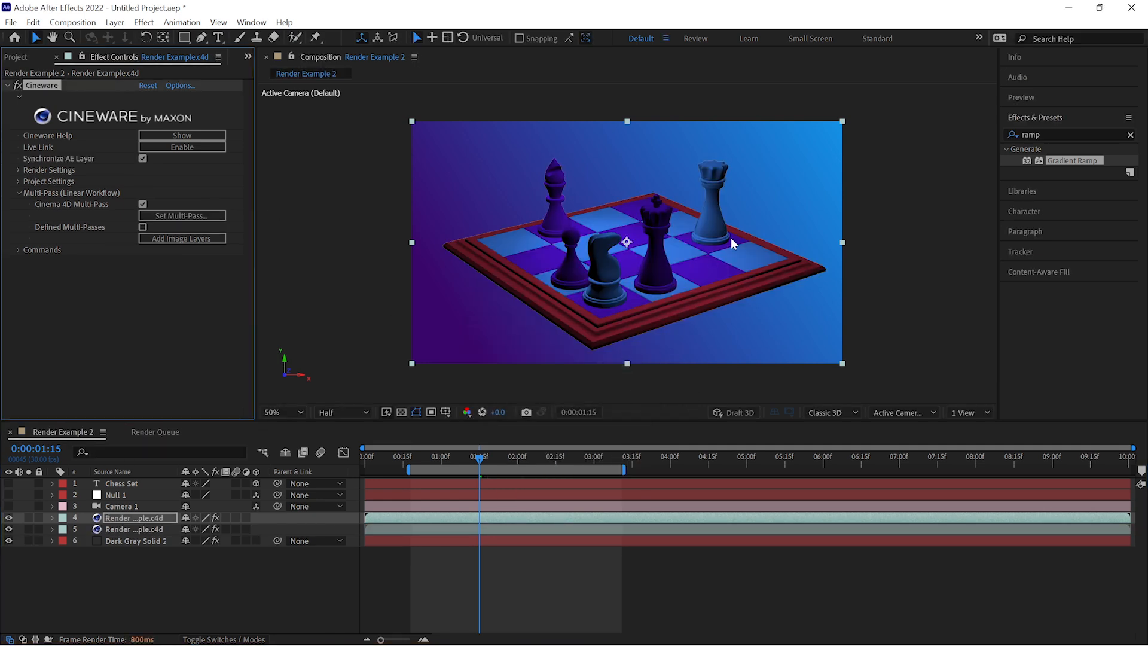
# Step: Blend the top render layer over the chess render with Multiply
pyautogui.click(135, 528)
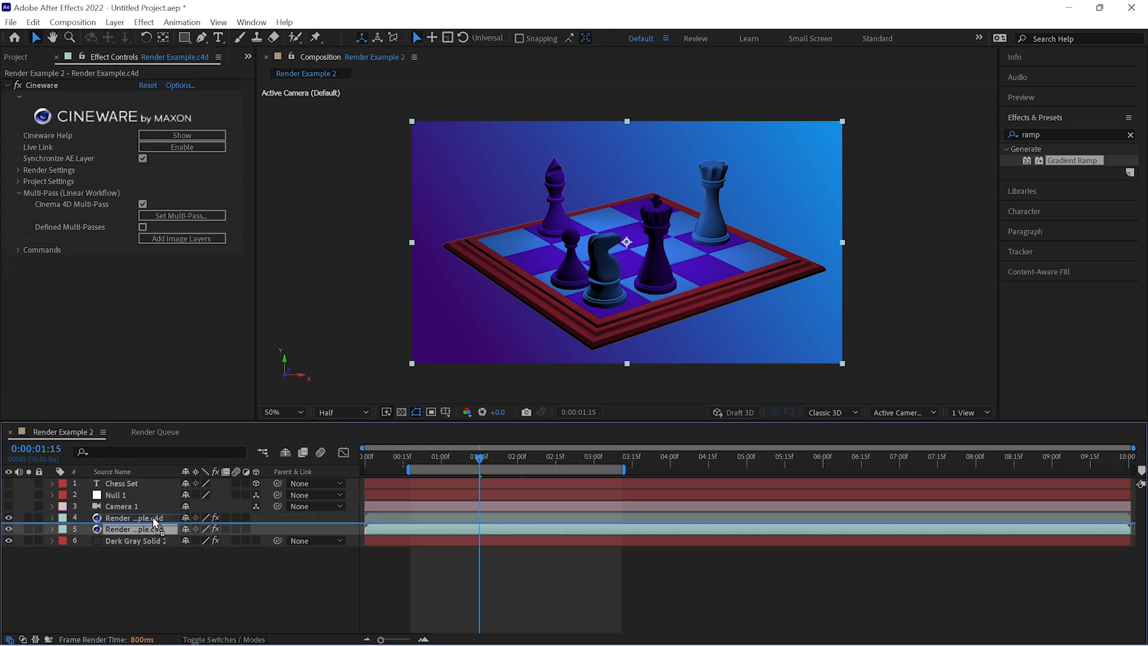
pyautogui.click(196, 517)
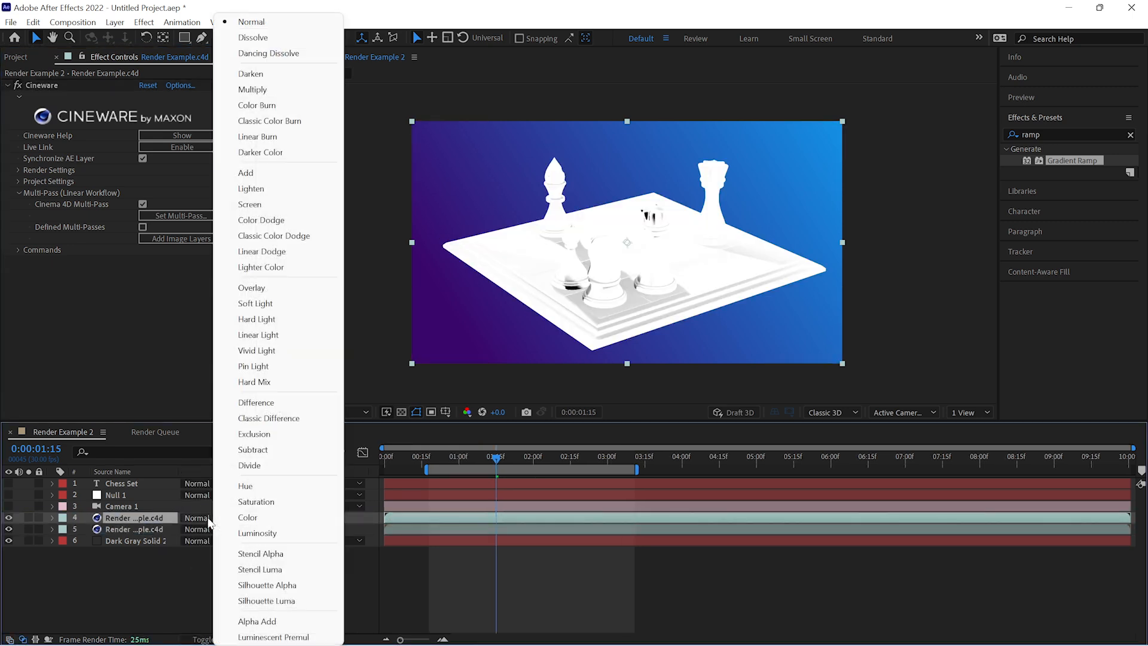
pyautogui.click(252, 90)
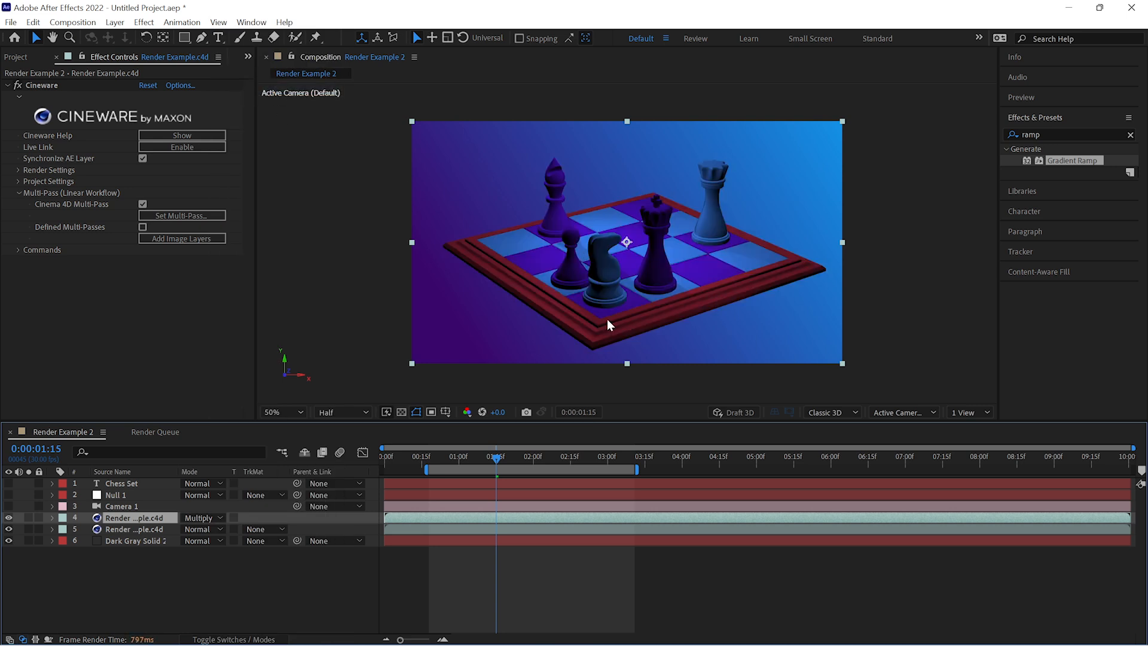
pyautogui.click(9, 518)
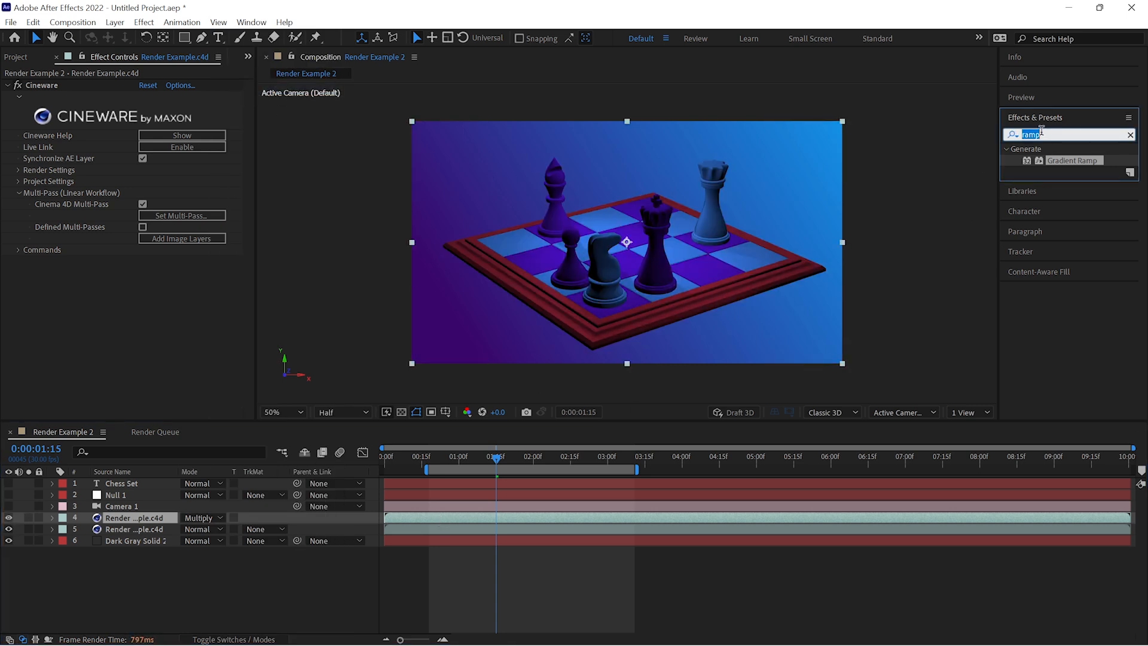
# Step: Apply a Curves effect to the chess layer and toggle the Add-blended third render layer
pyautogui.write('curves')
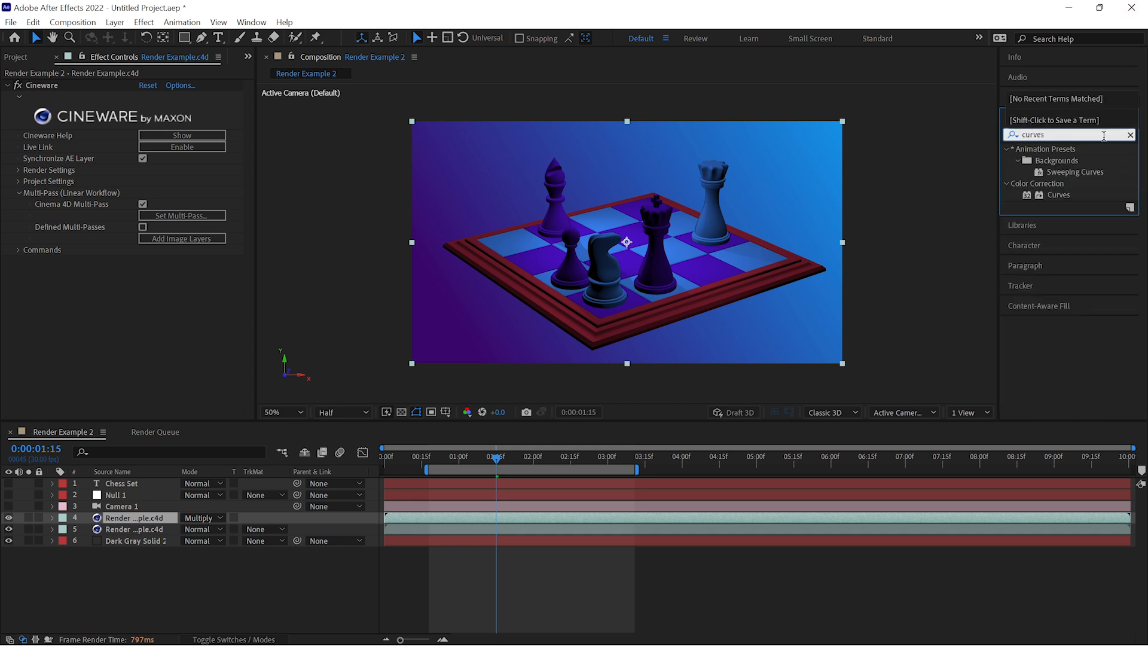
pyautogui.doubleClick(1059, 195)
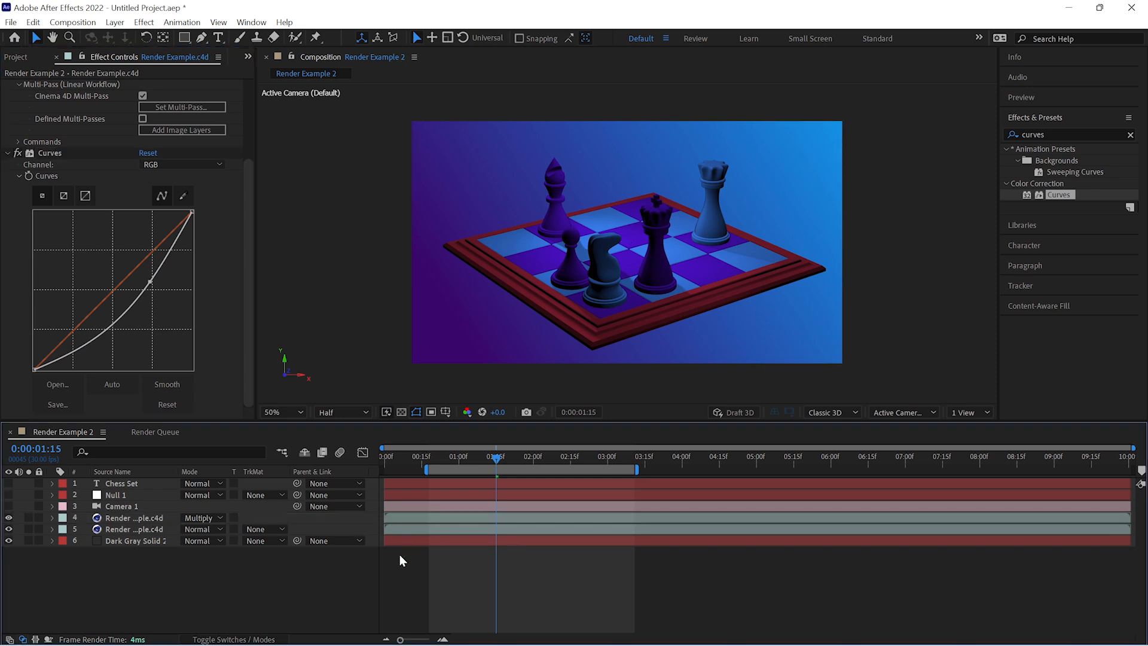
pyautogui.click(204, 518)
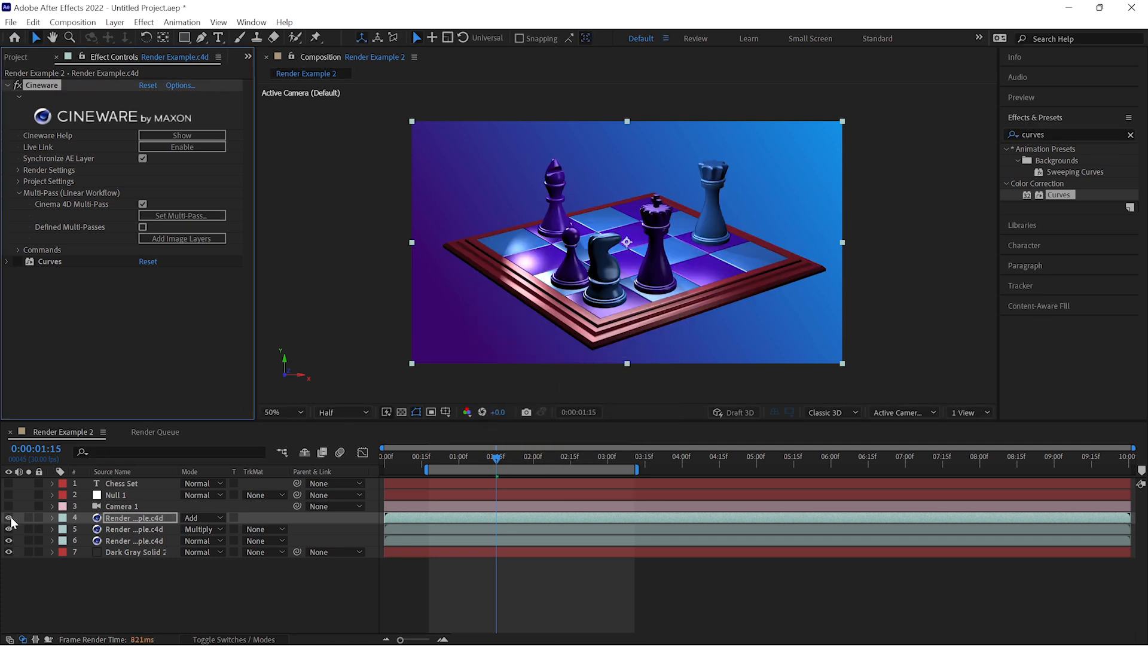
pyautogui.click(203, 518)
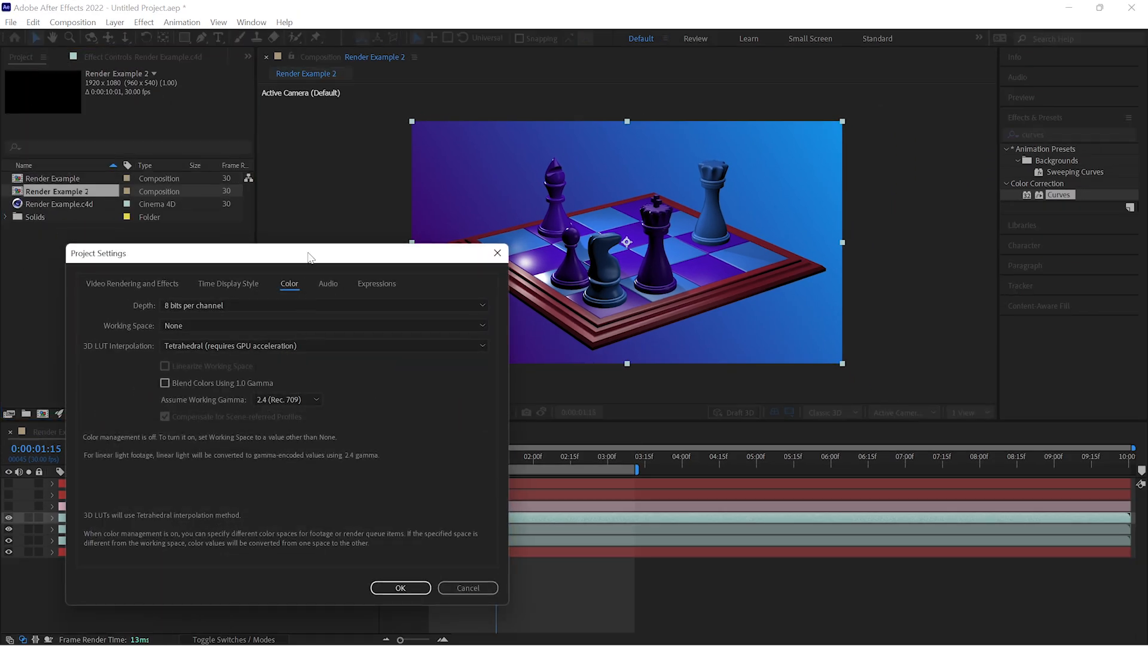
# Step: Set the working space to sRGB IEC61966-2.1, preview Linearize on then off, and apply
pyautogui.moveTo(308, 253); pyautogui.dragTo(291, 104)
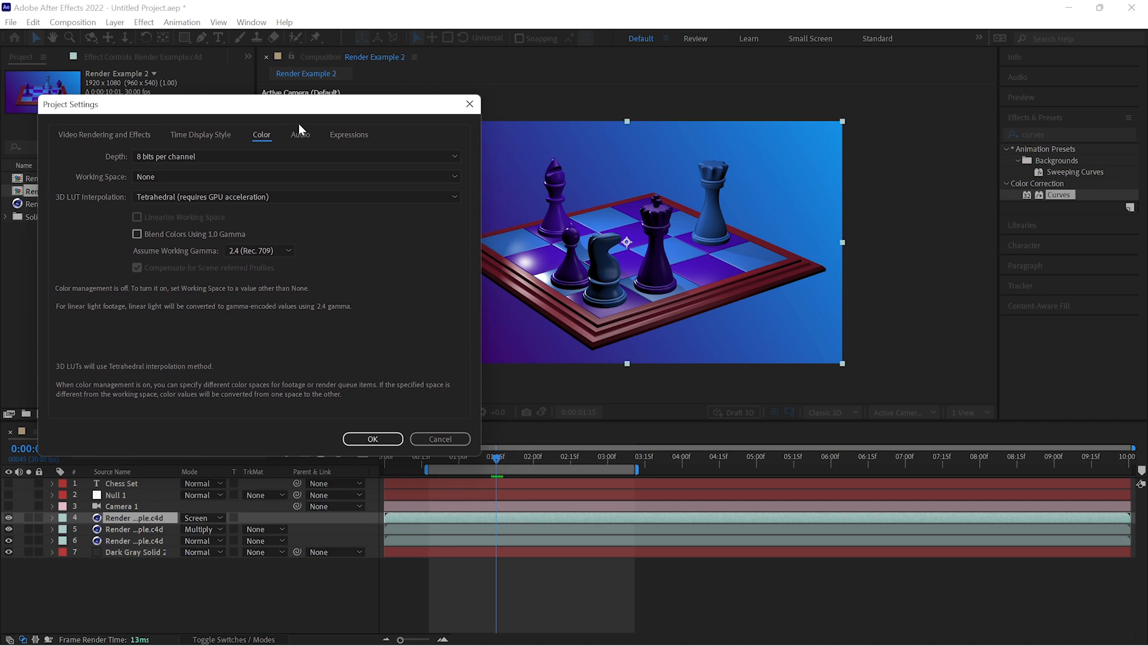
pyautogui.click(295, 177)
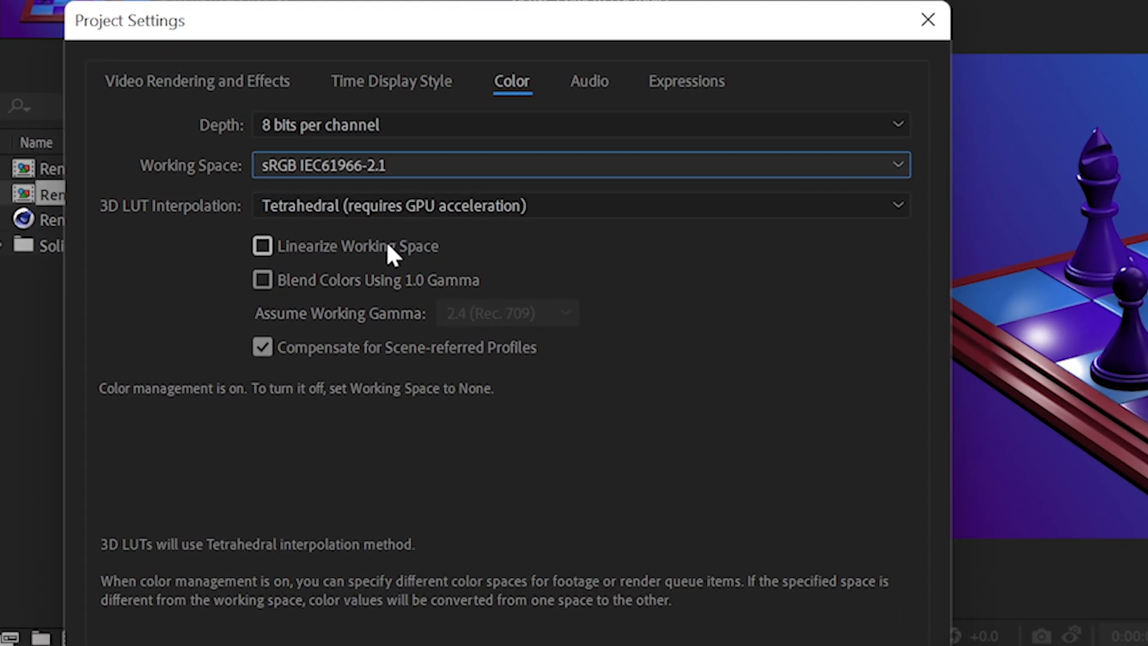
pyautogui.click(262, 246)
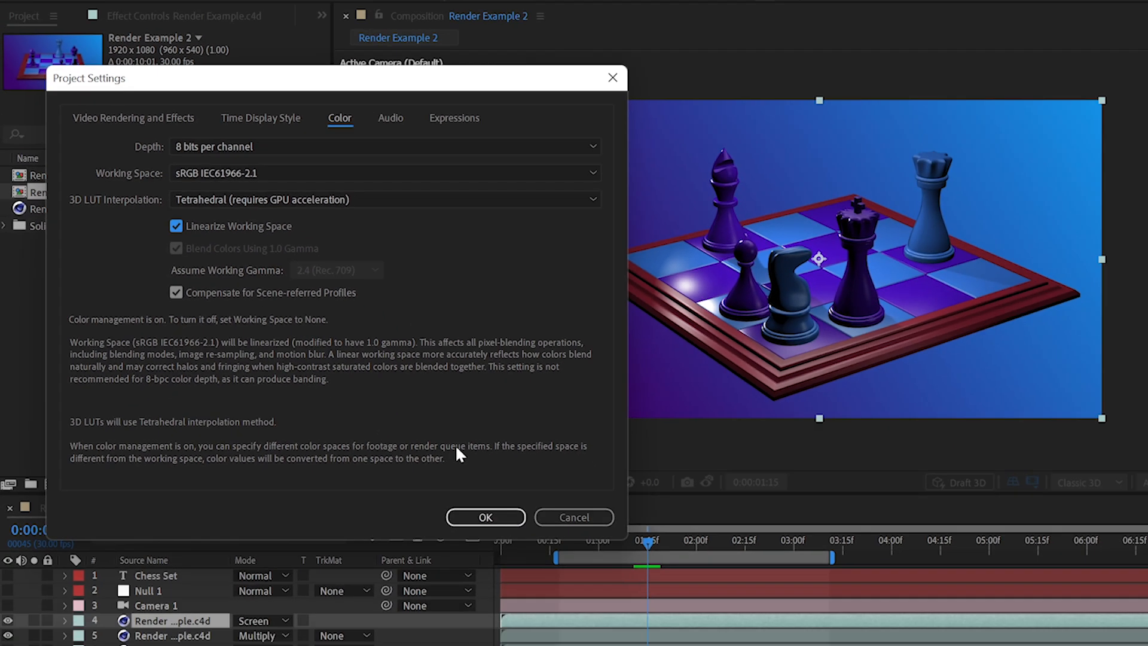
pyautogui.click(484, 517)
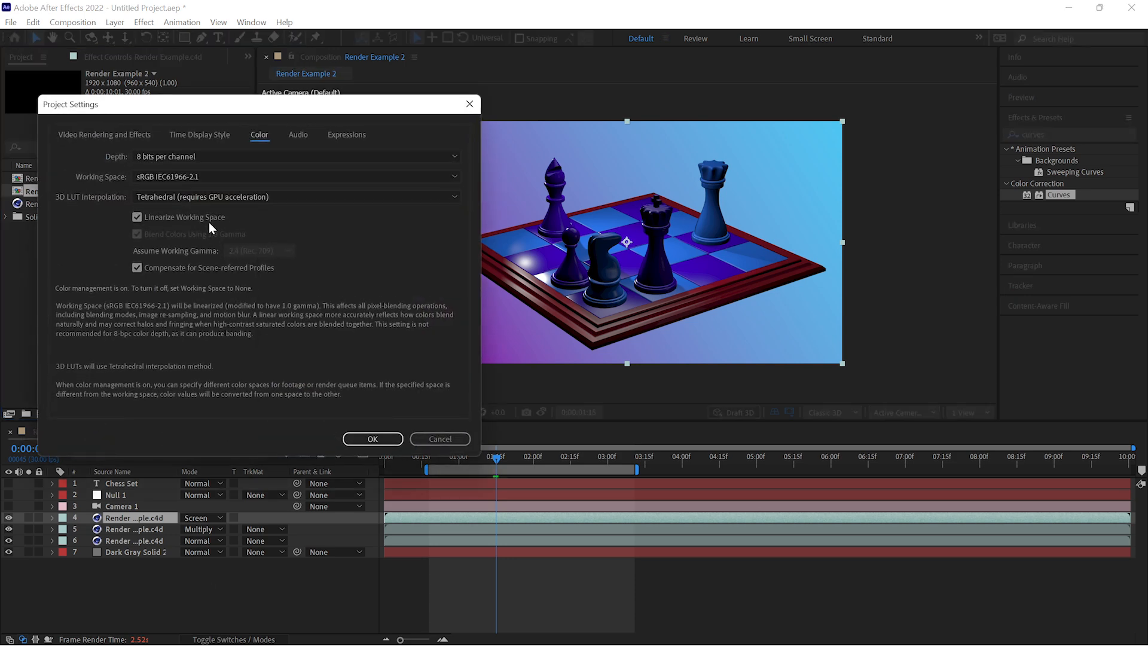
pyautogui.click(137, 216)
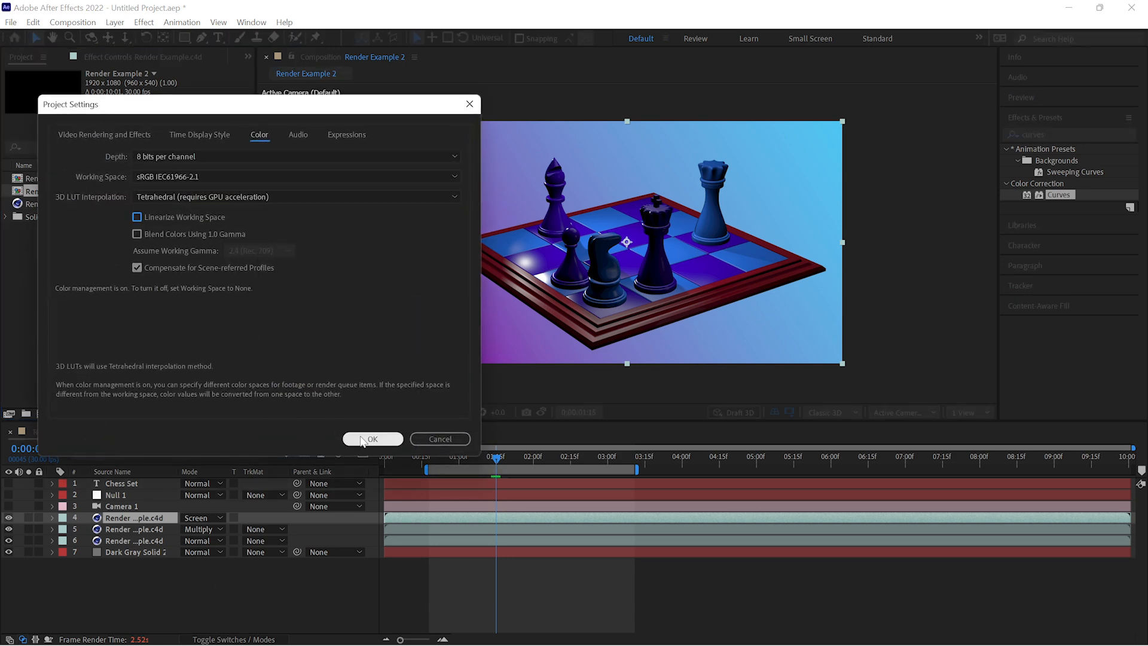
pyautogui.click(372, 438)
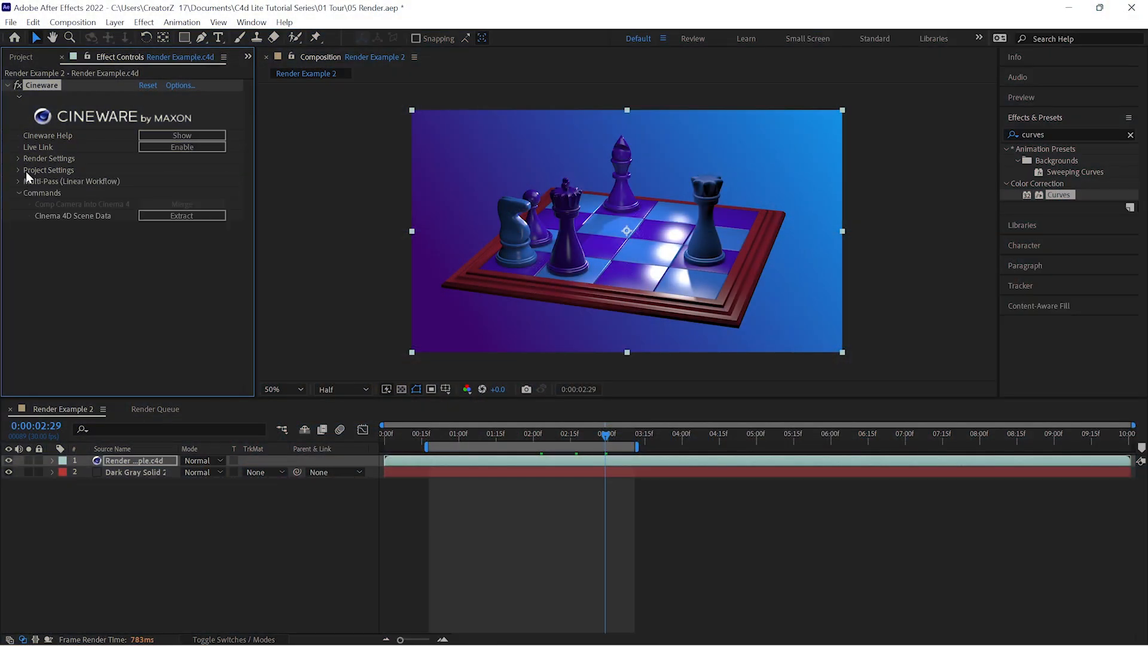
pyautogui.moveTo(156, 231)
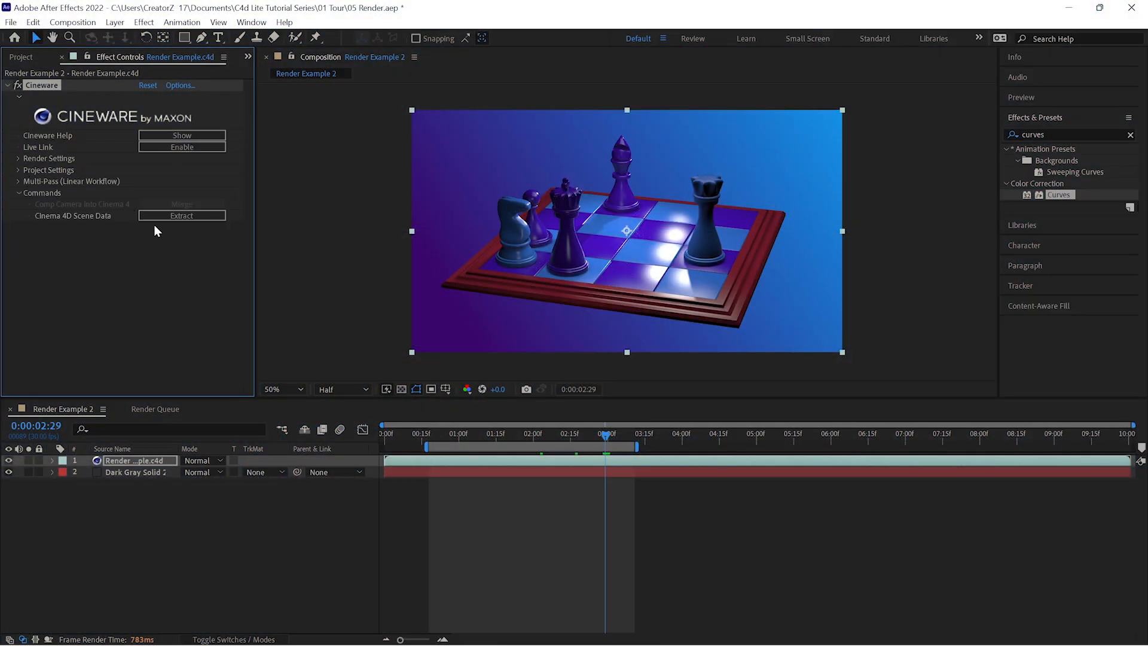
# Step: Extract the C4D cameras and lights and inspect the Orbitting Camera's animated transform values
pyautogui.click(181, 215)
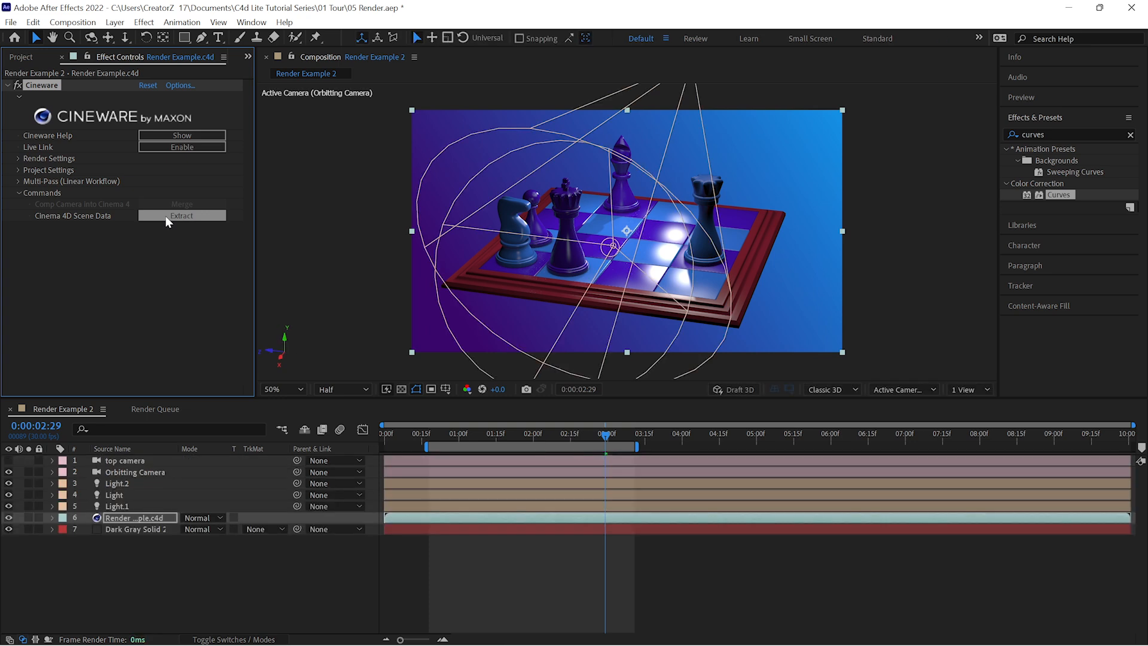
pyautogui.click(116, 483)
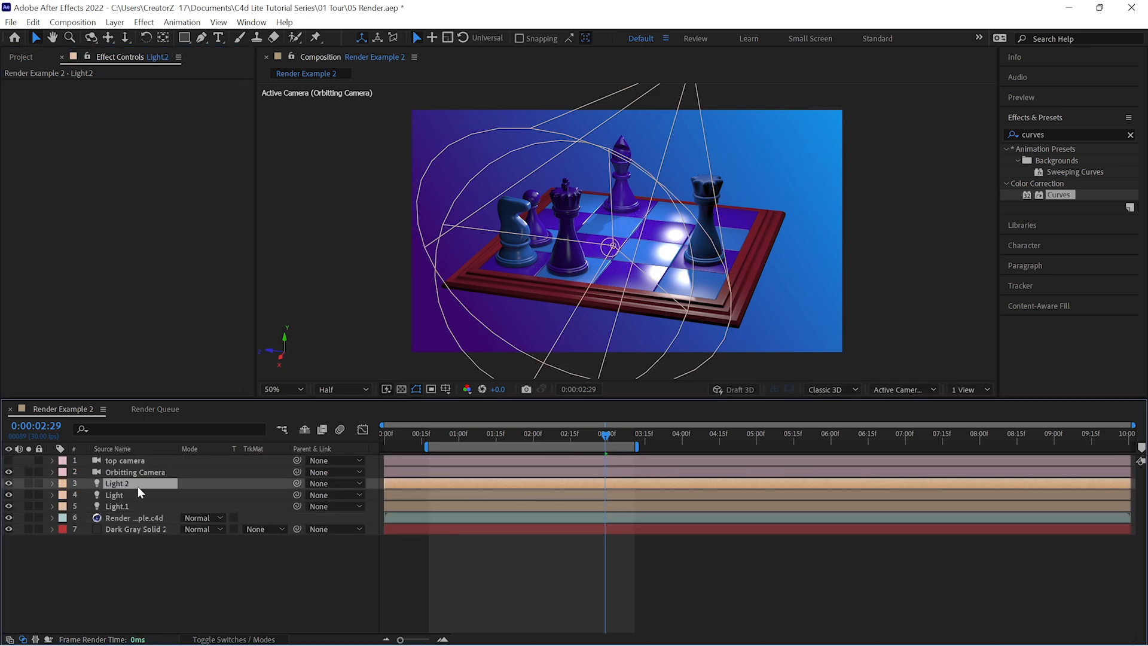
pyautogui.click(116, 506)
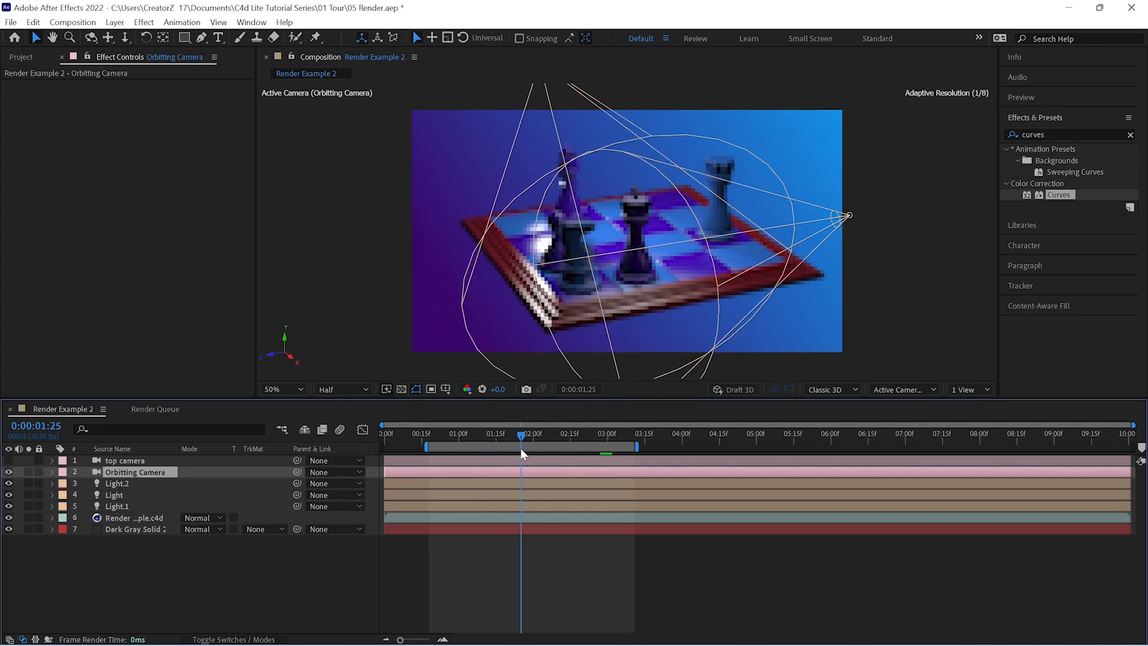
pyautogui.click(52, 471)
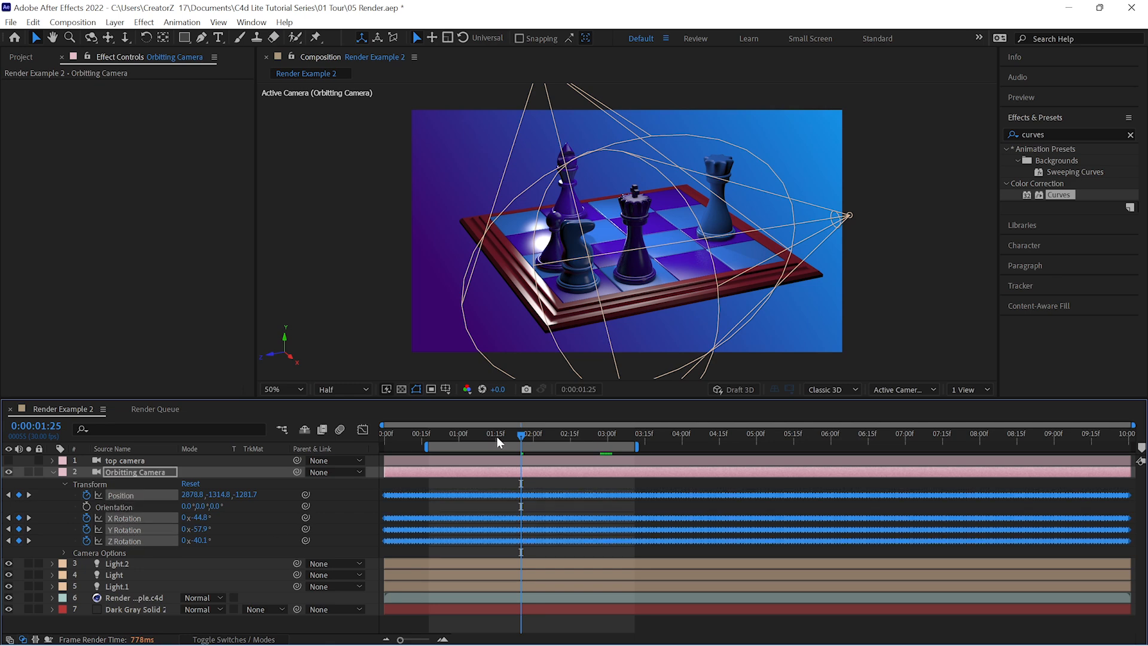
# Step: Add a new dark gray solid layer to the composition
pyautogui.click(484, 433)
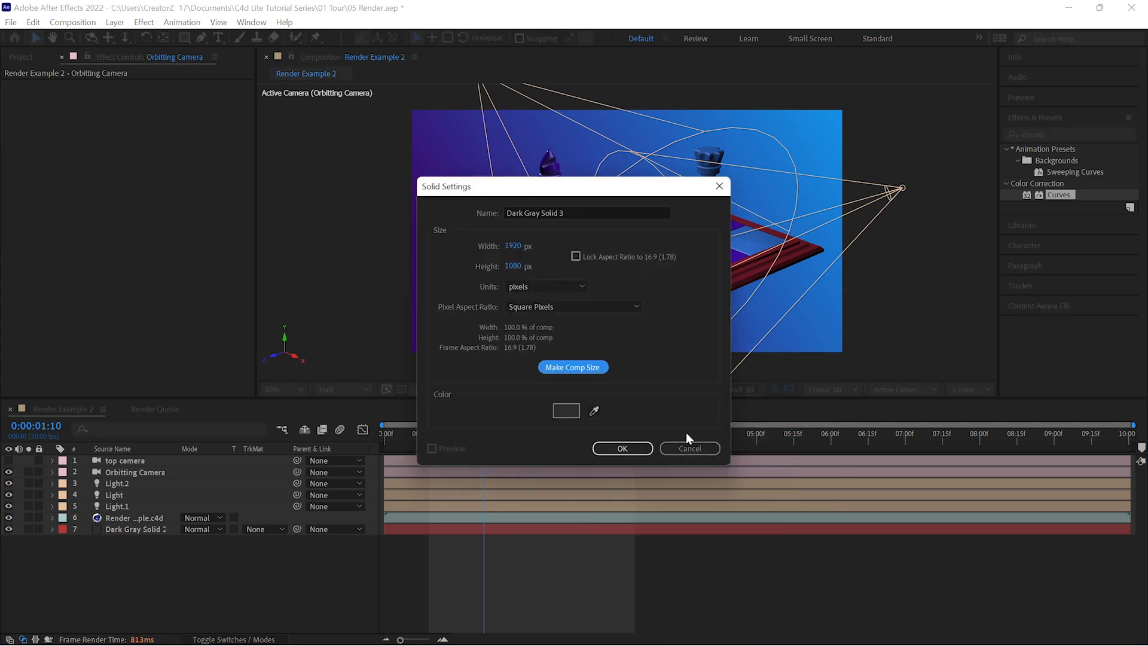
pyautogui.click(622, 448)
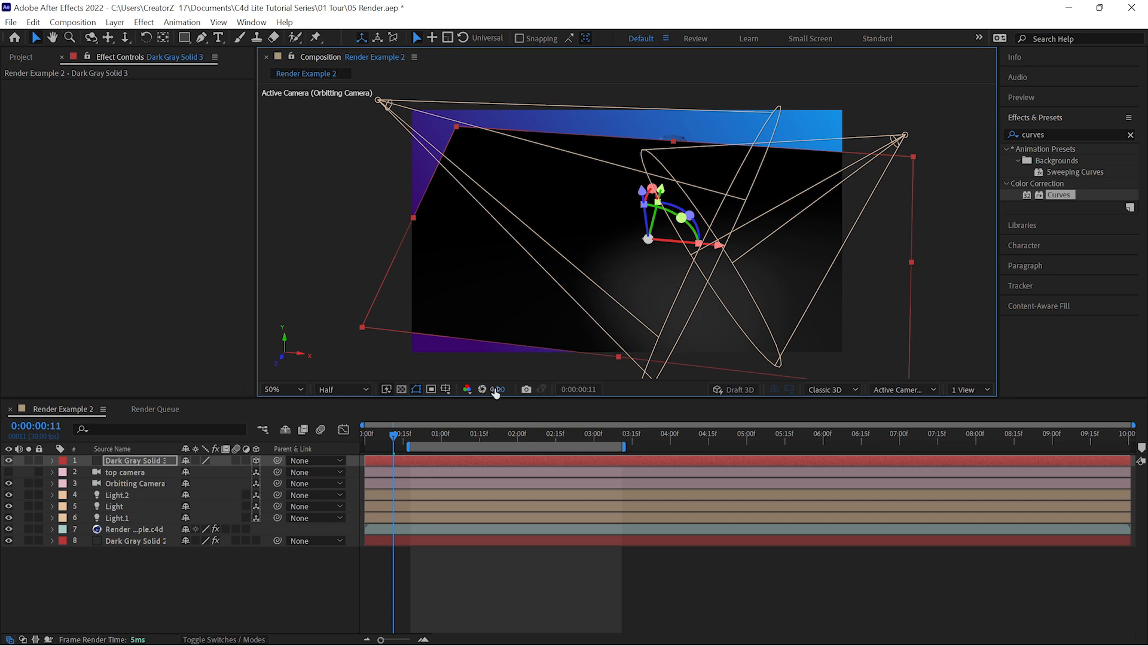
pyautogui.click(51, 459)
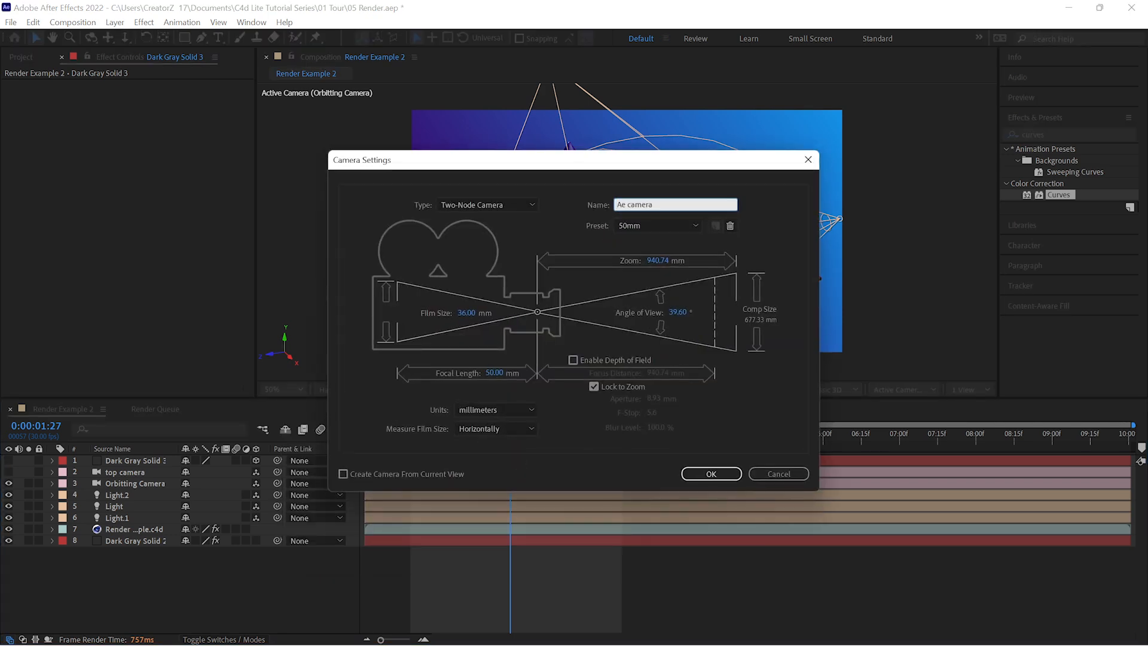
# Step: Create the Ae camera and set Cineware to render through the Comp Camera
pyautogui.click(709, 474)
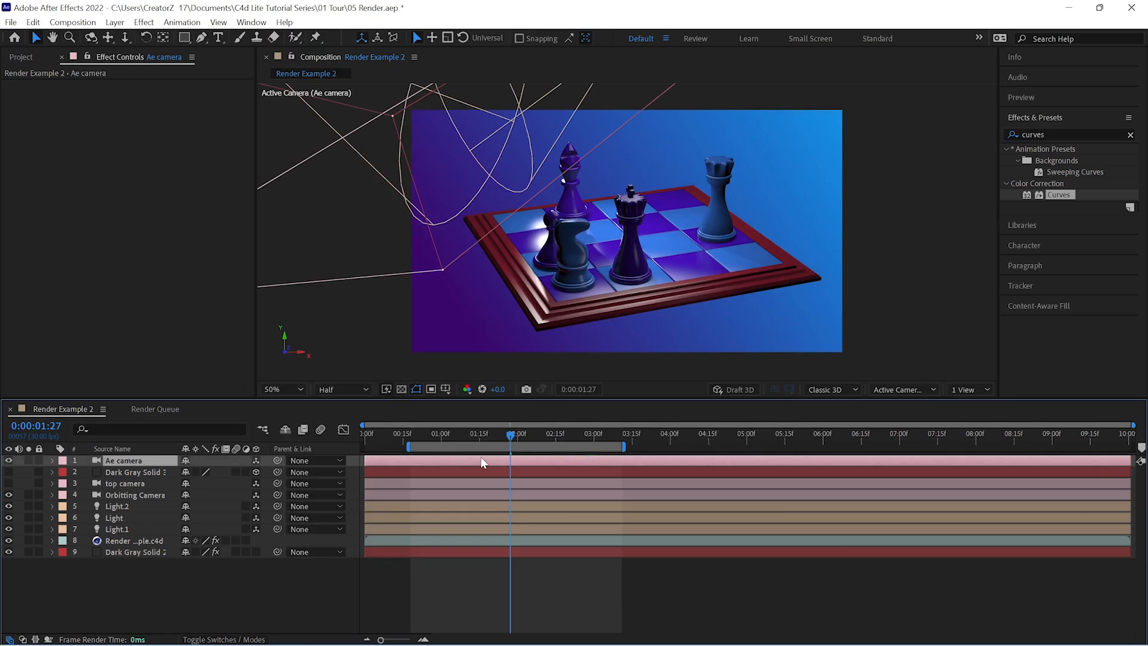
pyautogui.click(132, 541)
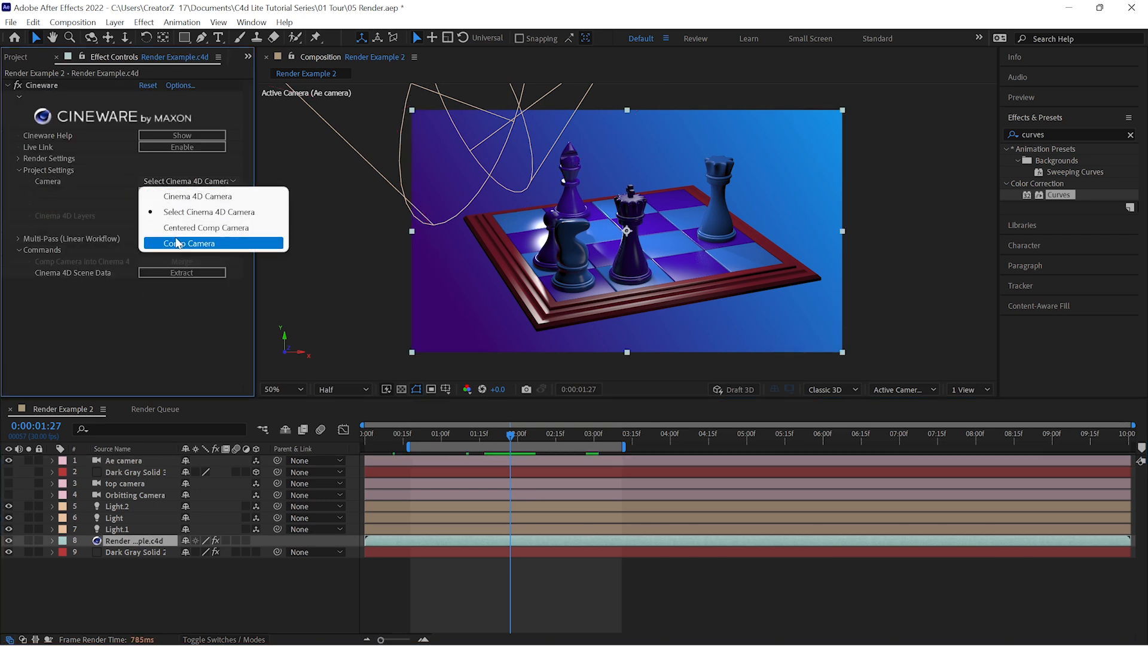
pyautogui.click(190, 242)
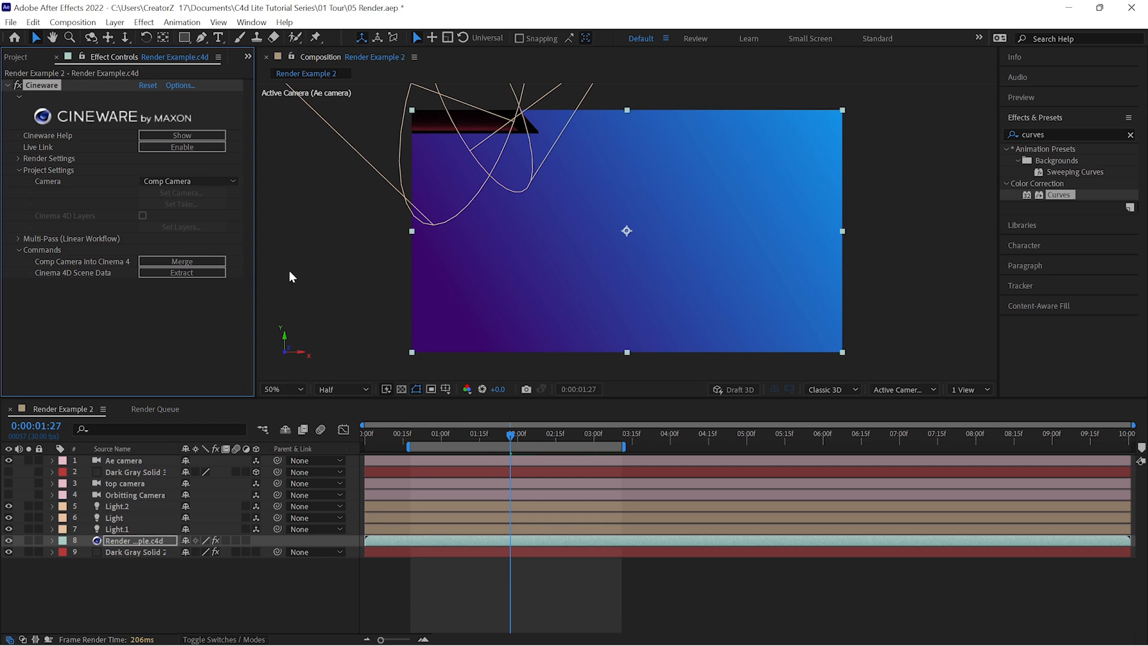
pyautogui.moveTo(625, 217)
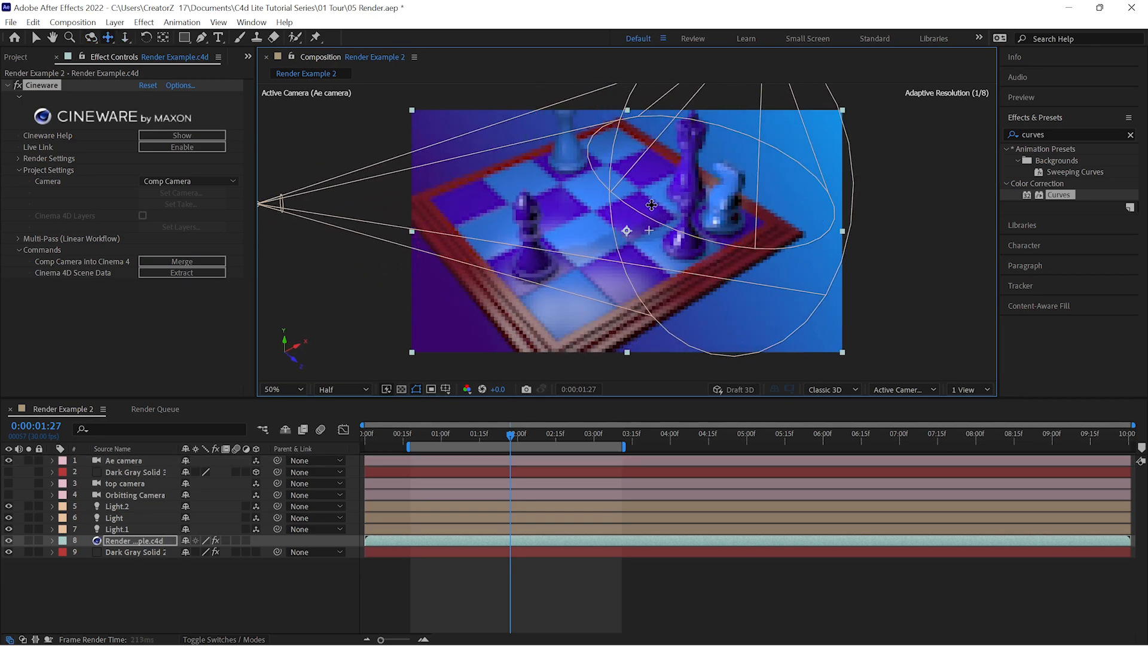
# Step: Orbit the Ae camera to a new angle and merge it into the Cinema 4D project
pyautogui.click(125, 459)
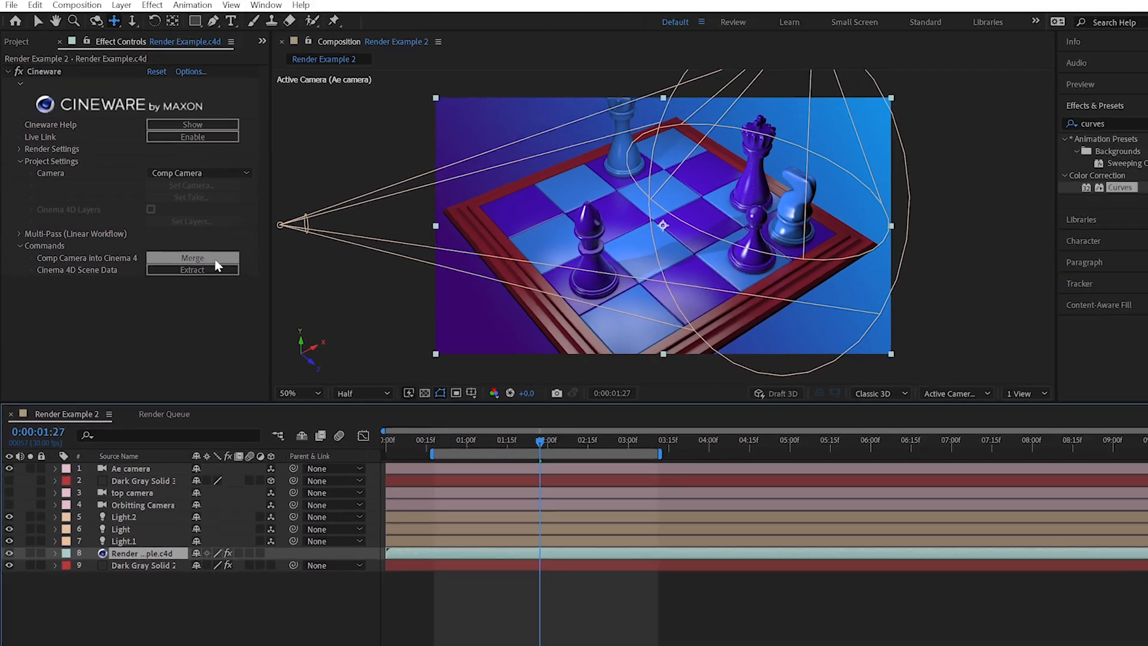
pyautogui.click(192, 258)
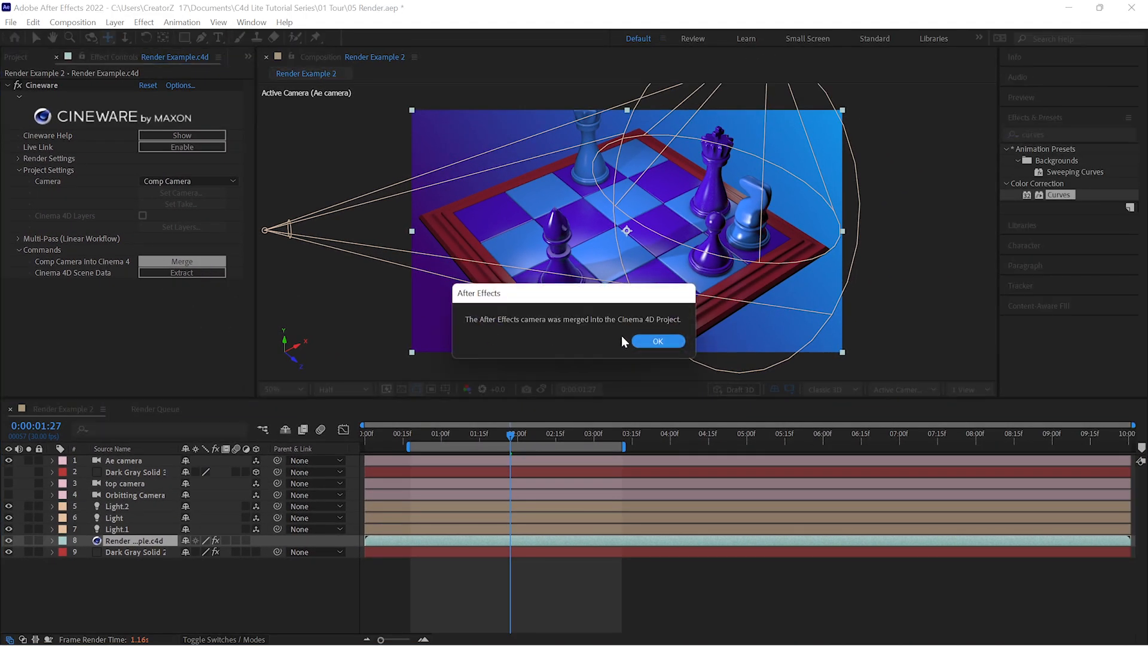
pyautogui.click(657, 341)
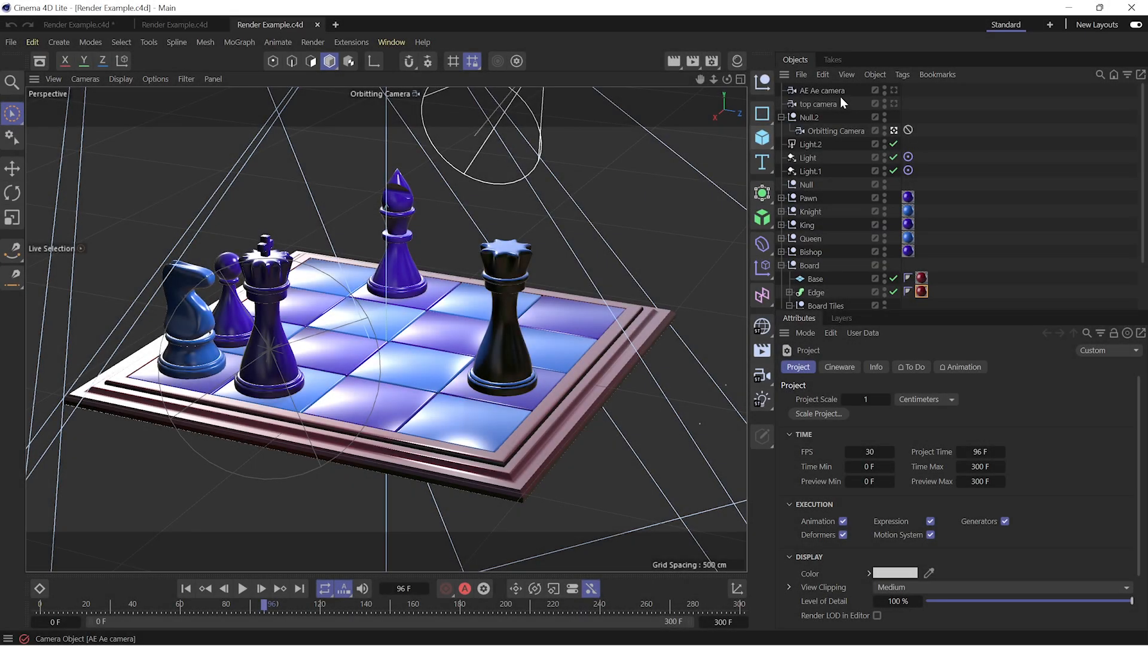
pyautogui.click(820, 90)
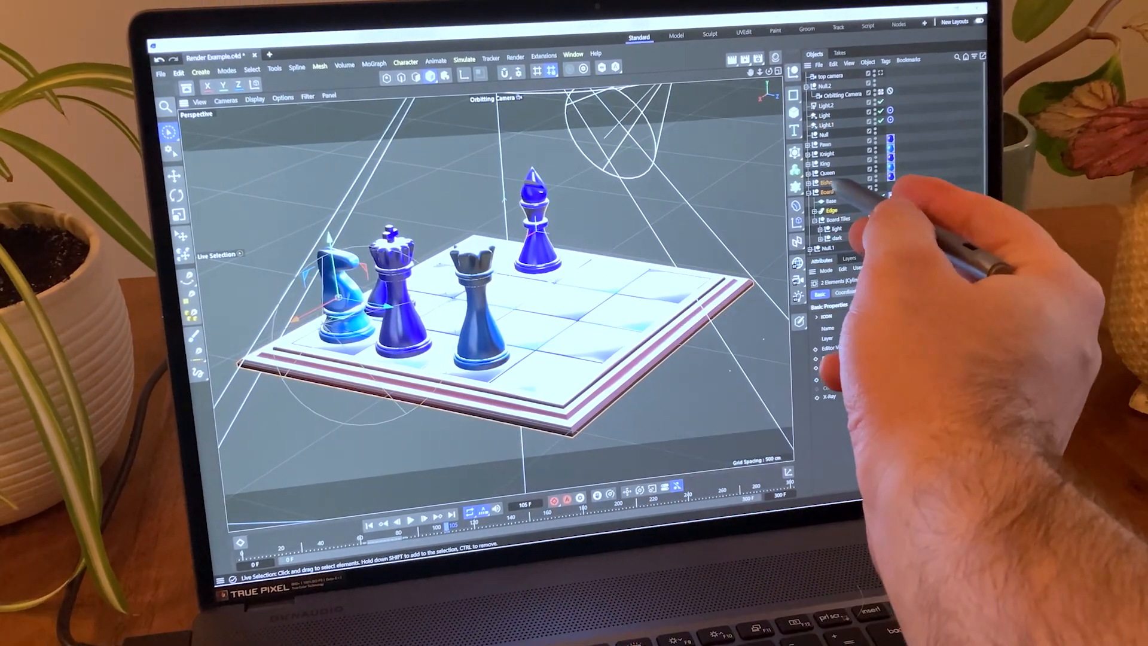
# Step: Switch back to the Render Example 2 composition with its blended chess layers
pyautogui.click(820, 187)
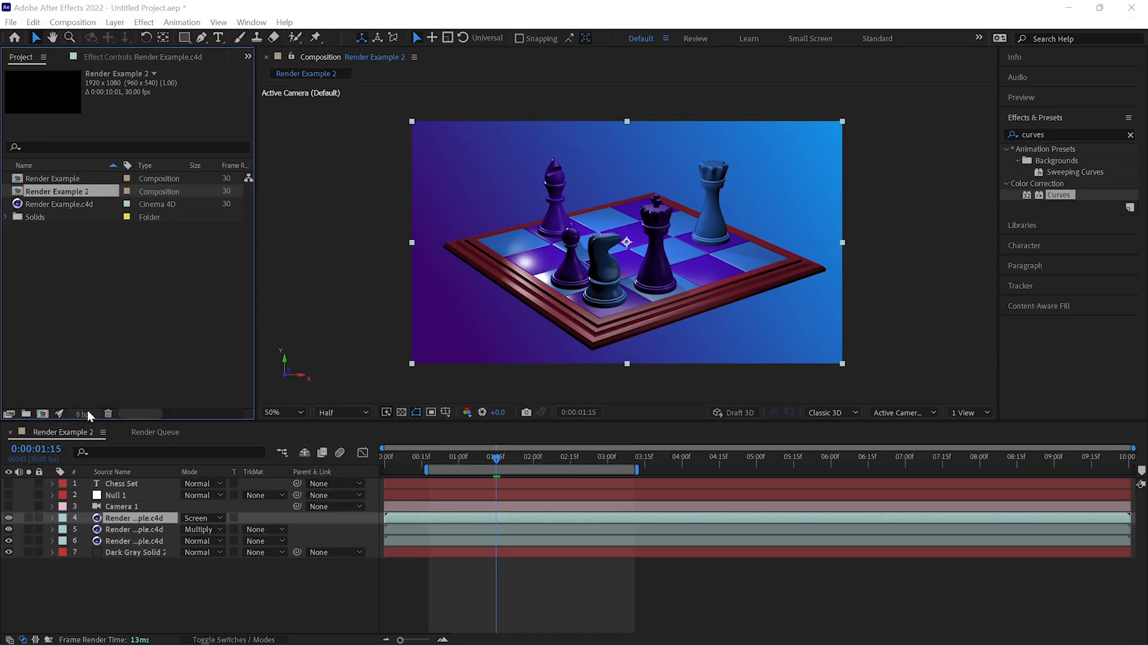
# Step: Set the project's colour working space to sRGB IEC61966-2.1 with linearization off
pyautogui.click(297, 177)
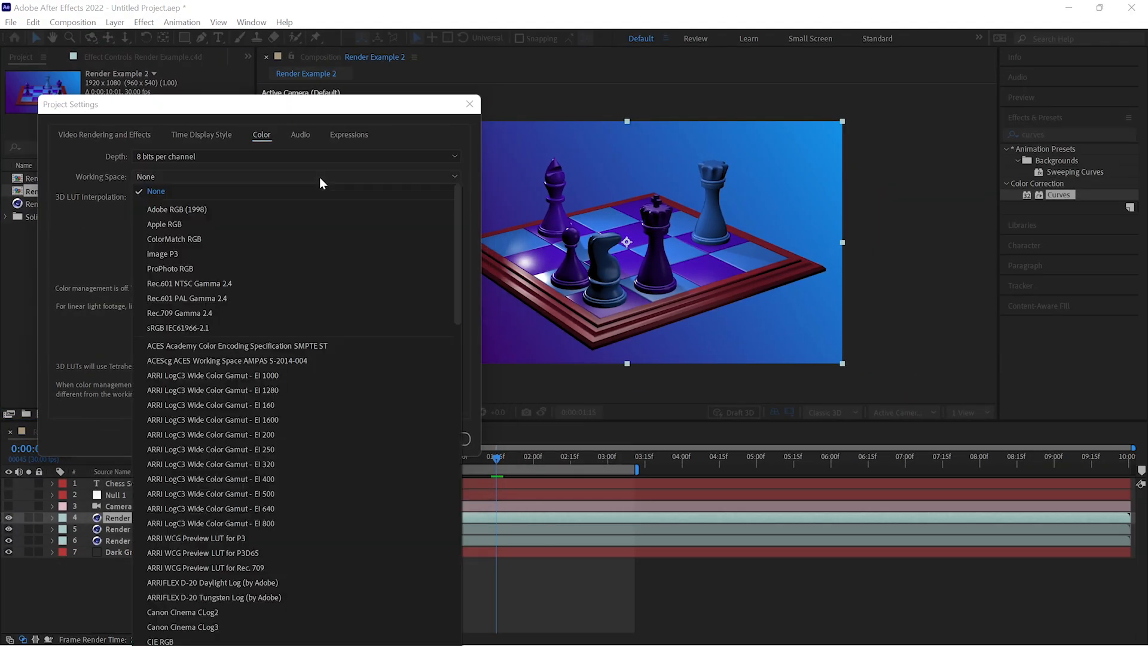
pyautogui.click(178, 328)
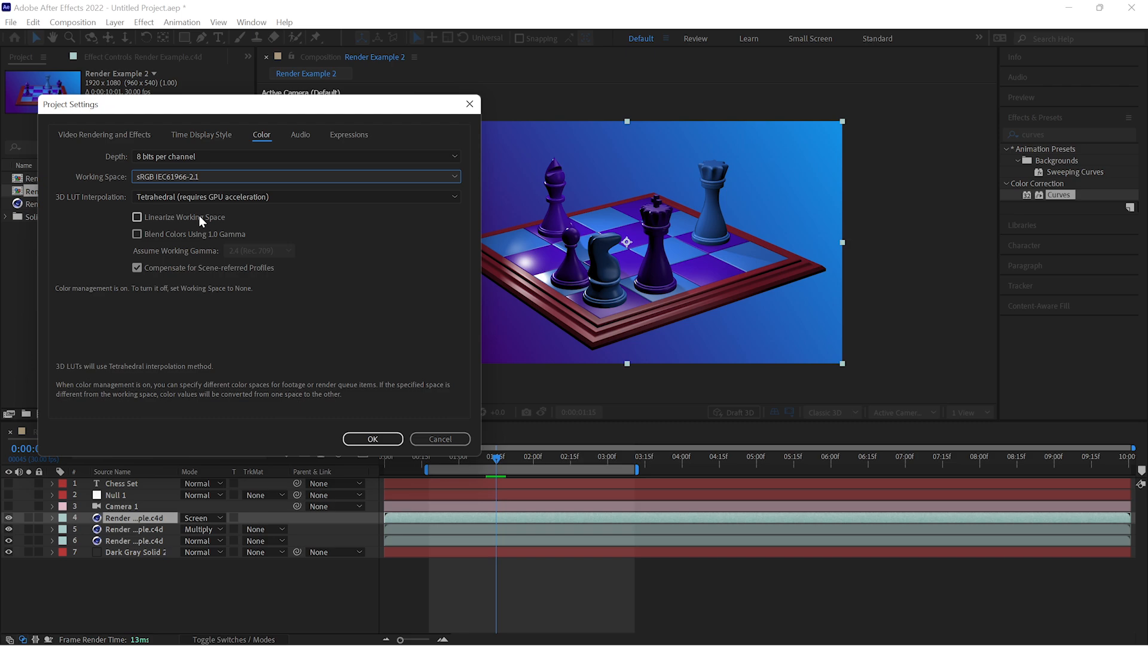